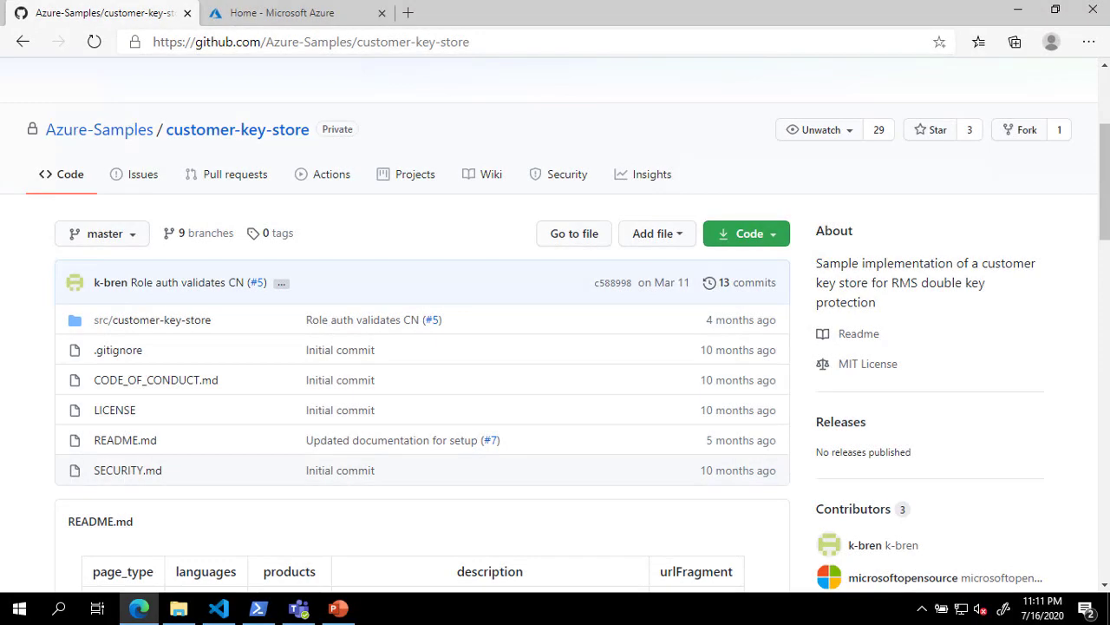
{"action": "mouse_move", "coordinate": [750, 243]}
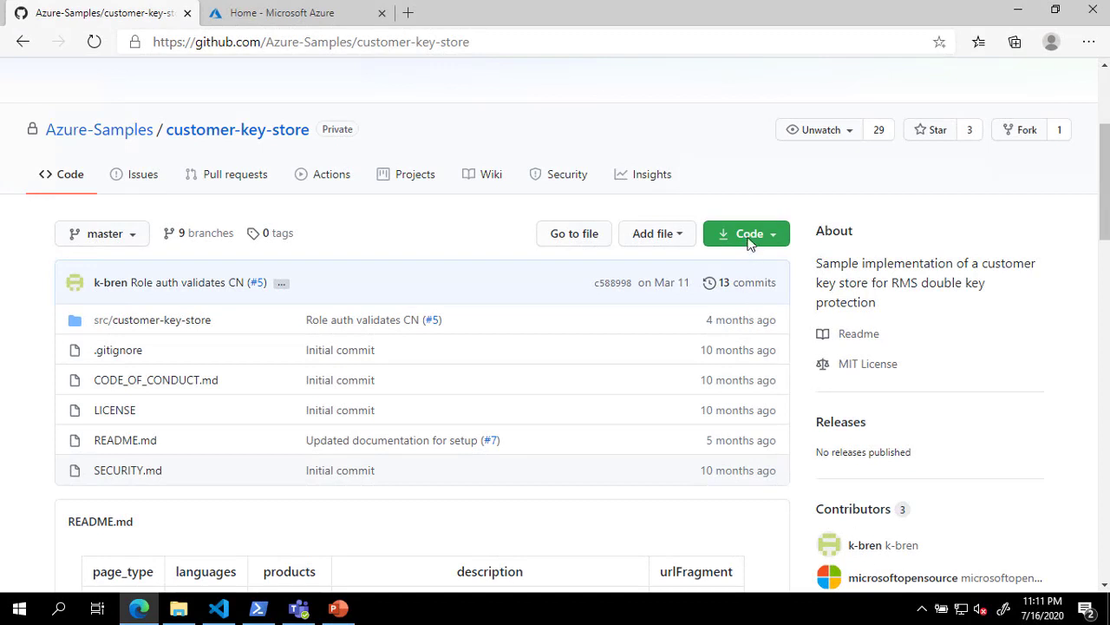
Step: Reveal the customer-key-store HTTPS clone URL, select it, and switch to Visual Studio Code
{"action": "left_click", "coordinate": [746, 233]}
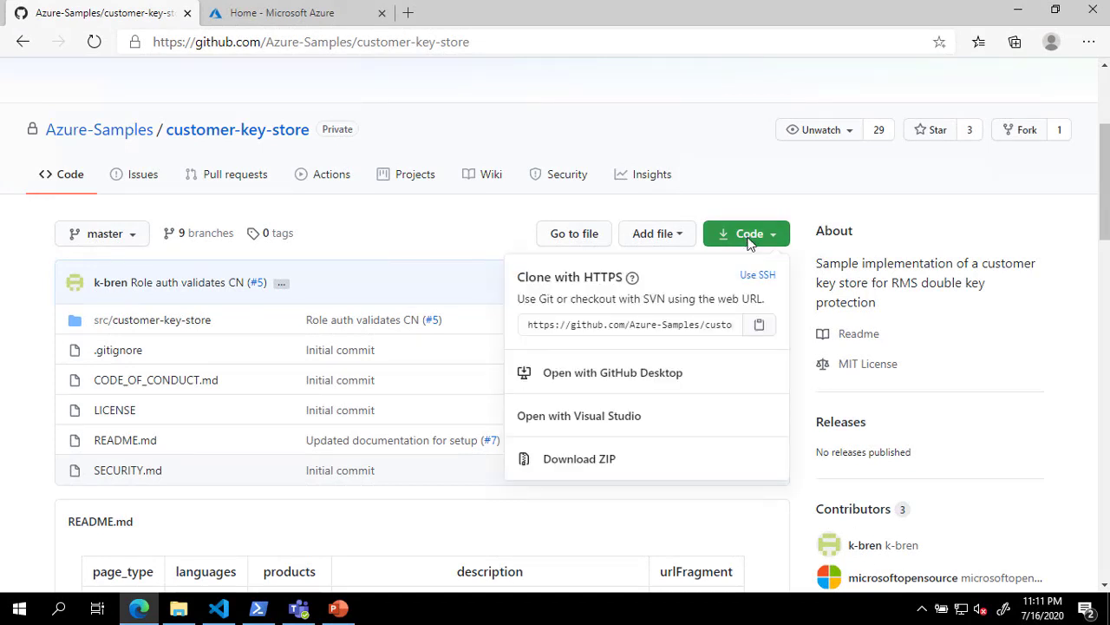
{"action": "mouse_move", "coordinate": [690, 323]}
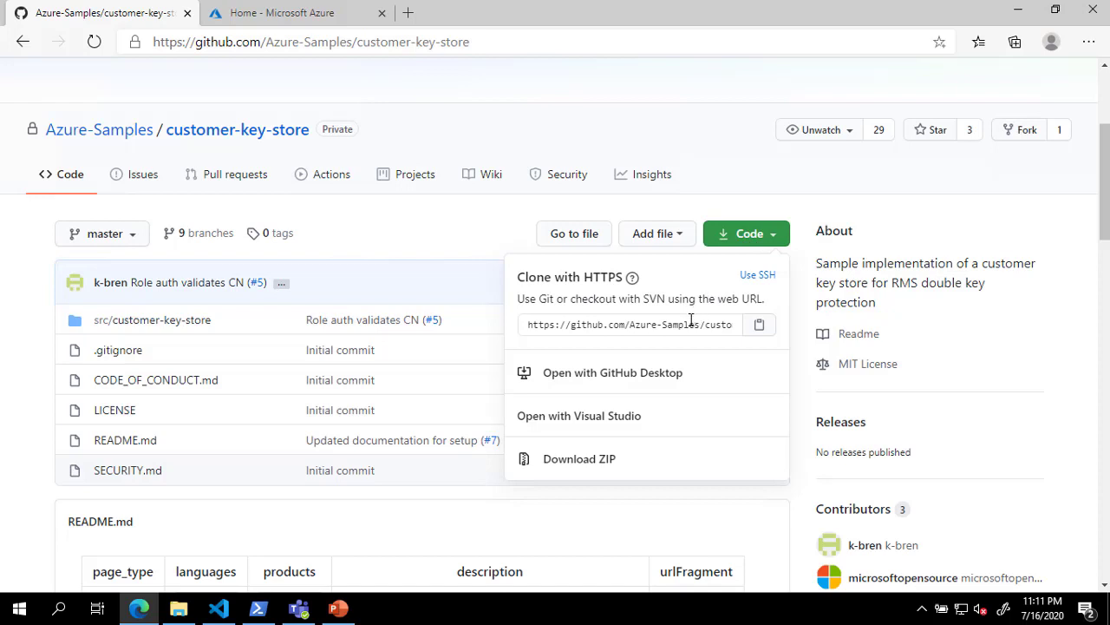
{"action": "left_click", "coordinate": [629, 325]}
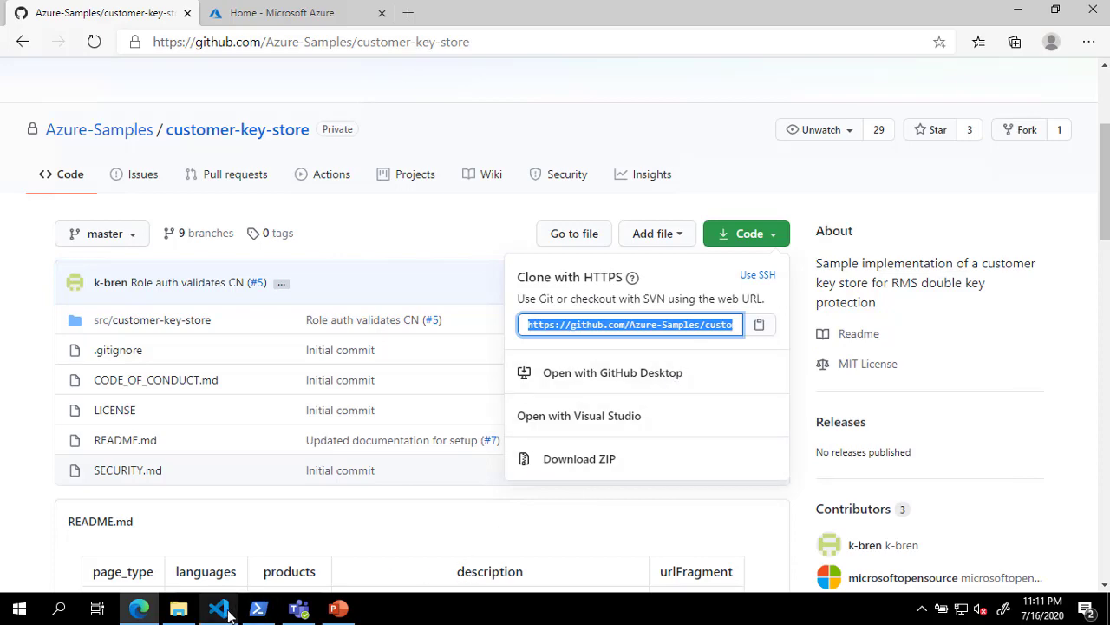
{"action": "left_click", "coordinate": [219, 609]}
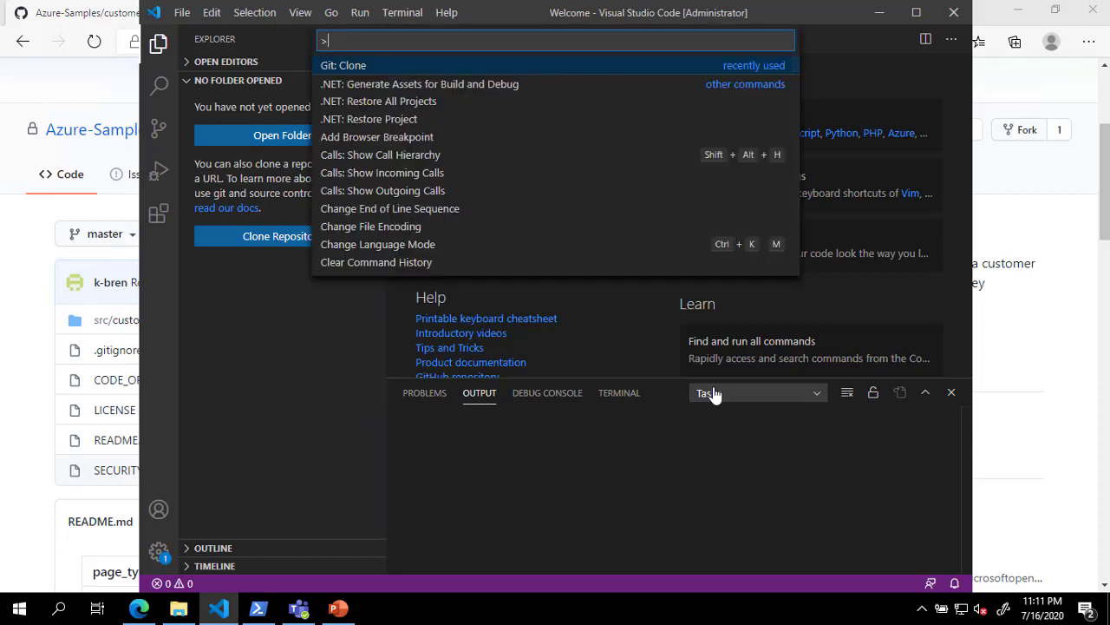
{"action": "mouse_move", "coordinate": [716, 390]}
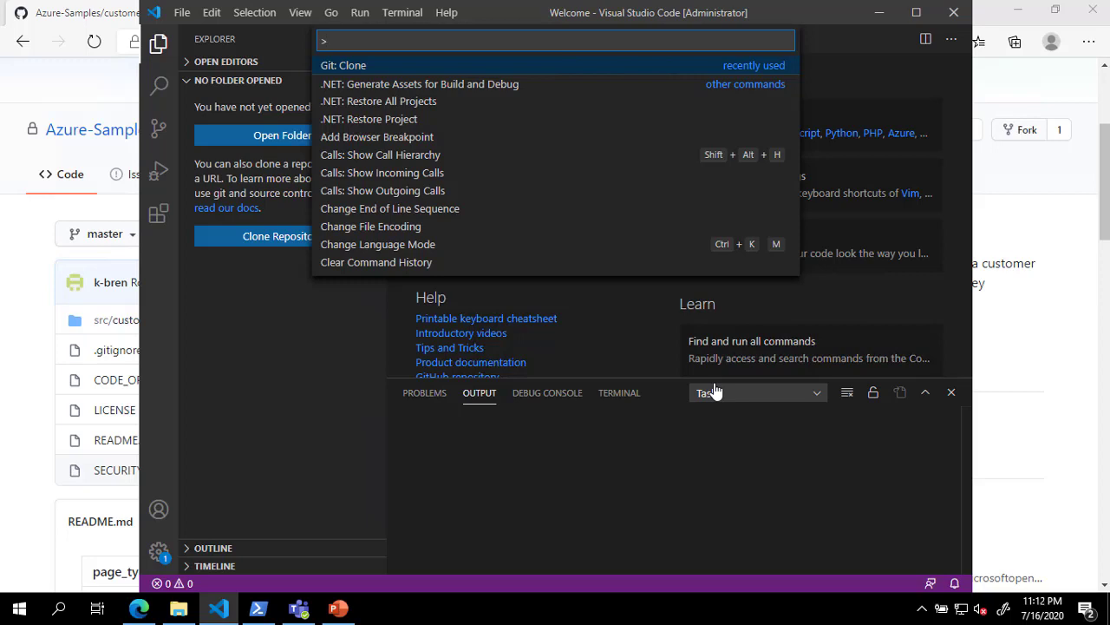
Step: Run Git: Clone with the copied URL into Documents and open the cloned repository
{"action": "type", "text": "Git: Clone"}
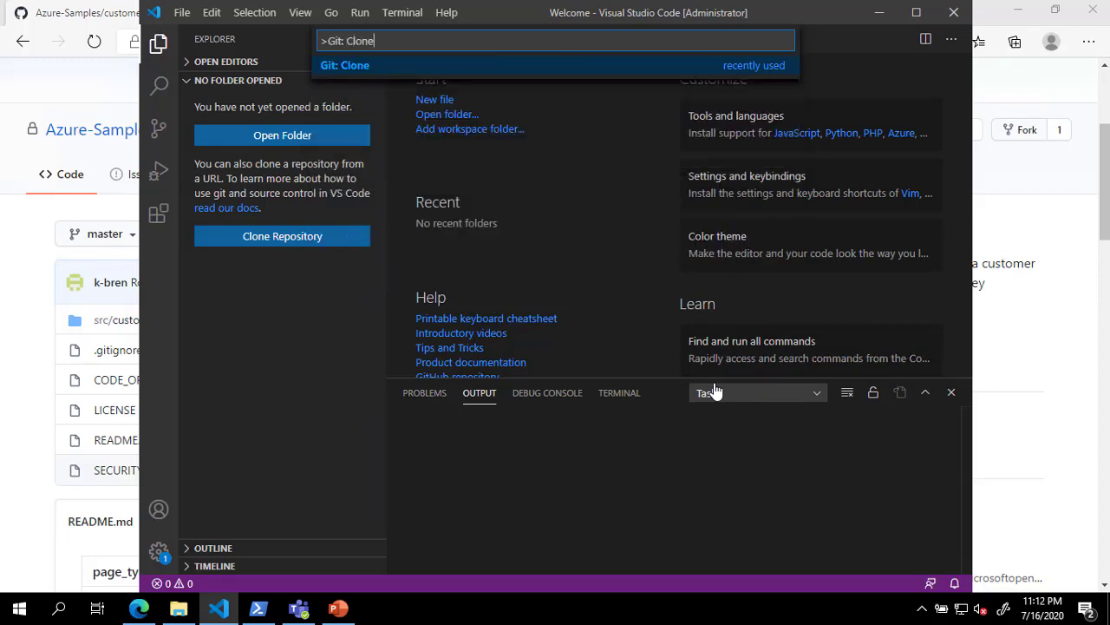
{"action": "left_click", "coordinate": [356, 65]}
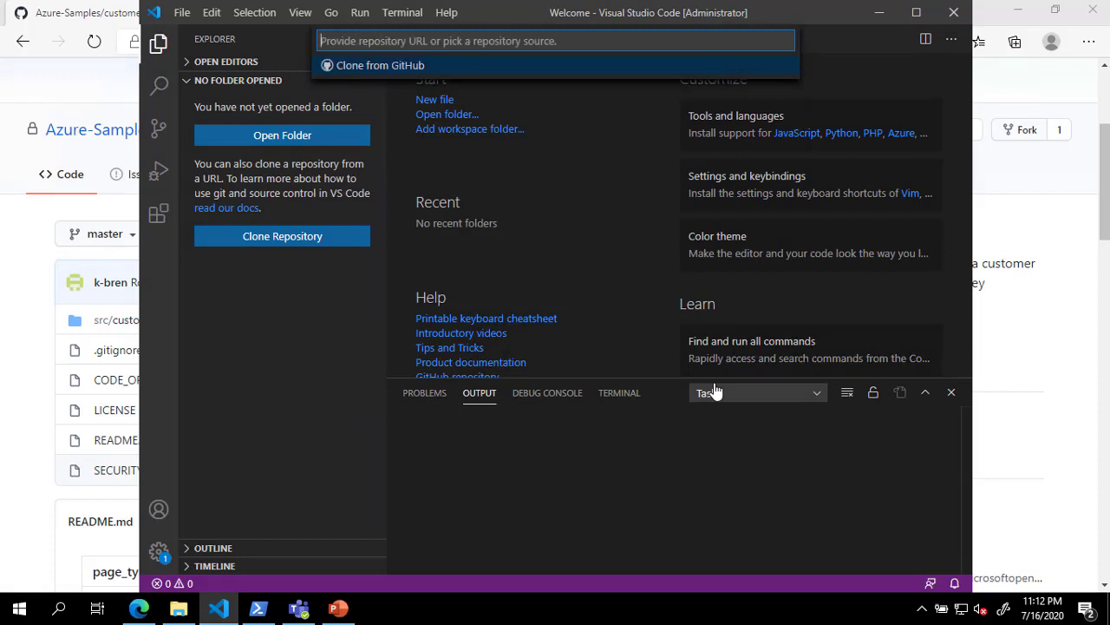
{"action": "mouse_move", "coordinate": [722, 381]}
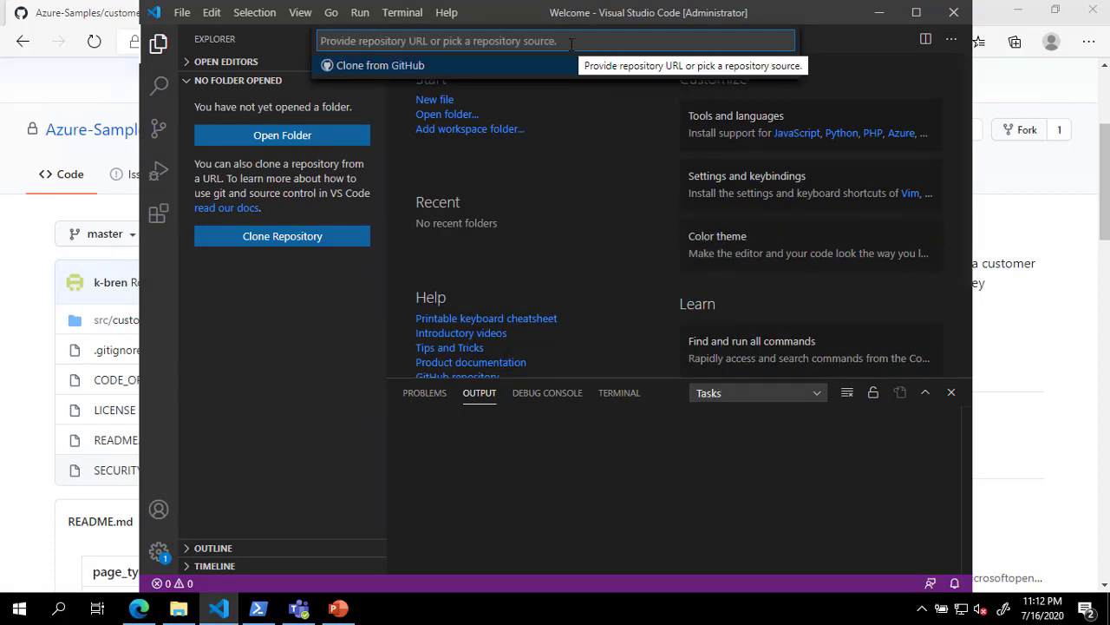
{"action": "right_click", "coordinate": [572, 41]}
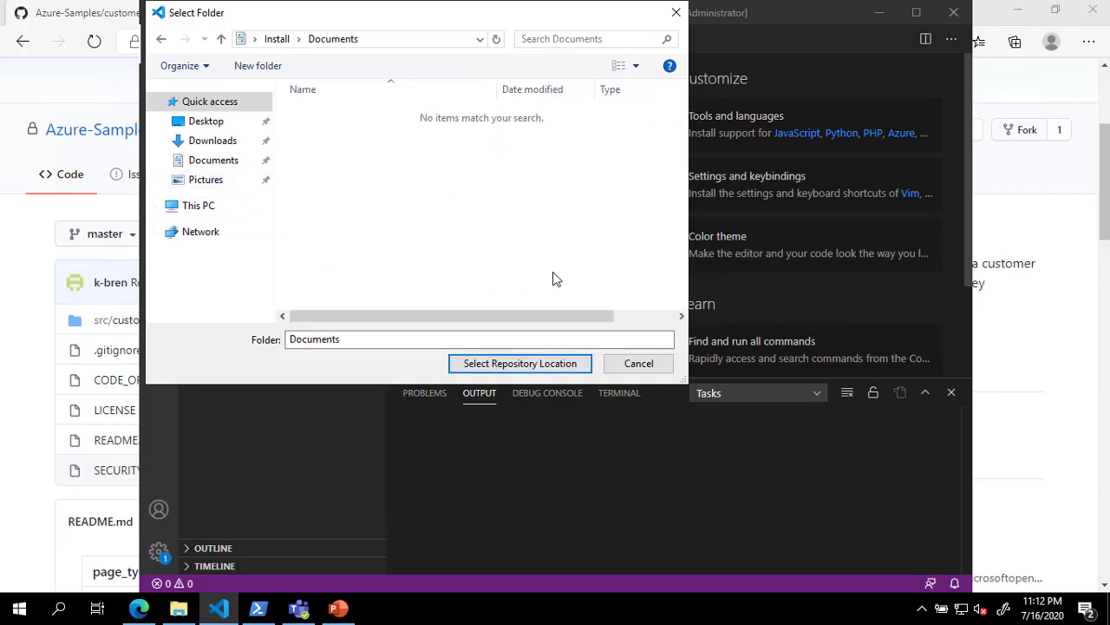
{"action": "left_click", "coordinate": [519, 363]}
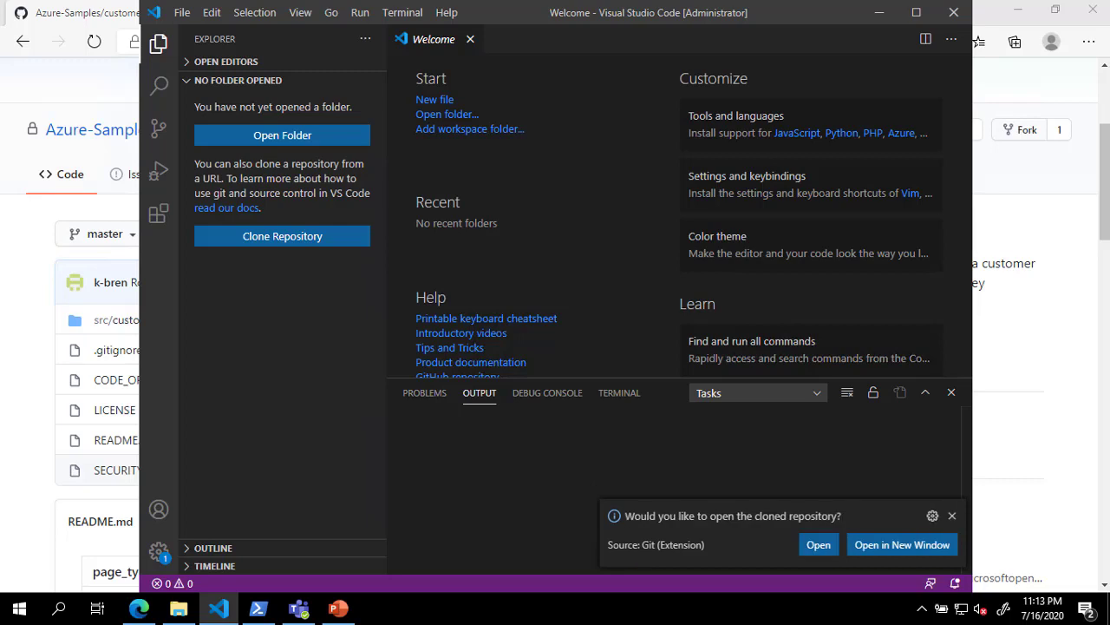
{"action": "left_click", "coordinate": [952, 515]}
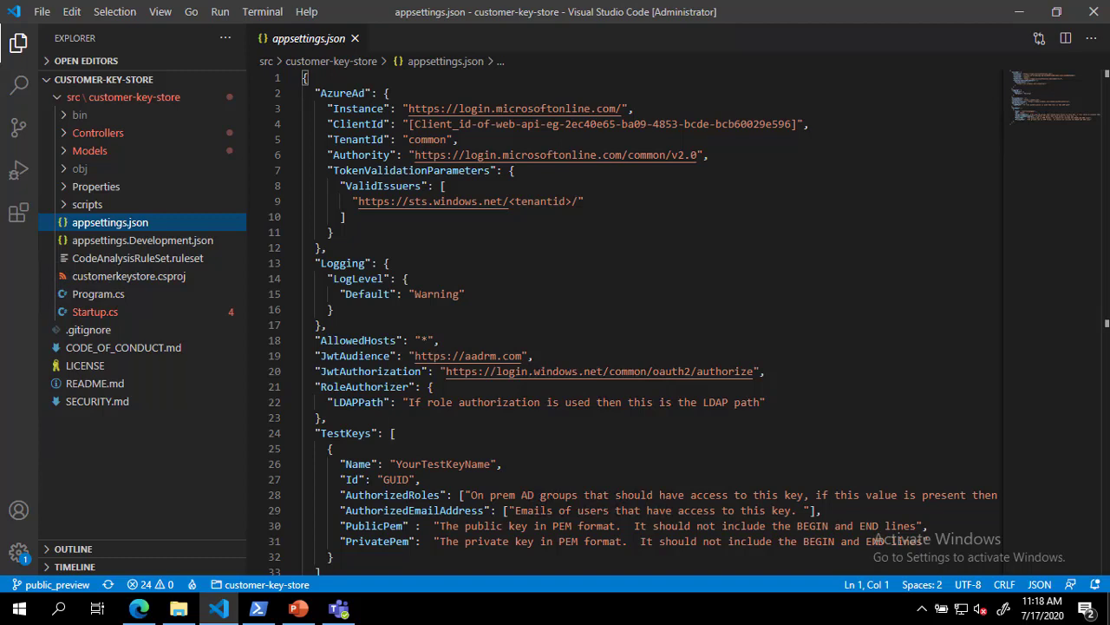
{"action": "mouse_move", "coordinate": [381, 371]}
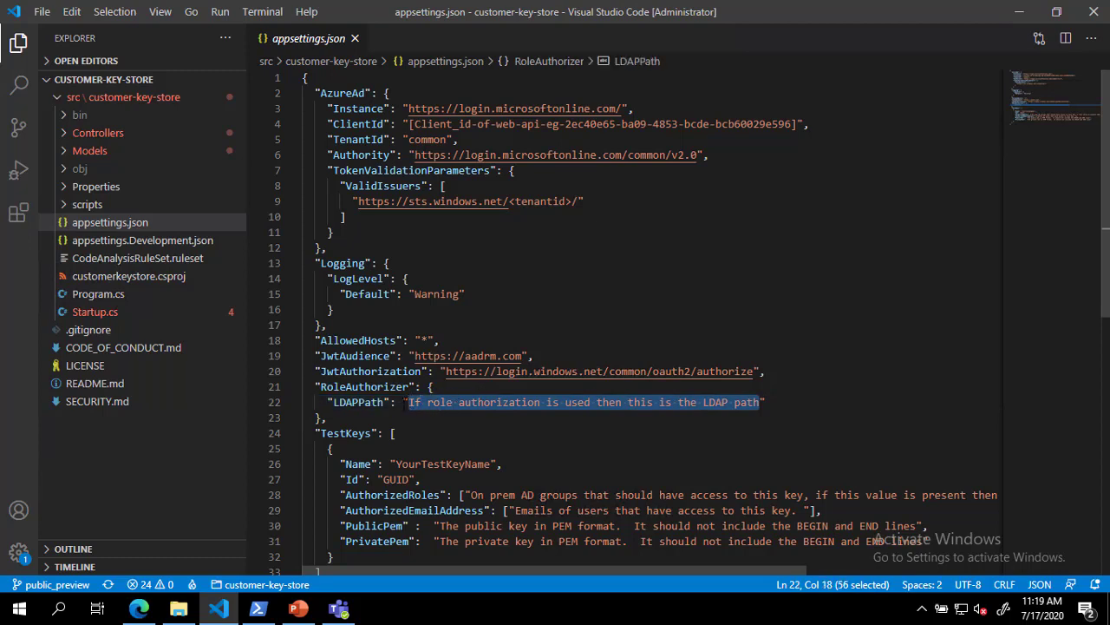
{"action": "key", "text": "Delete"}
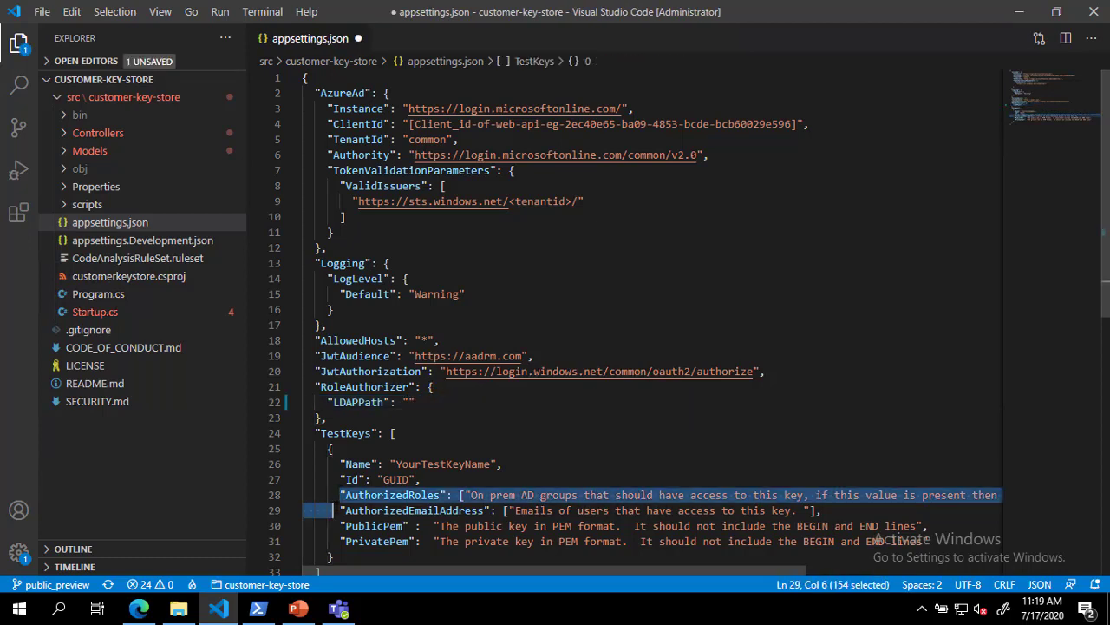
{"action": "key", "text": "Delete"}
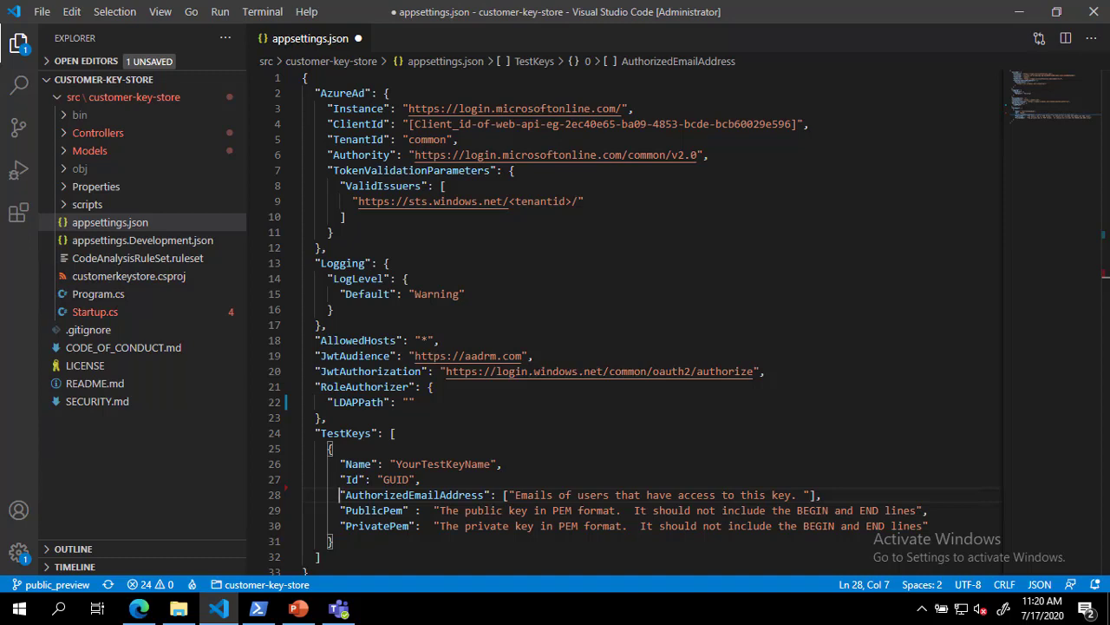
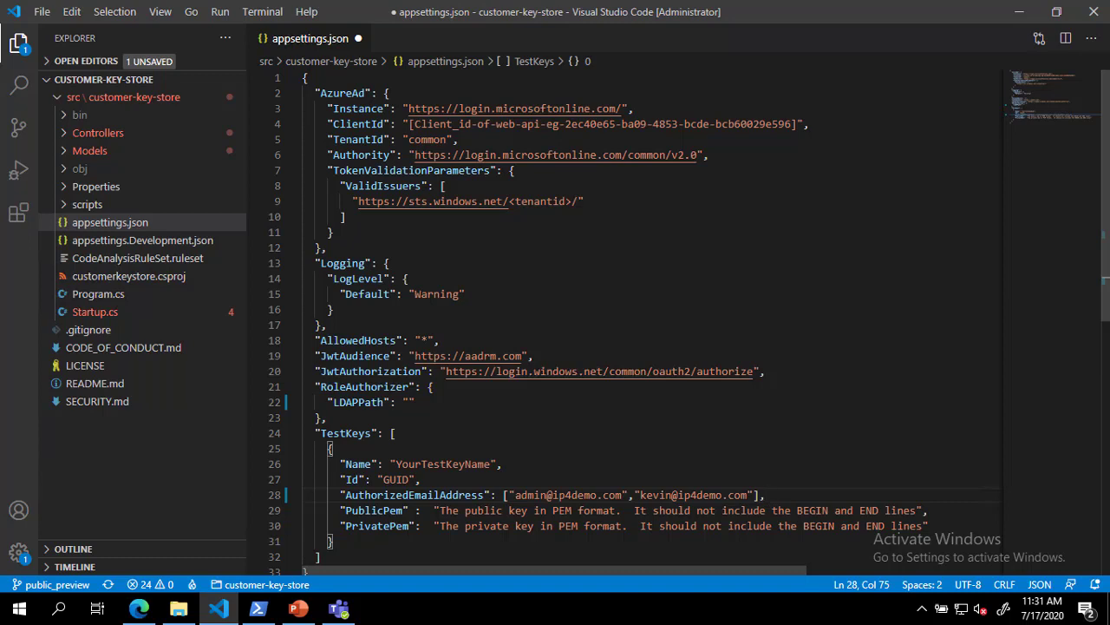
Step: Replace the <tenantid> placeholder in ValidIssuers with the Azure AD tenant ID
{"action": "left_click", "coordinate": [139, 608]}
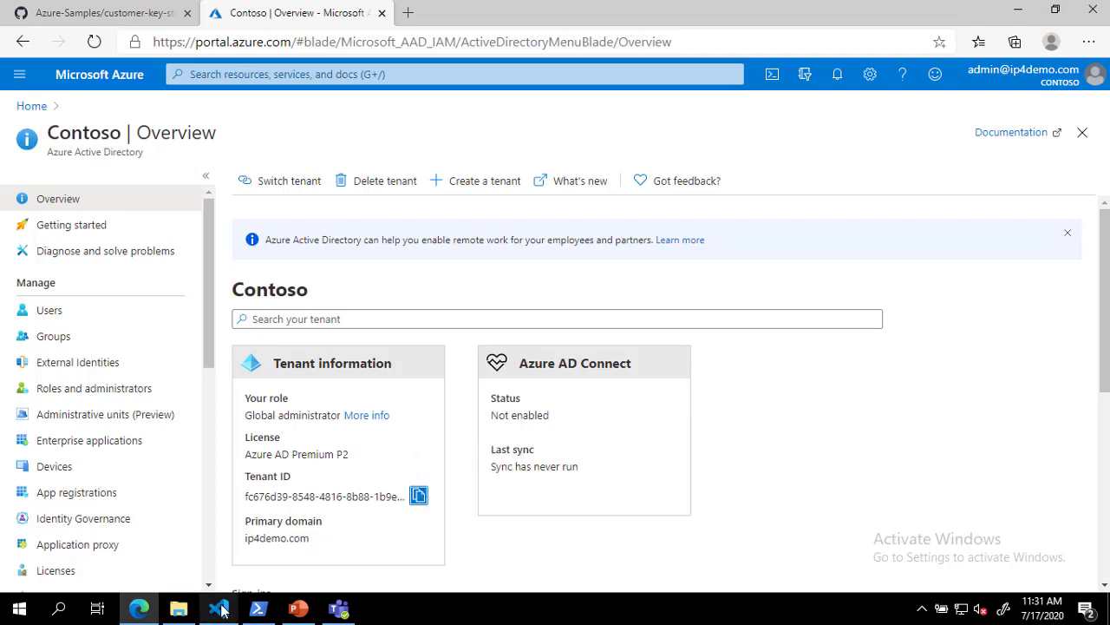
{"action": "left_click", "coordinate": [217, 608]}
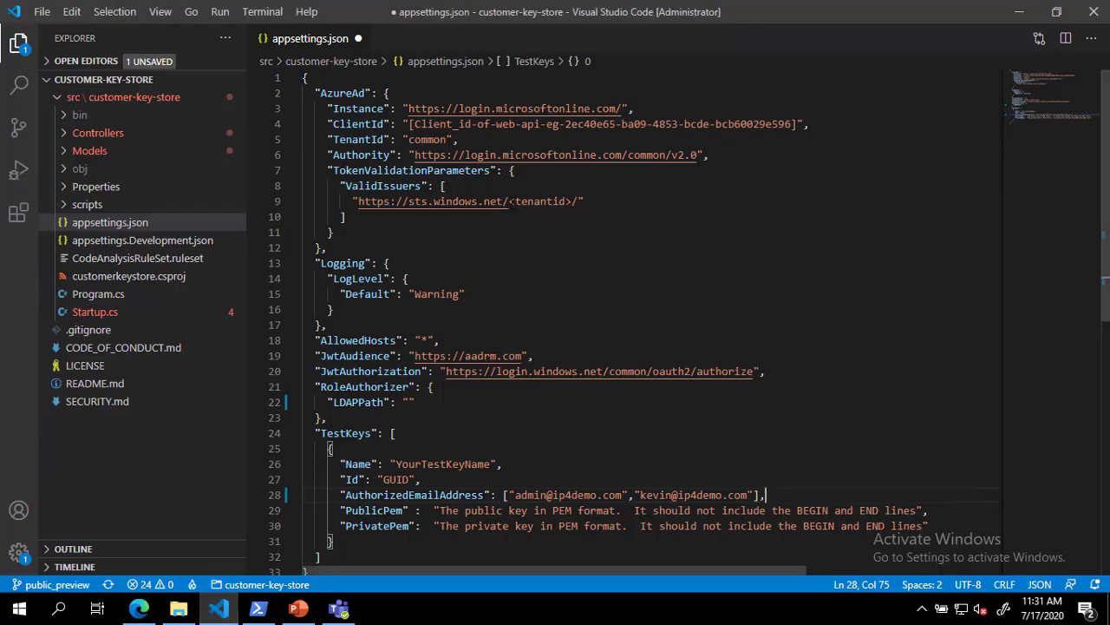
{"action": "double_click", "coordinate": [540, 200]}
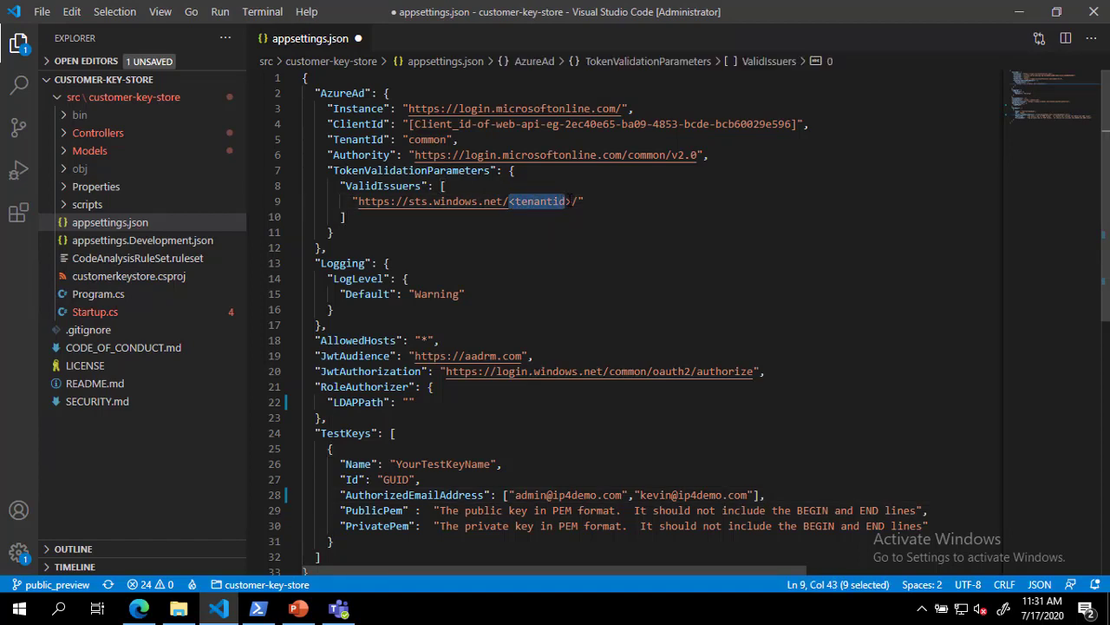
{"action": "right_click", "coordinate": [538, 200]}
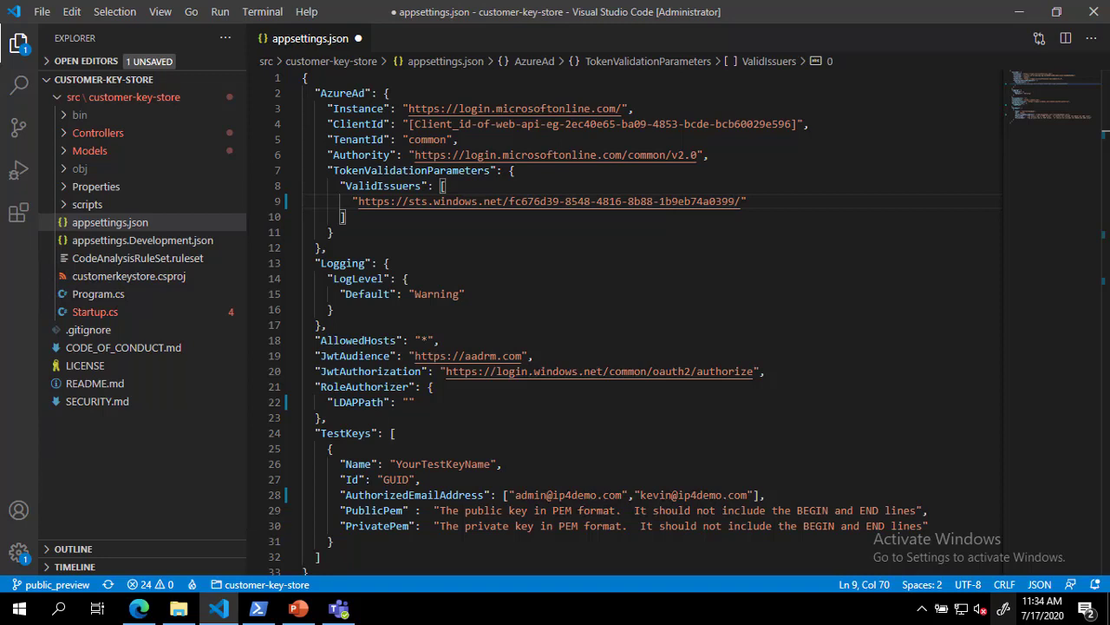
{"action": "double_click", "coordinate": [486, 356]}
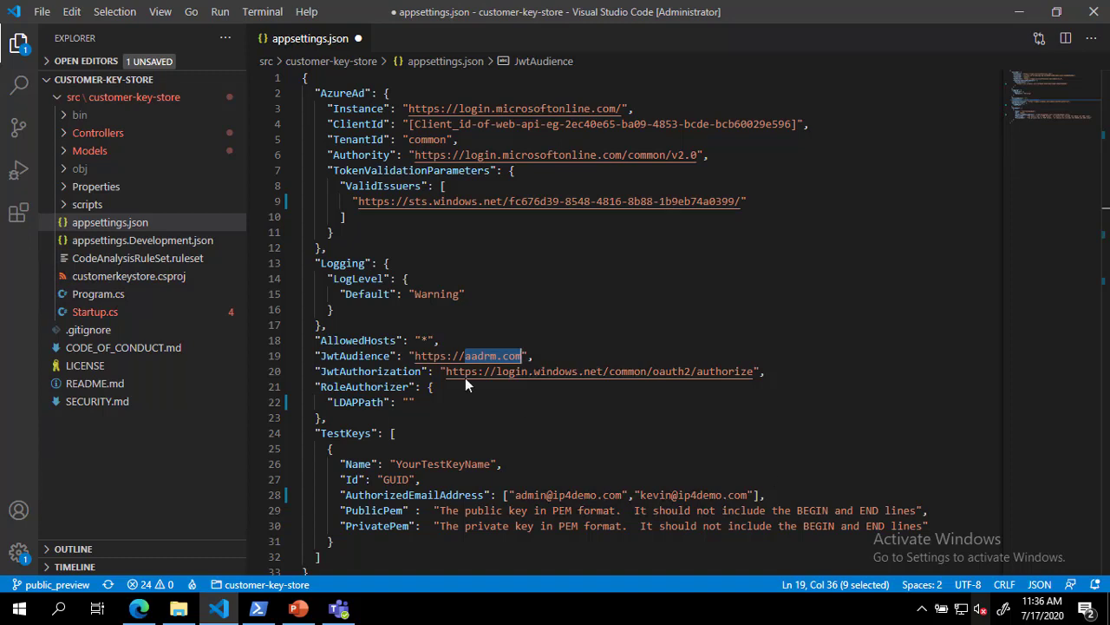
Step: Set JwtAudience host to dketest.azurewebsites.net and name the test key DKETestKey
{"action": "type", "text": "dketest.azurewebsites.net"}
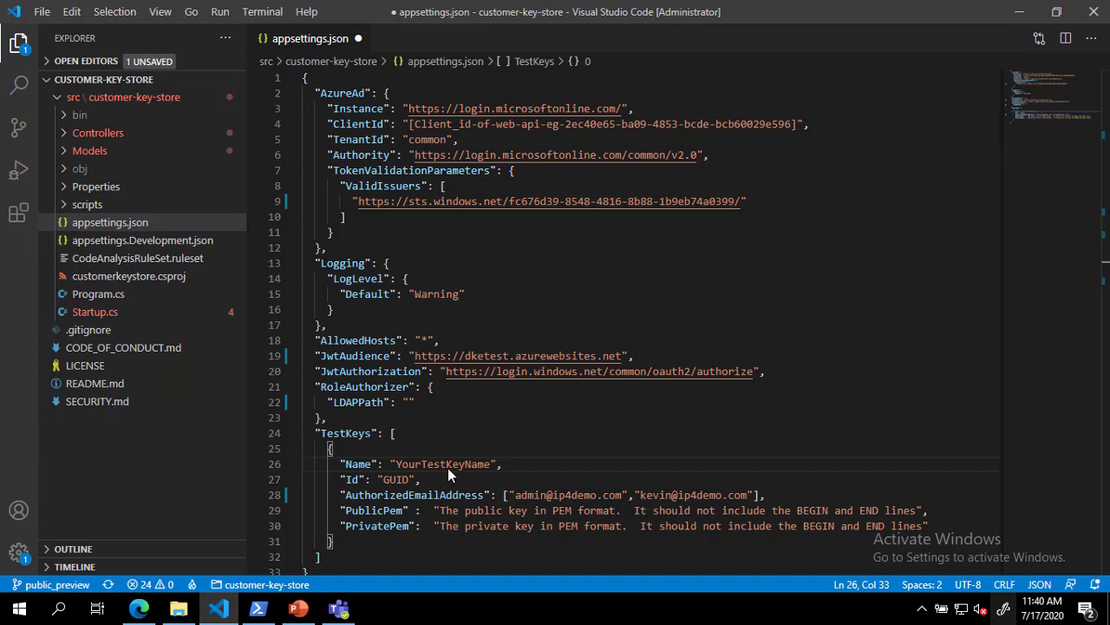
{"action": "double_click", "coordinate": [442, 464]}
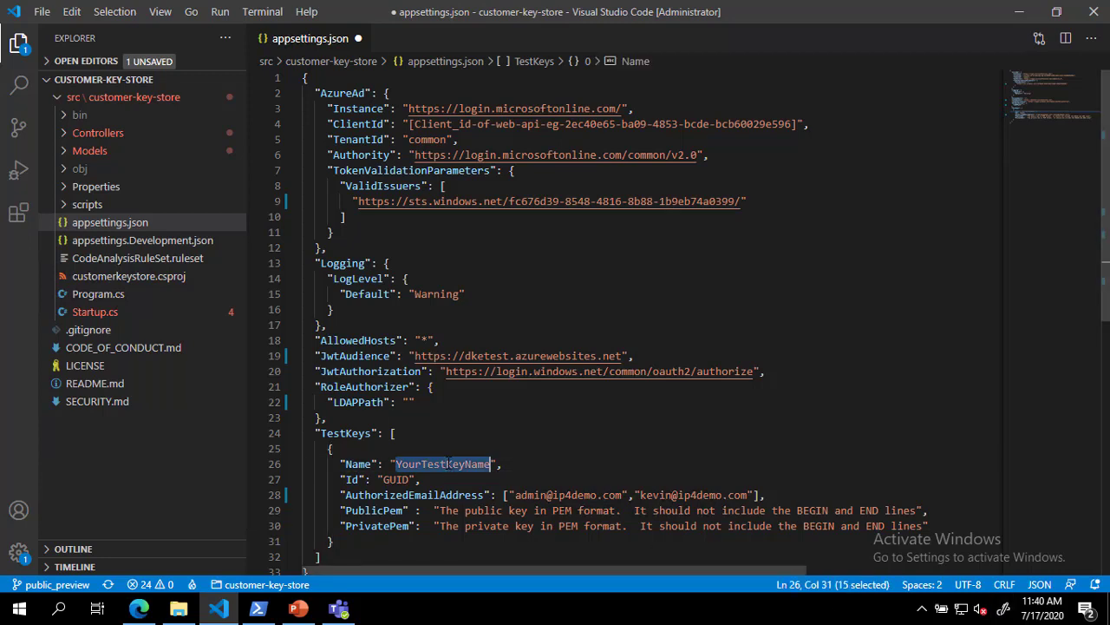
{"action": "type", "text": "DKETest"}
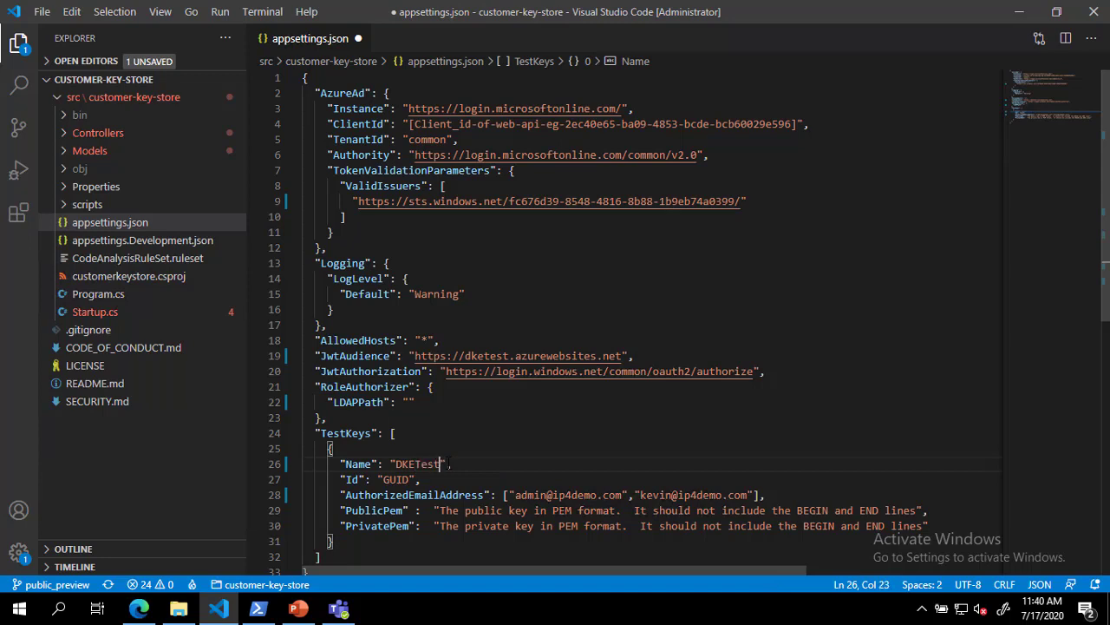
{"action": "type", "text": "Key"}
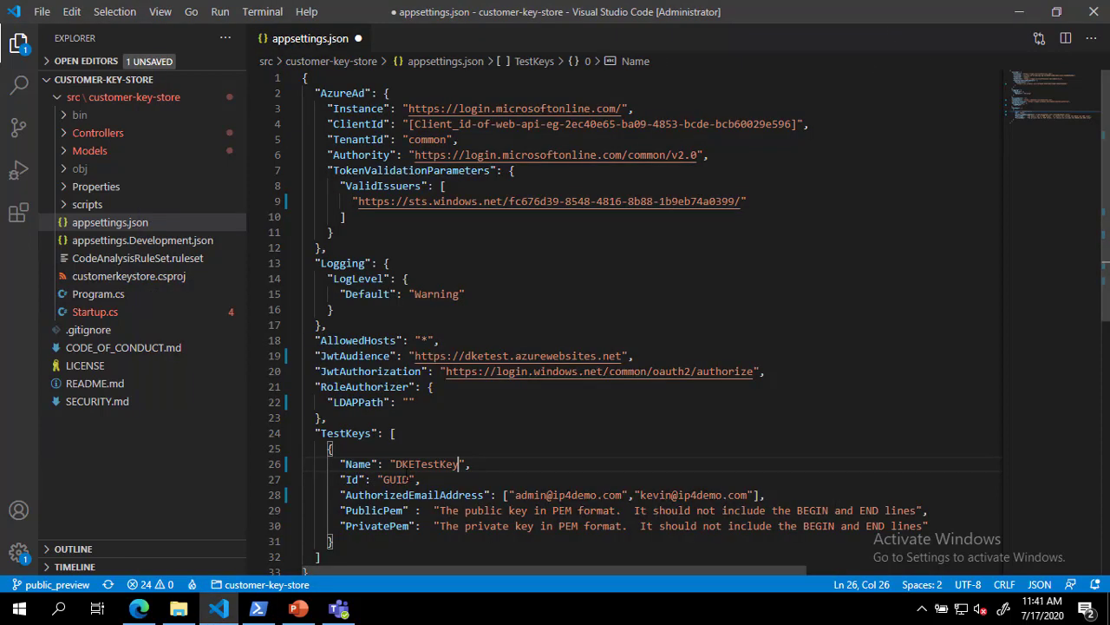
{"action": "right_click", "coordinate": [394, 478]}
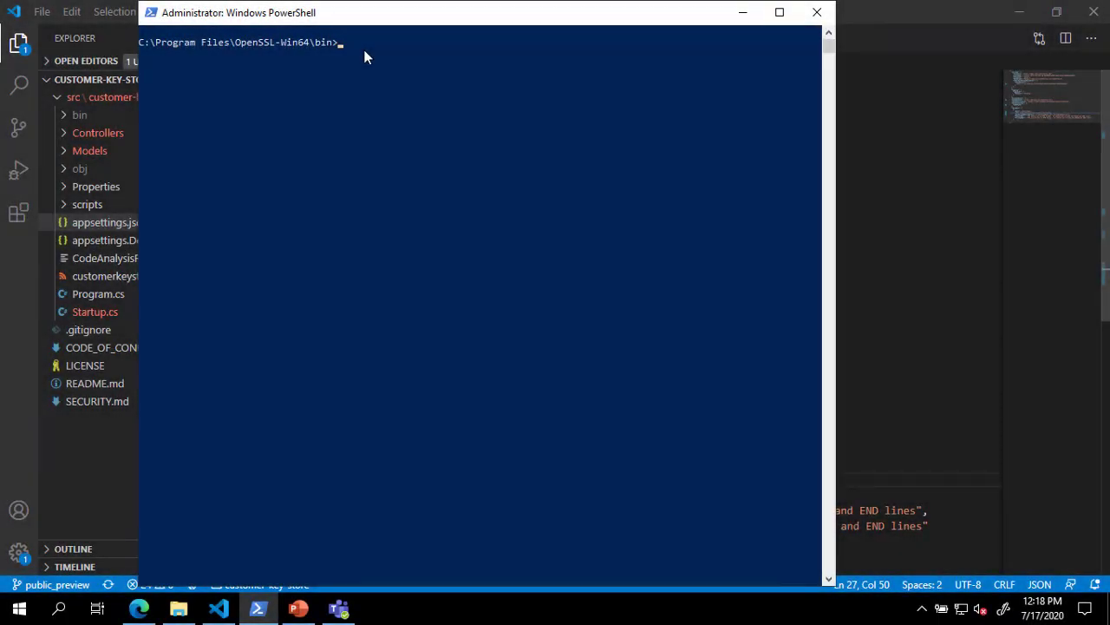
Step: Generate key.pem and cert.pem with OpenSSL, then export privkeynopass.pem and pubkeyonly.pem
{"action": "type", "text": "openssl req -x509 -newkey rsa:2048 -keyout key.pem -out cert.pem -days 365"}
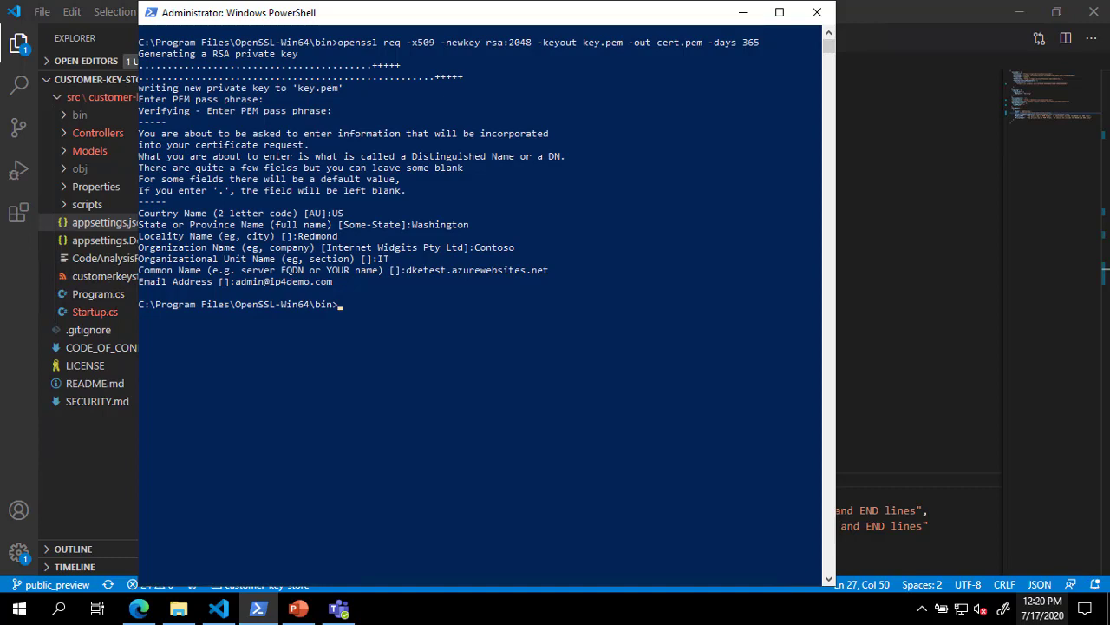
{"action": "mouse_move", "coordinate": [549, 378]}
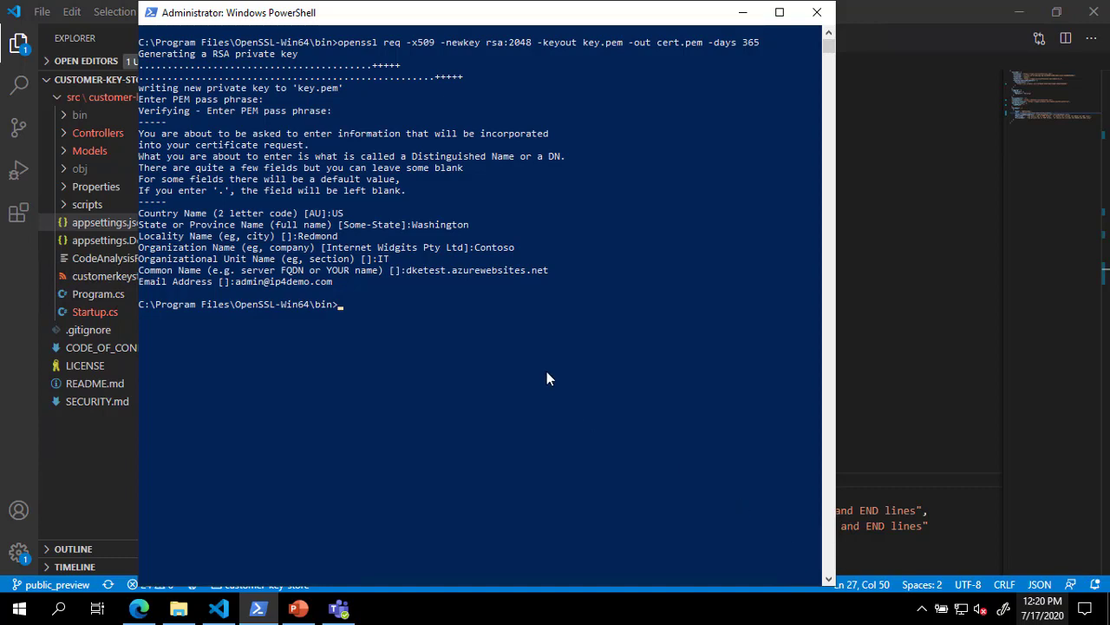
{"action": "type", "text": "openssl rsa -in key.pem -out privkeynopass.pem"}
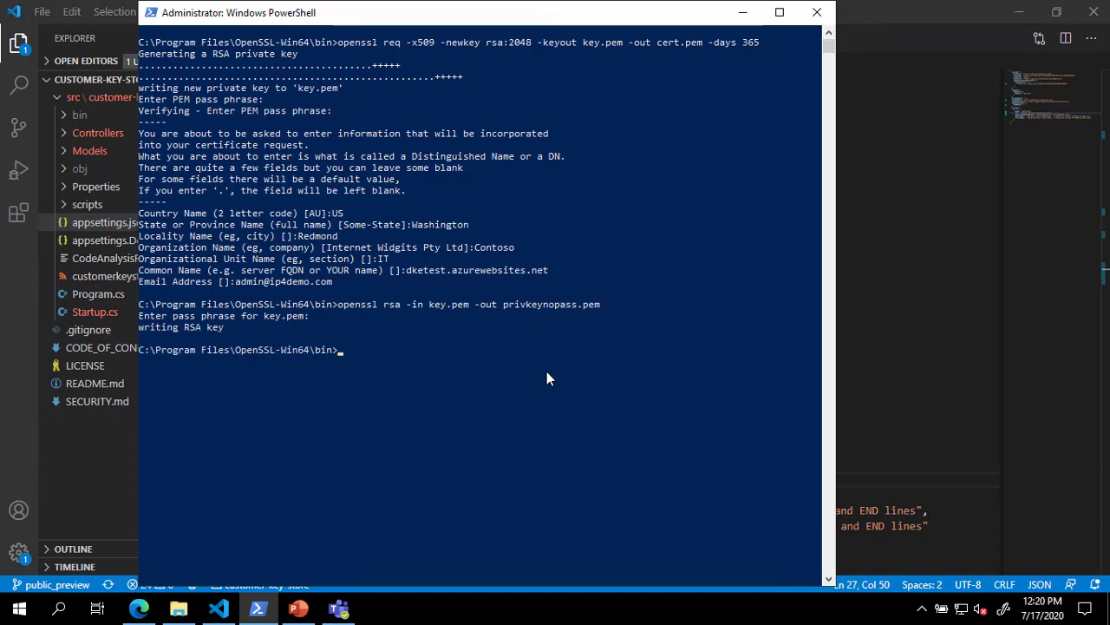
{"action": "mouse_move", "coordinate": [505, 386]}
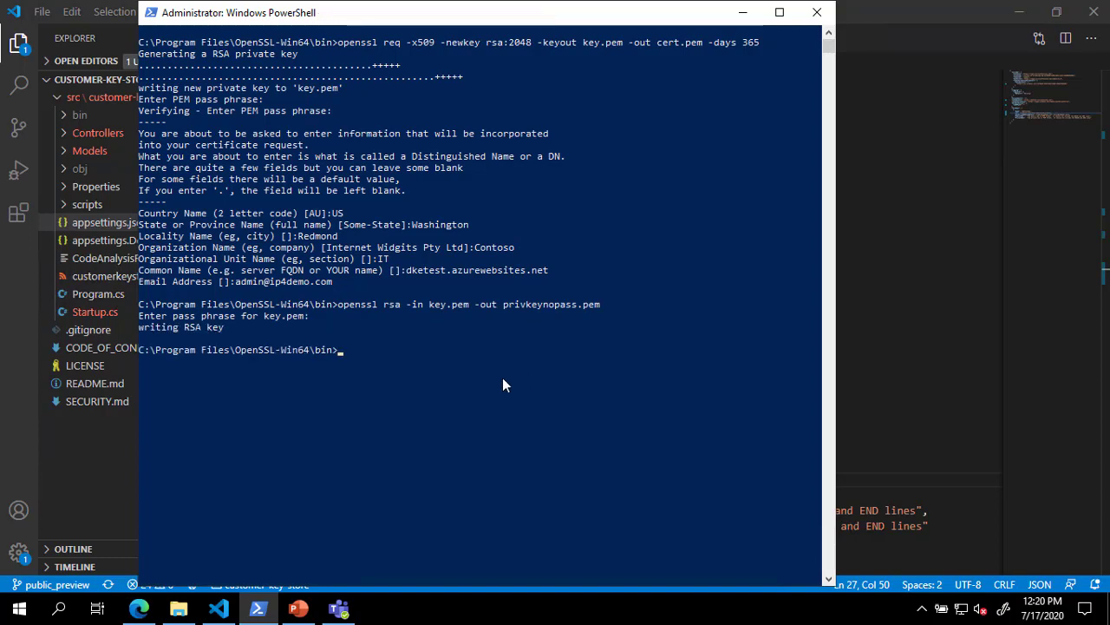
{"action": "mouse_move", "coordinate": [518, 347]}
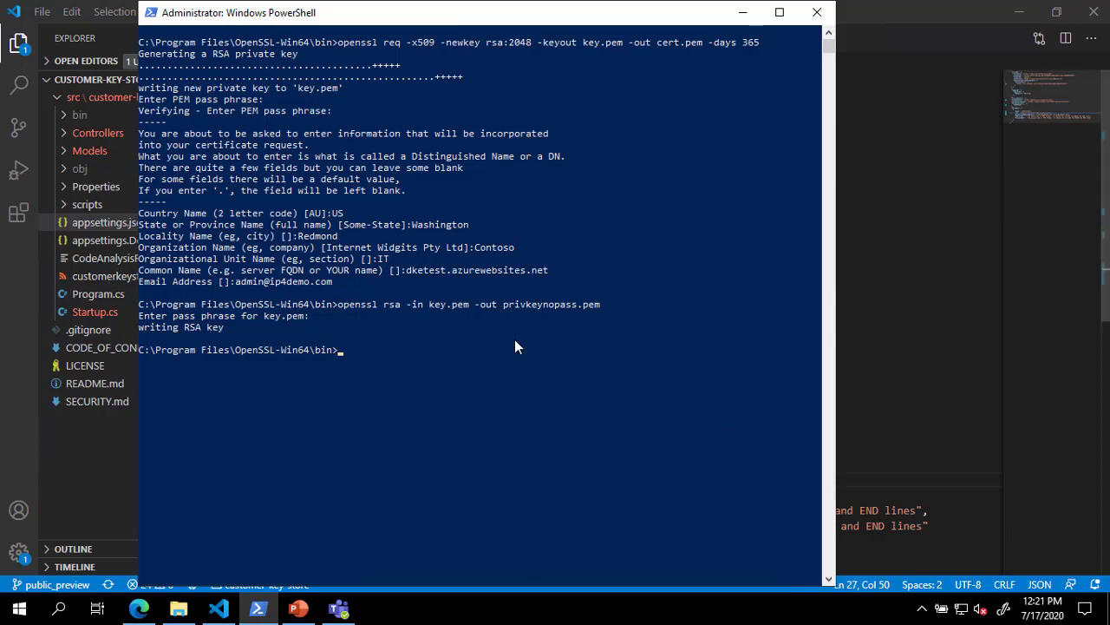
{"action": "type", "text": "openssl rsa -in key.pem -pubout > pubkeyonly.pem"}
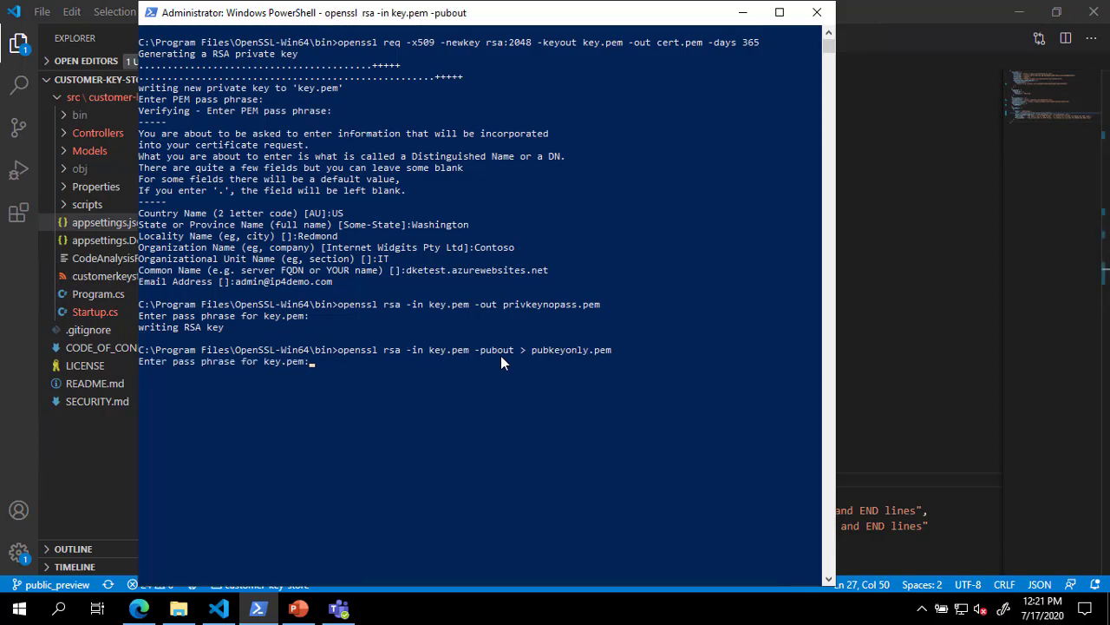
{"action": "key", "text": "Enter"}
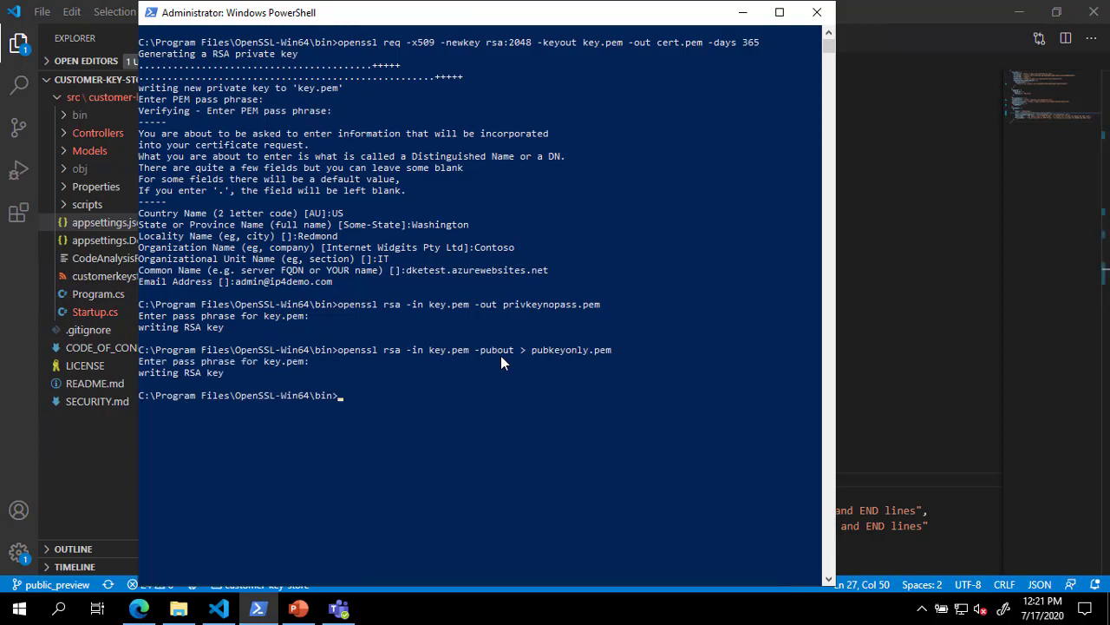
{"action": "mouse_move", "coordinate": [367, 460]}
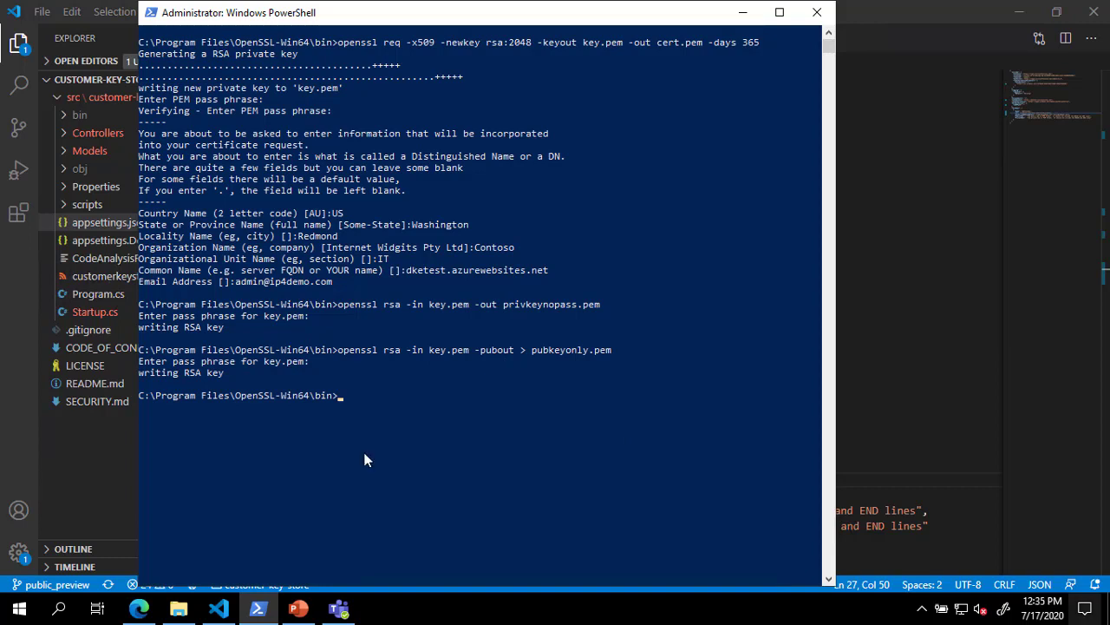
{"action": "mouse_move", "coordinate": [357, 477]}
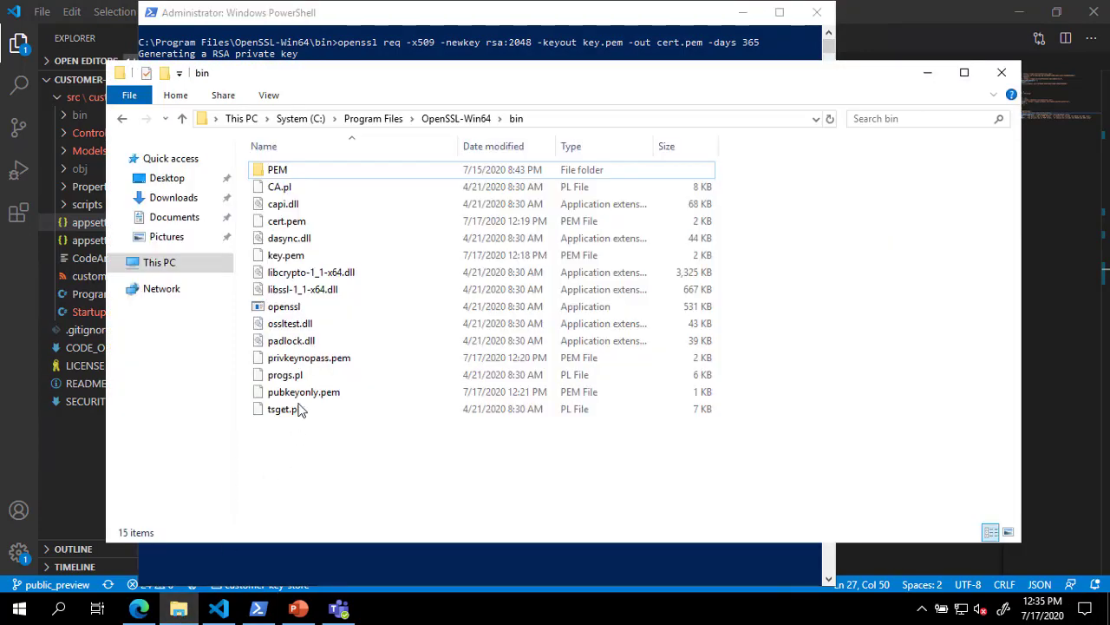
Step: Start opening pubkeyonly.pem and show the list of apps available on this PC
{"action": "right_click", "coordinate": [303, 391]}
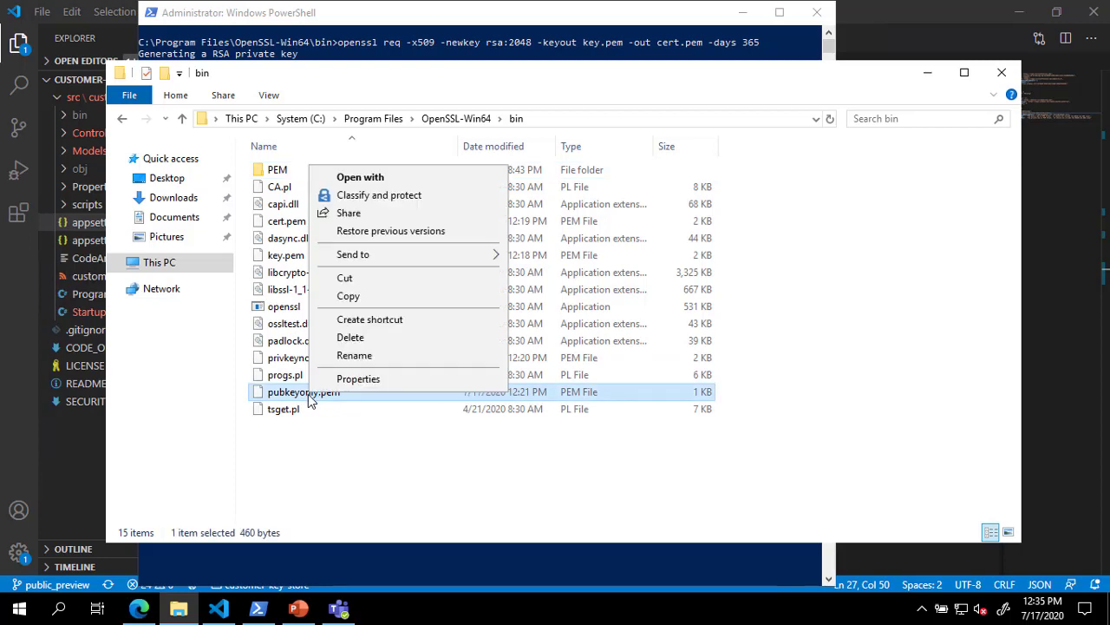
{"action": "left_click", "coordinate": [360, 176]}
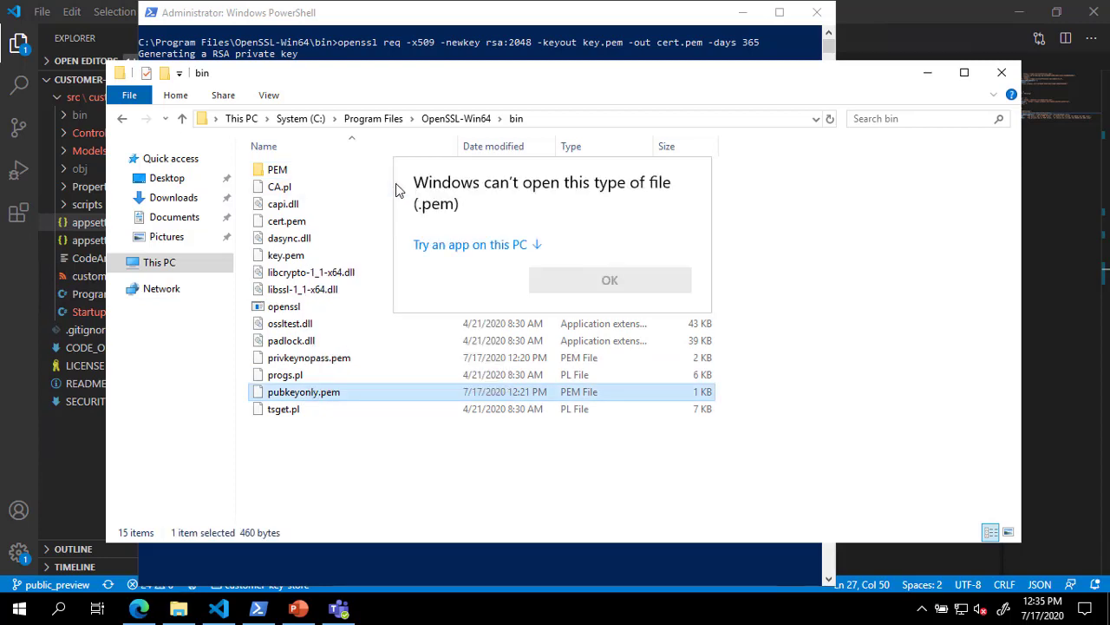
{"action": "left_click", "coordinate": [471, 244]}
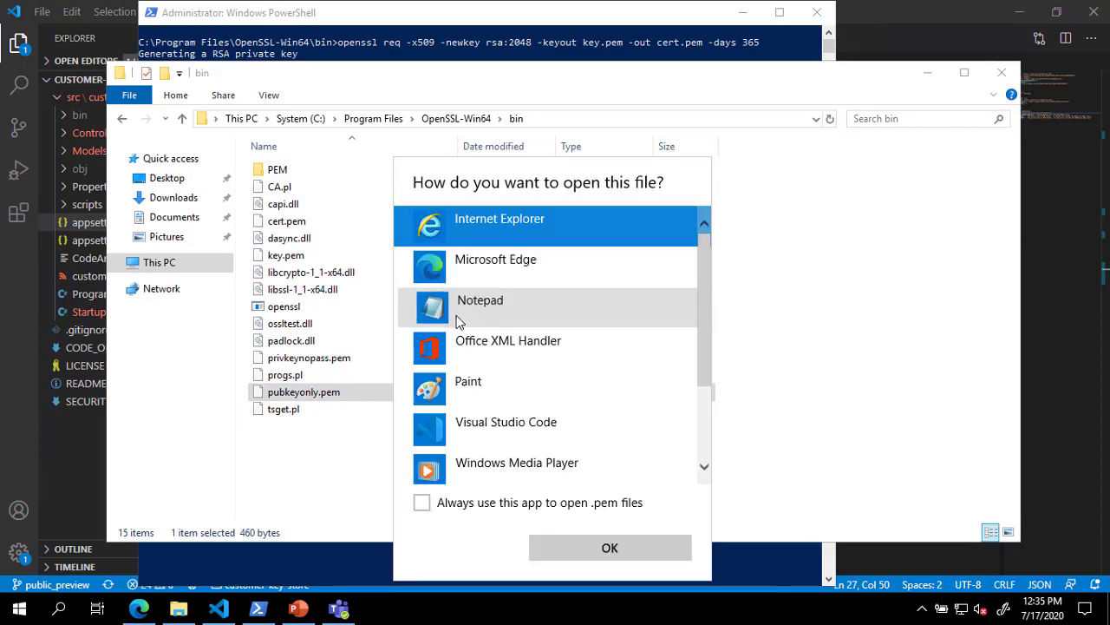
Step: View pubkeyonly.pem in Notepad and copy the key body between BEGIN and END
{"action": "left_click", "coordinate": [610, 548]}
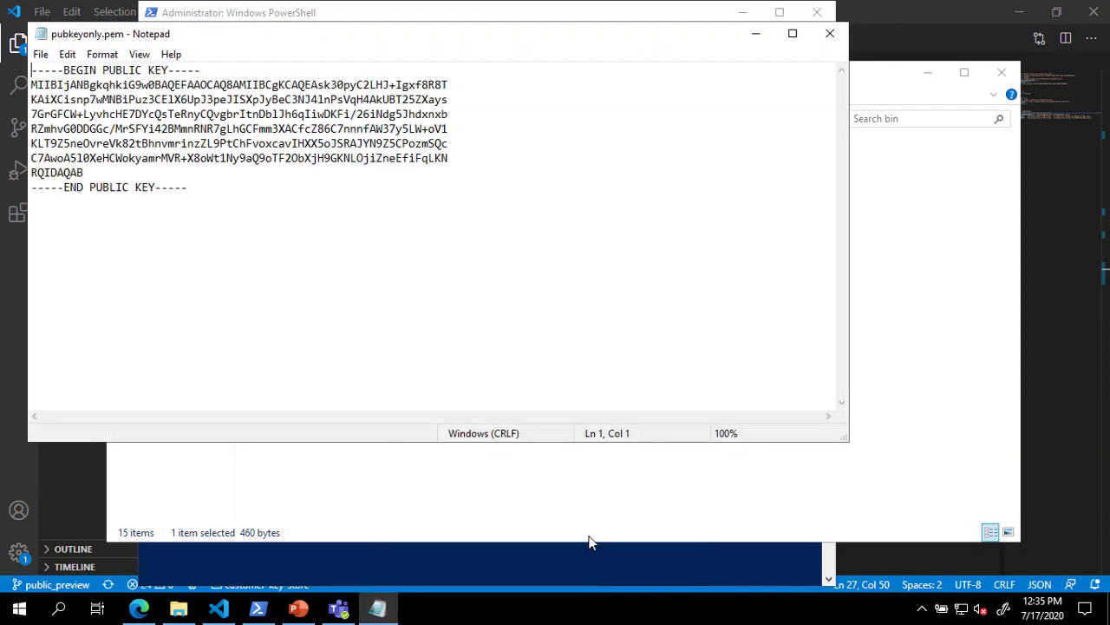
{"action": "left_click_drag", "start_coordinate": [32, 91], "coordinate": [84, 172]}
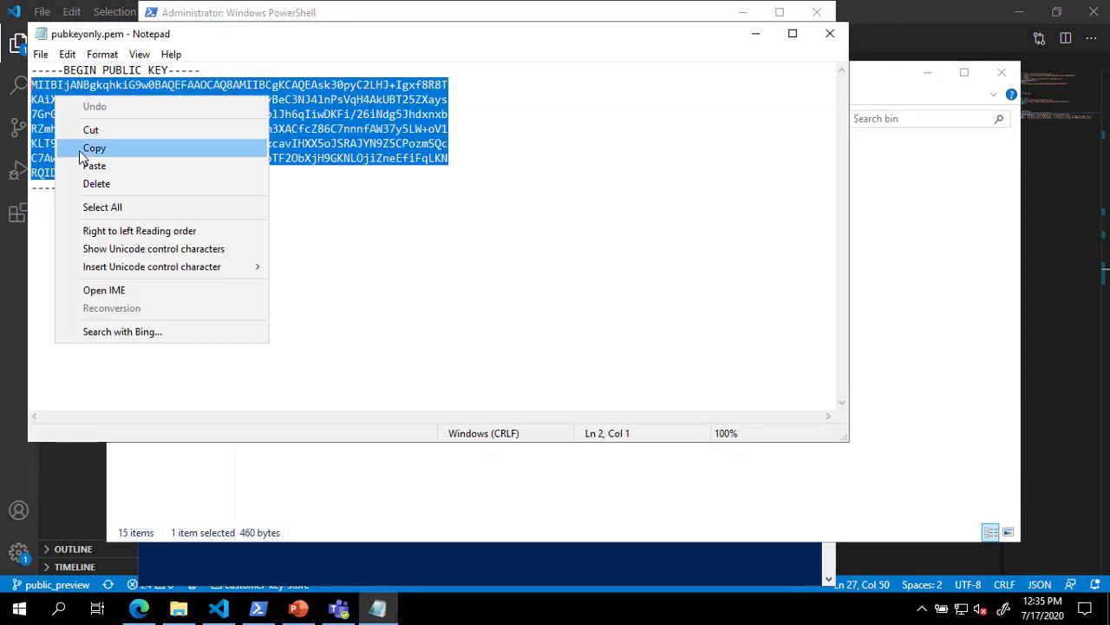
{"action": "left_click", "coordinate": [96, 147]}
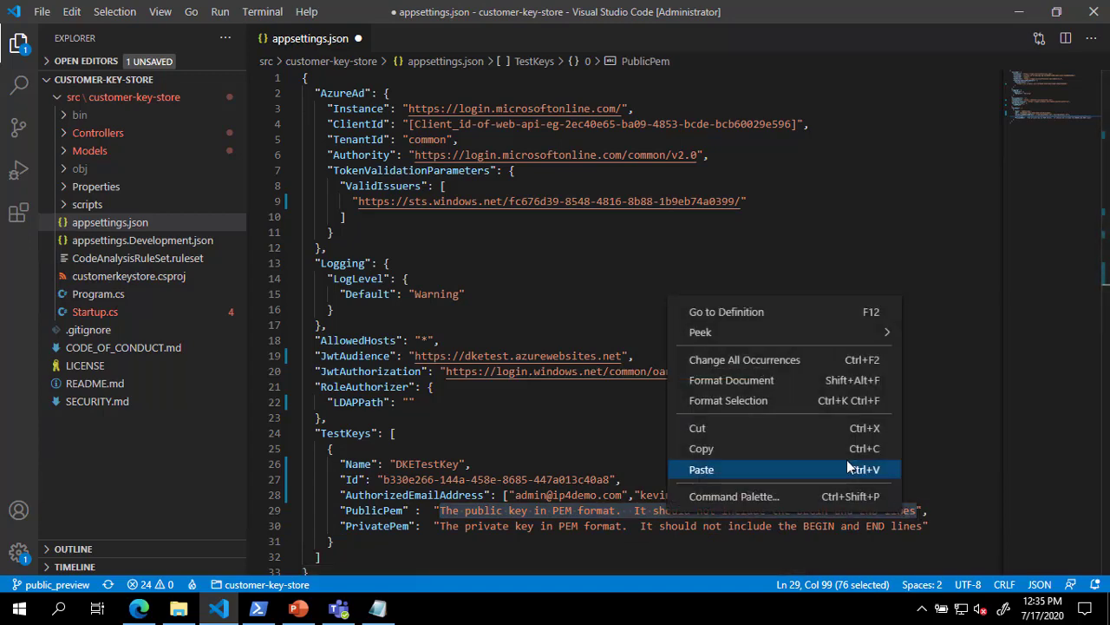
Step: Paste the public key string into the PublicPem value of appsettings.json
{"action": "left_click", "coordinate": [701, 469]}
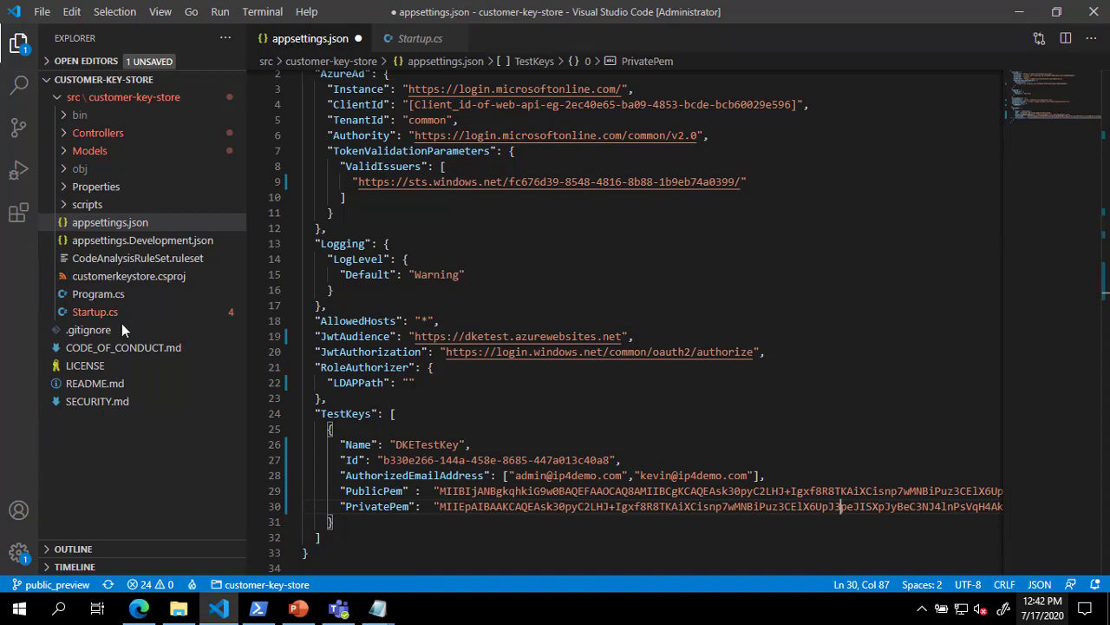
Step: Remove the #if USE_TEST_KEYS and #error lines from ConfigureServices in Startup.cs
{"action": "left_click", "coordinate": [94, 311]}
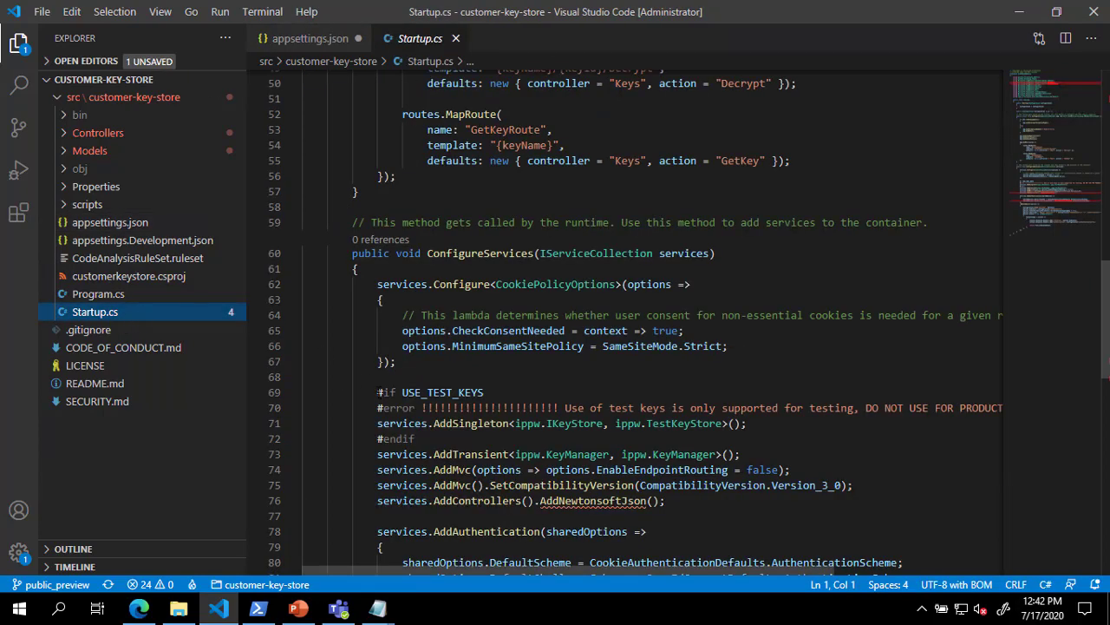
{"action": "left_click_drag", "start_coordinate": [377, 407], "coordinate": [378, 423]}
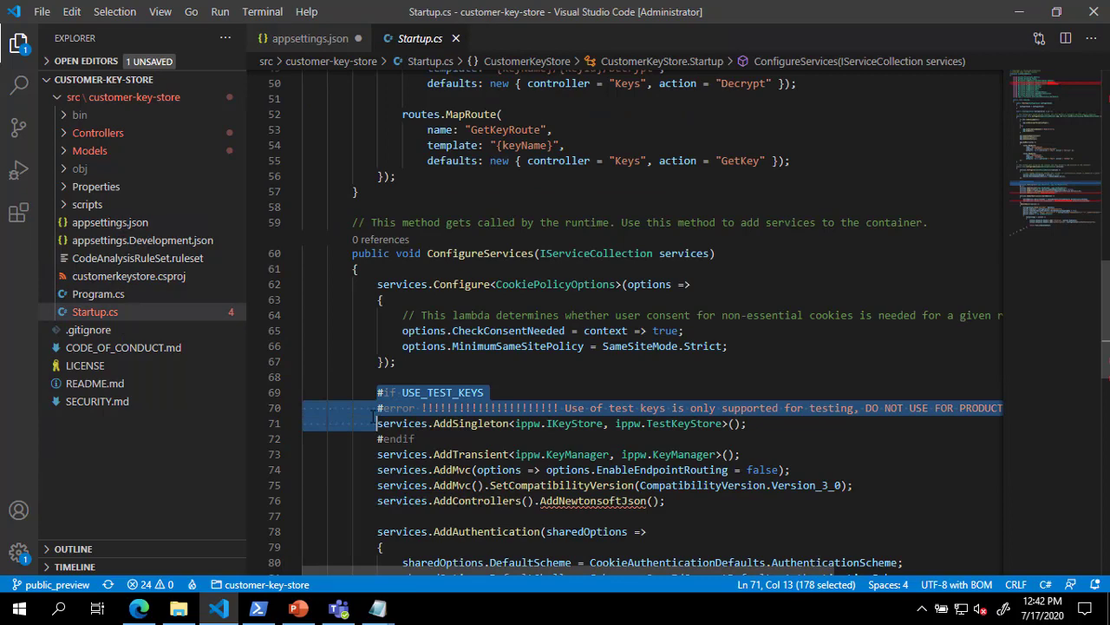
{"action": "key", "text": "Delete"}
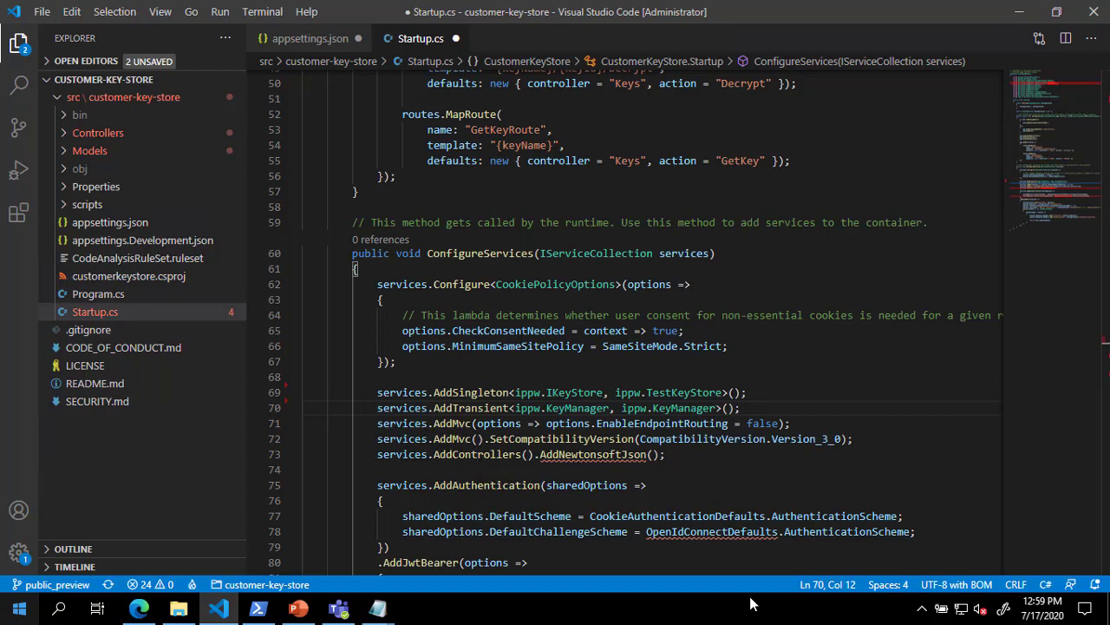
Step: Run the build task, which reports that no build task is configured
{"action": "key", "text": "ctrl+shift+b"}
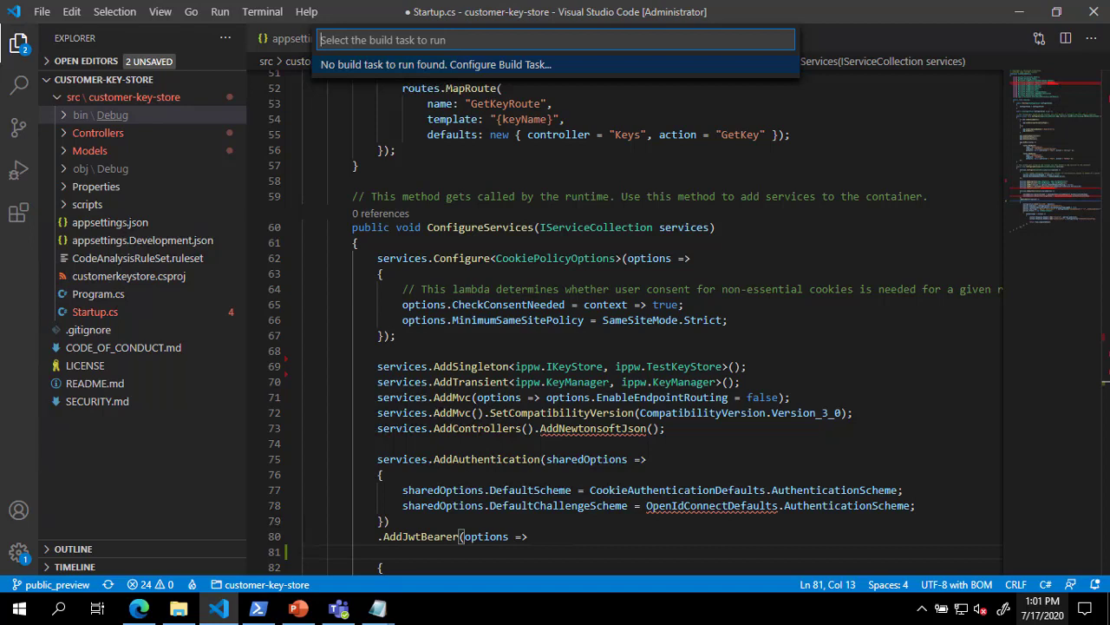
{"action": "mouse_move", "coordinate": [875, 199]}
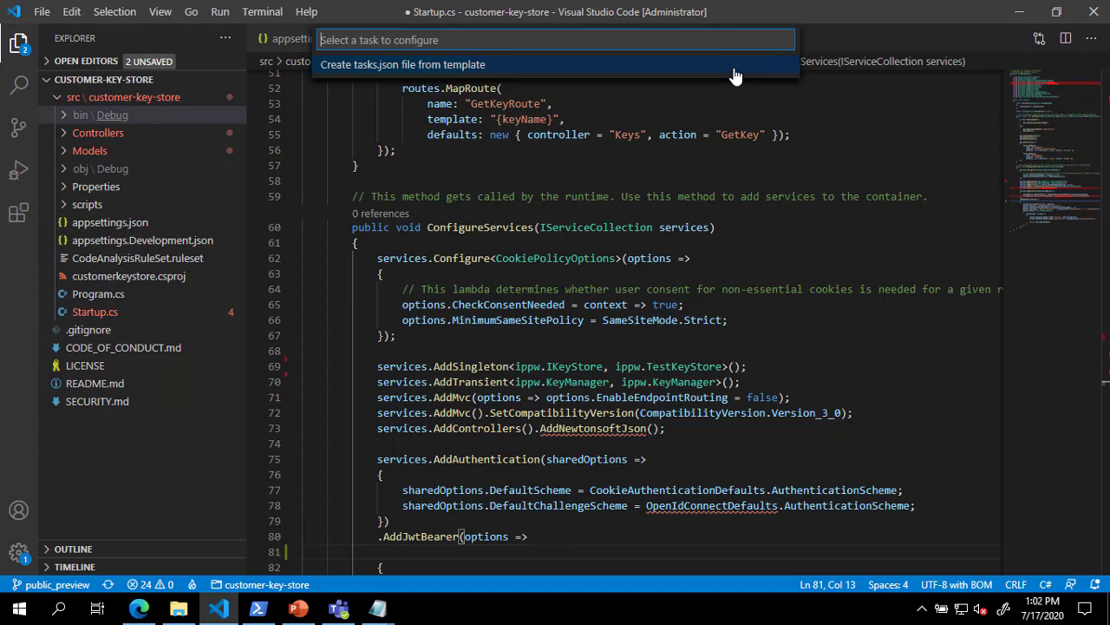
Step: Create tasks.json from the .NET Core template with the customerkeystore.csproj path in args, save it and rebuild
{"action": "left_click", "coordinate": [410, 64]}
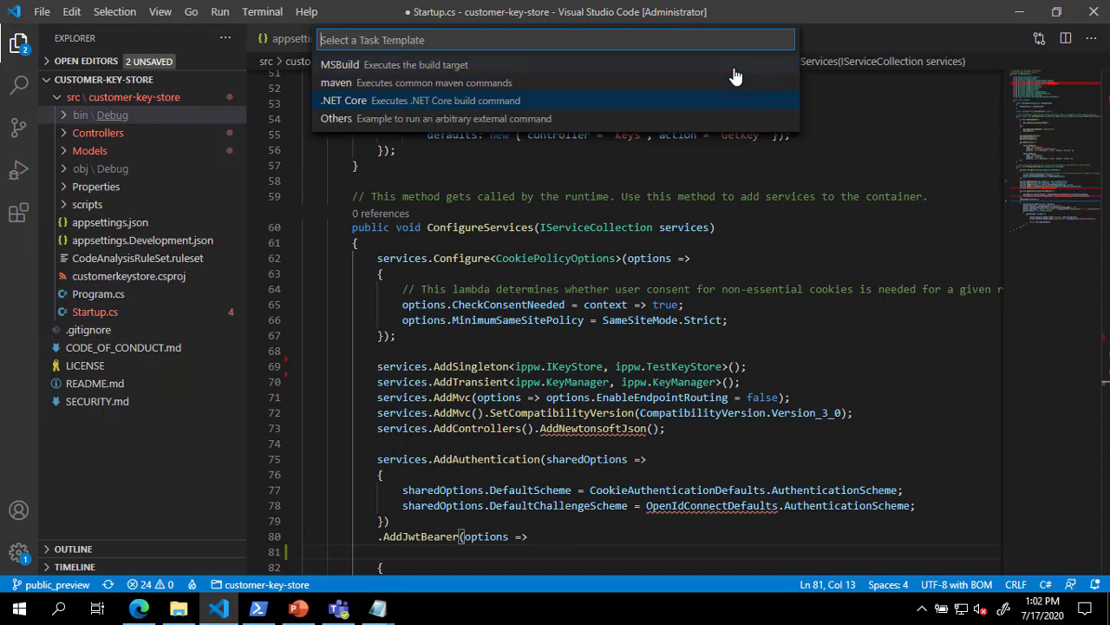
{"action": "left_click", "coordinate": [347, 99]}
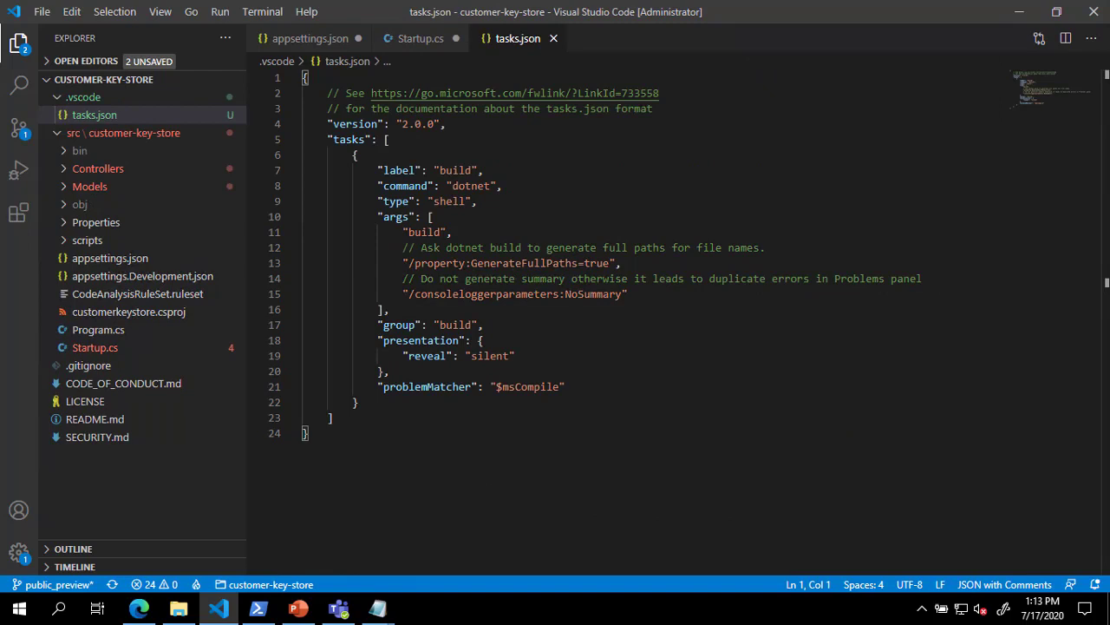
{"action": "mouse_move", "coordinate": [803, 287]}
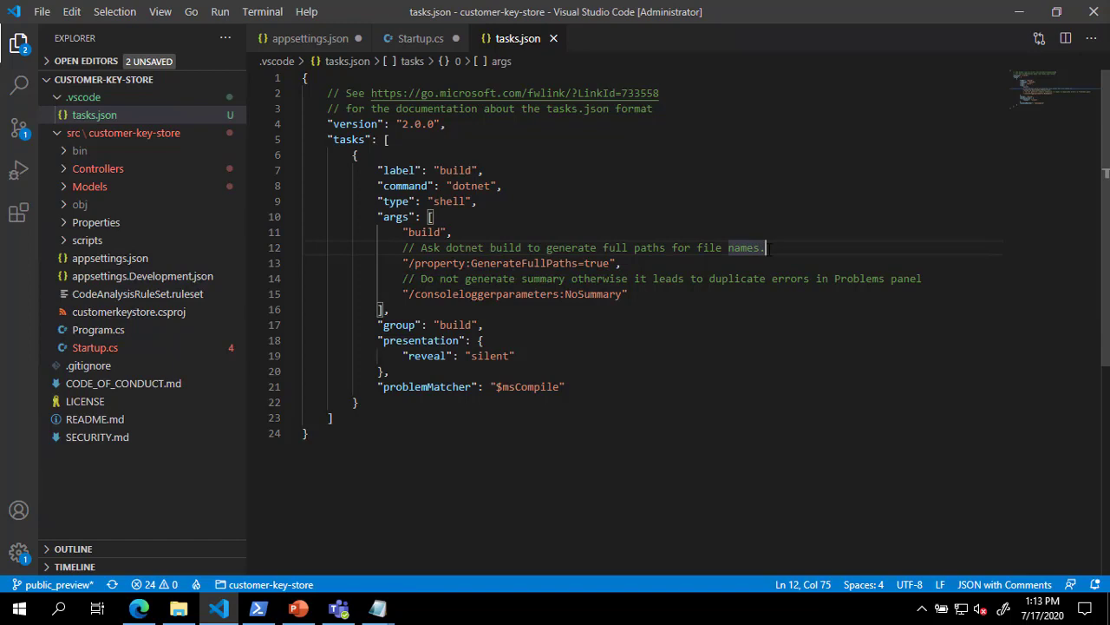
{"action": "type", "text": "\"${workspaceFolder}/src/customer-key-store/customerkeystore.csproj\","}
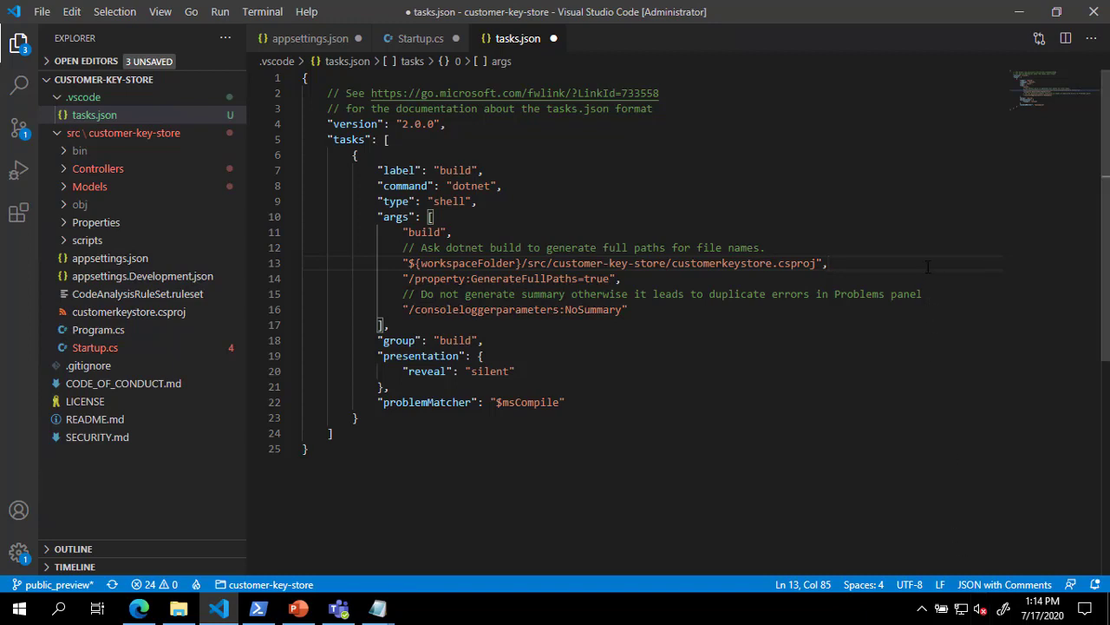
{"action": "key", "text": "Ctrl+S"}
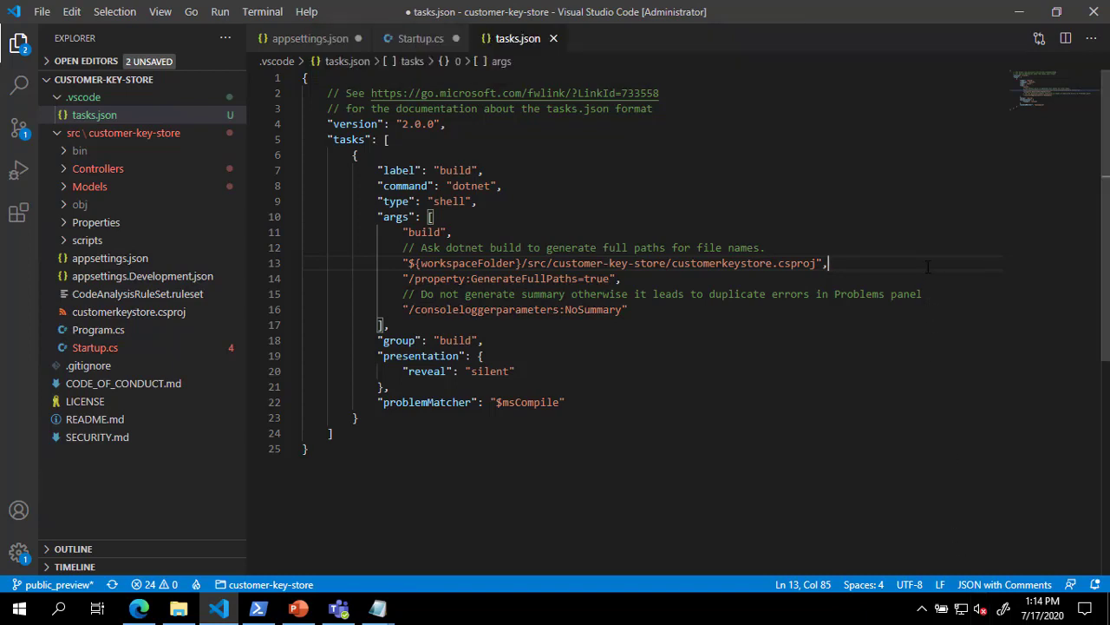
{"action": "key", "text": "ctrl+s"}
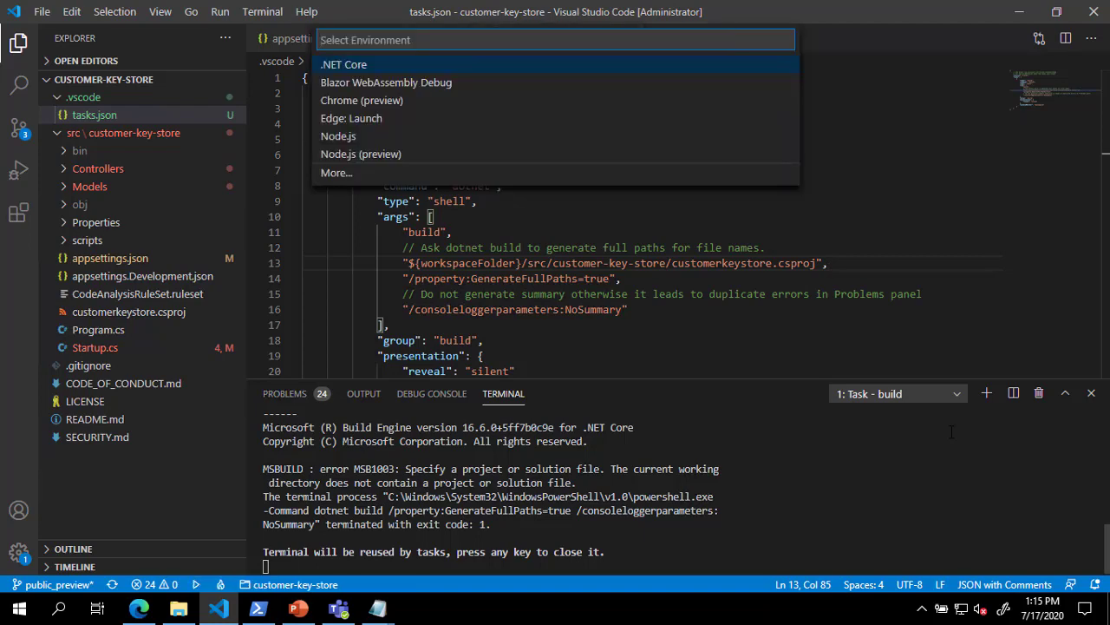
{"action": "mouse_move", "coordinate": [746, 71]}
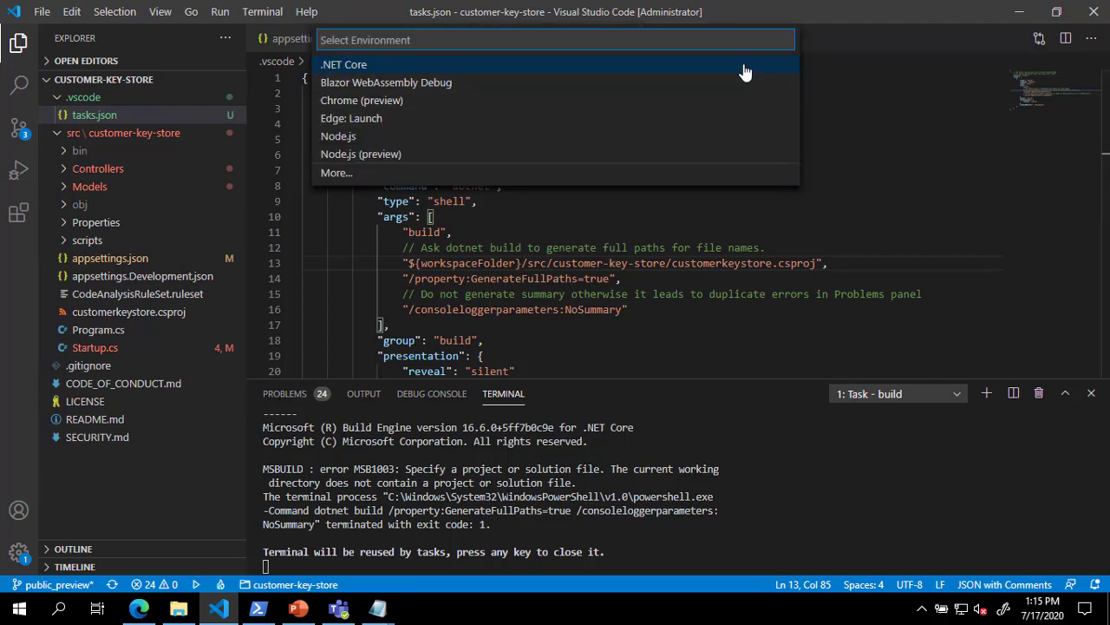
Step: Debug the key store under .NET Core and browse to localhost:5001/DKETestKey
{"action": "left_click", "coordinate": [343, 64]}
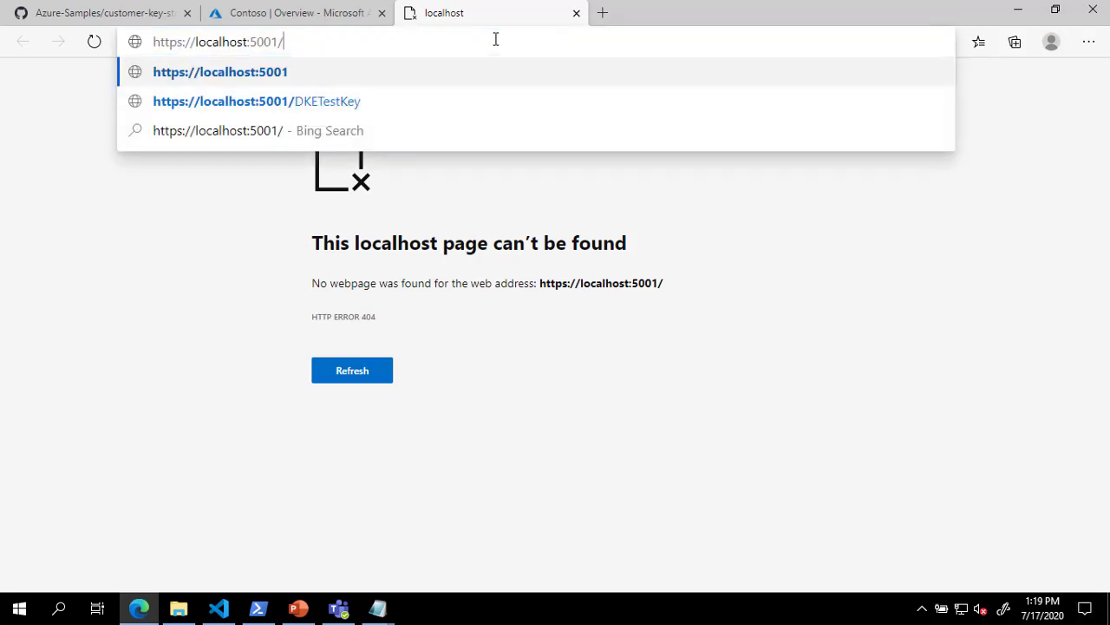
{"action": "type", "text": "DKETest"}
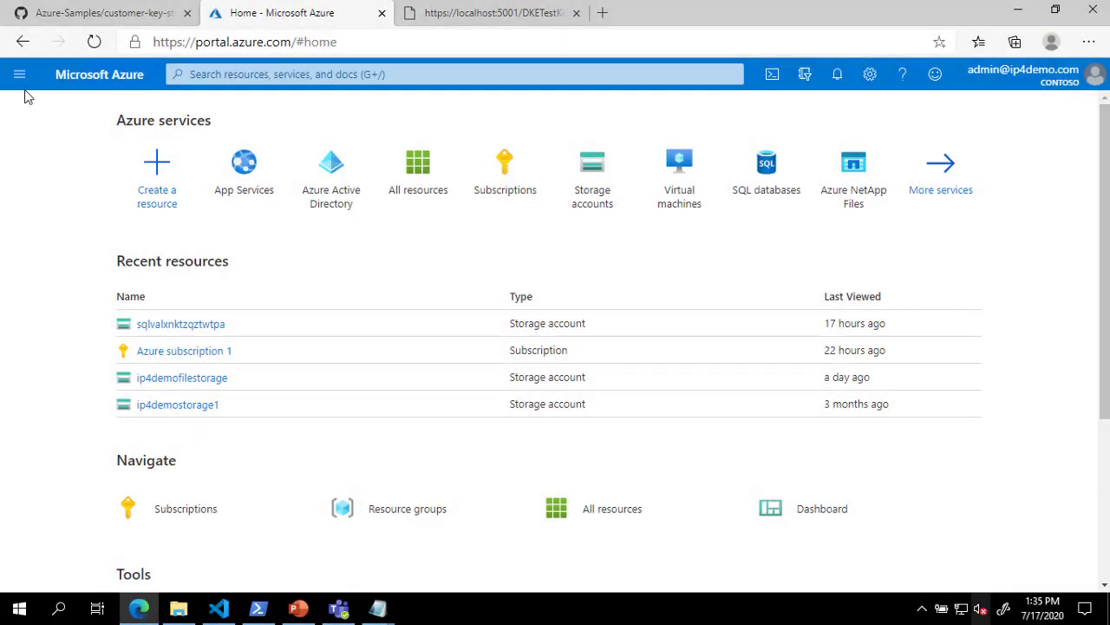
Step: Go to App Services from the portal menu and start creating a new app service
{"action": "left_click", "coordinate": [27, 73]}
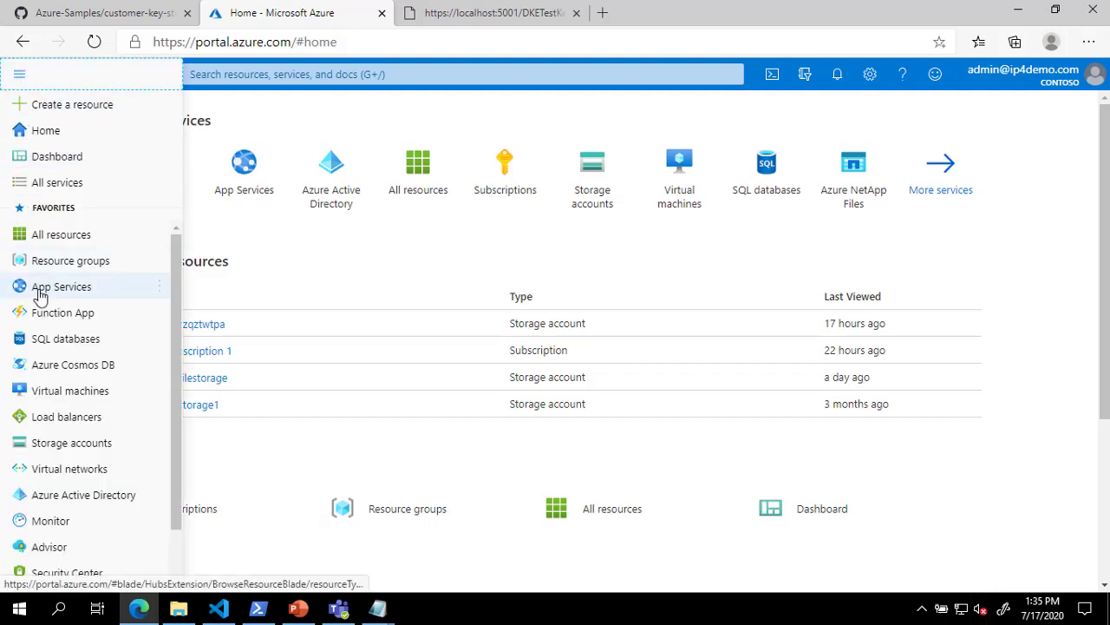
{"action": "left_click", "coordinate": [61, 287]}
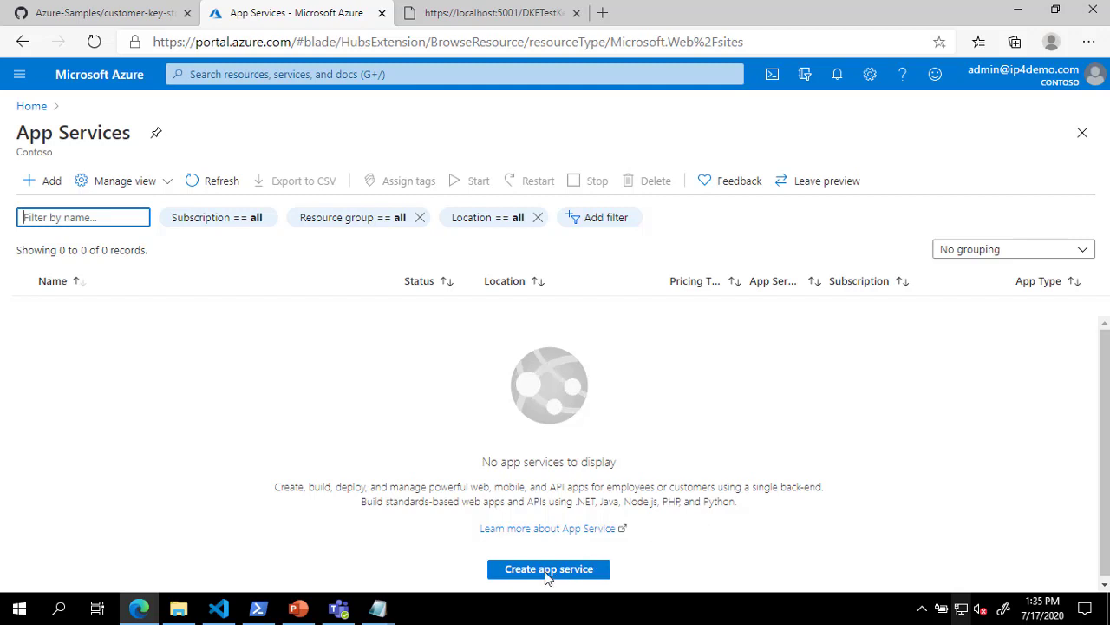
{"action": "left_click", "coordinate": [548, 568]}
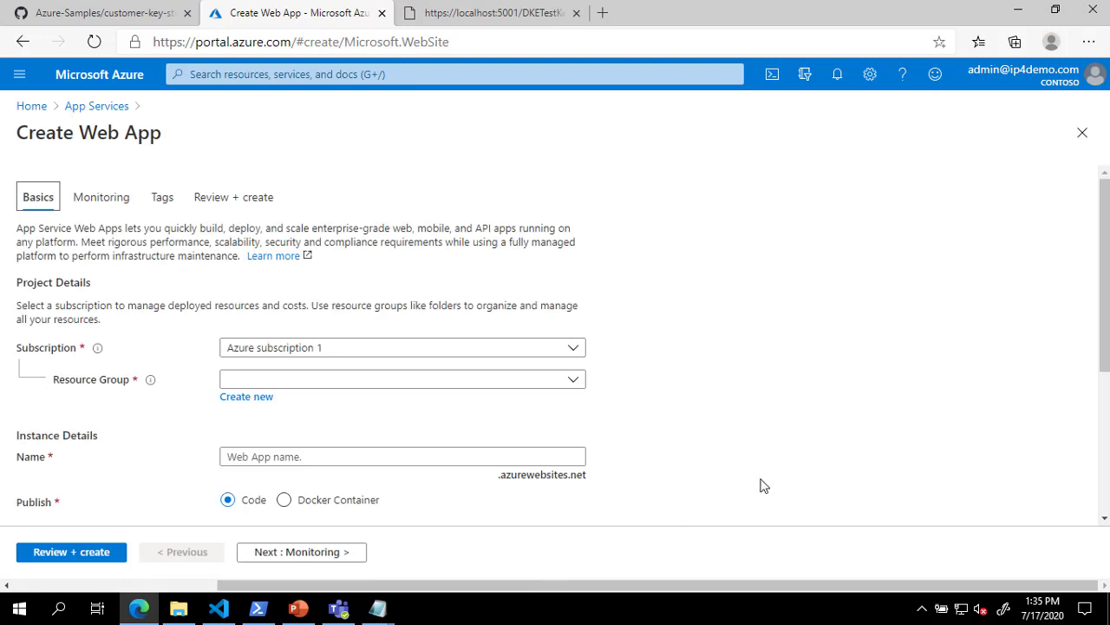
Step: Create web app dketest in resource group Ip4demoRG via Review + create
{"action": "left_click", "coordinate": [400, 379]}
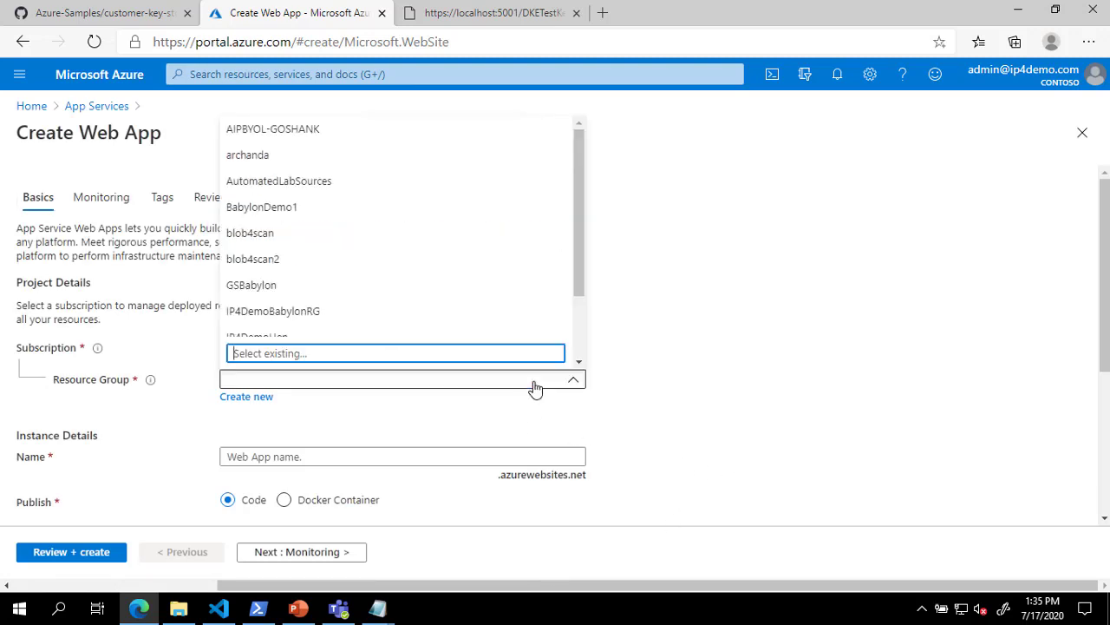
{"action": "scroll", "scroll_direction": "down", "scroll_amount": 3}
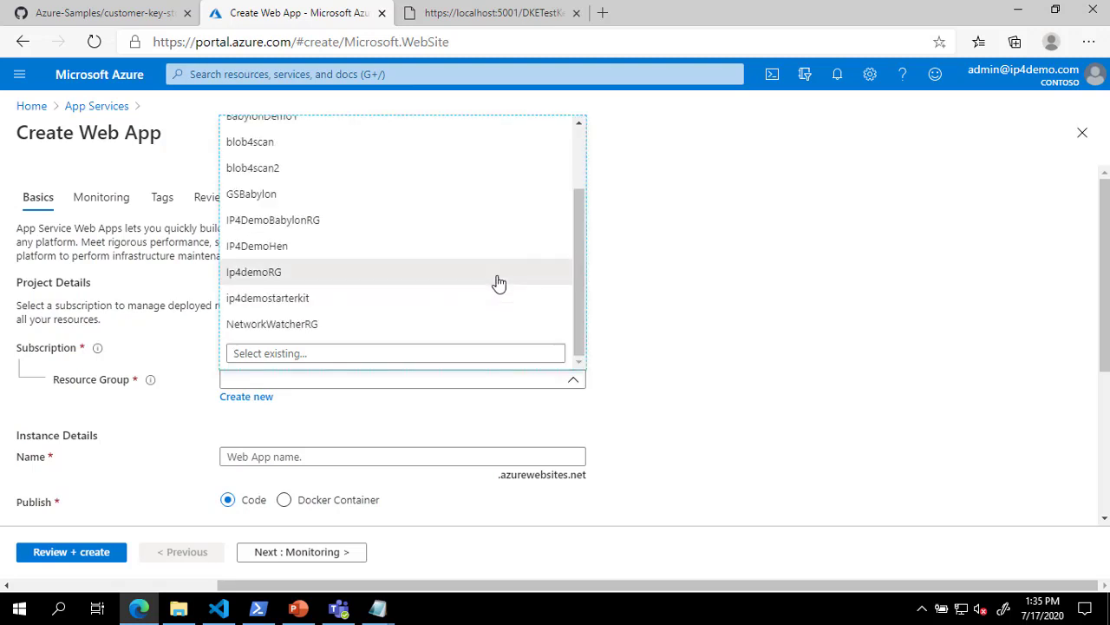
{"action": "left_click", "coordinate": [253, 271]}
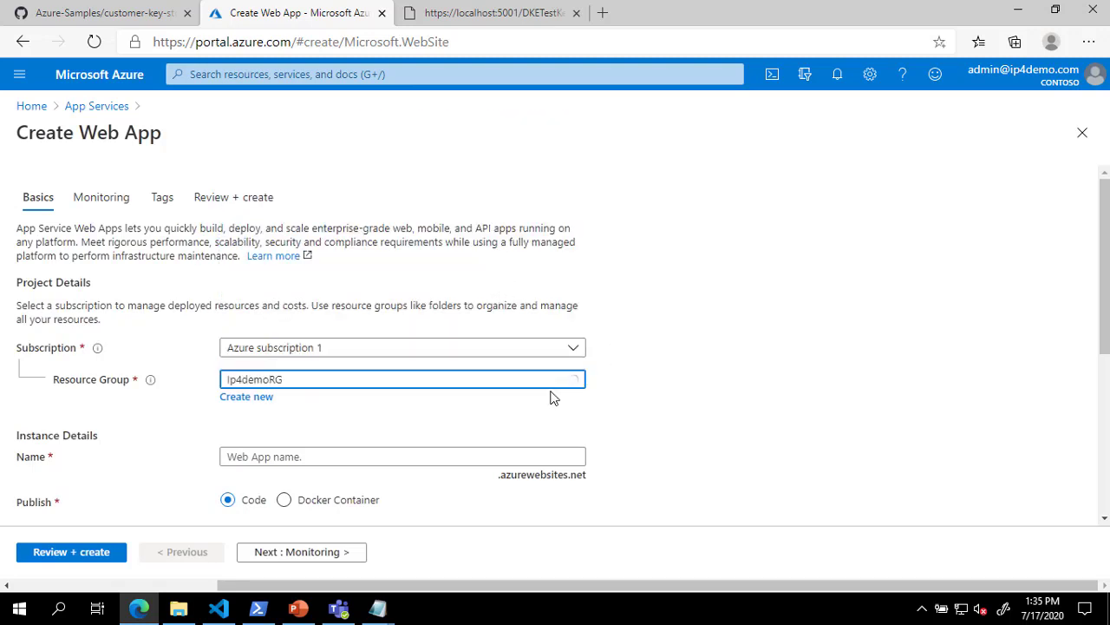
{"action": "left_click", "coordinate": [402, 456]}
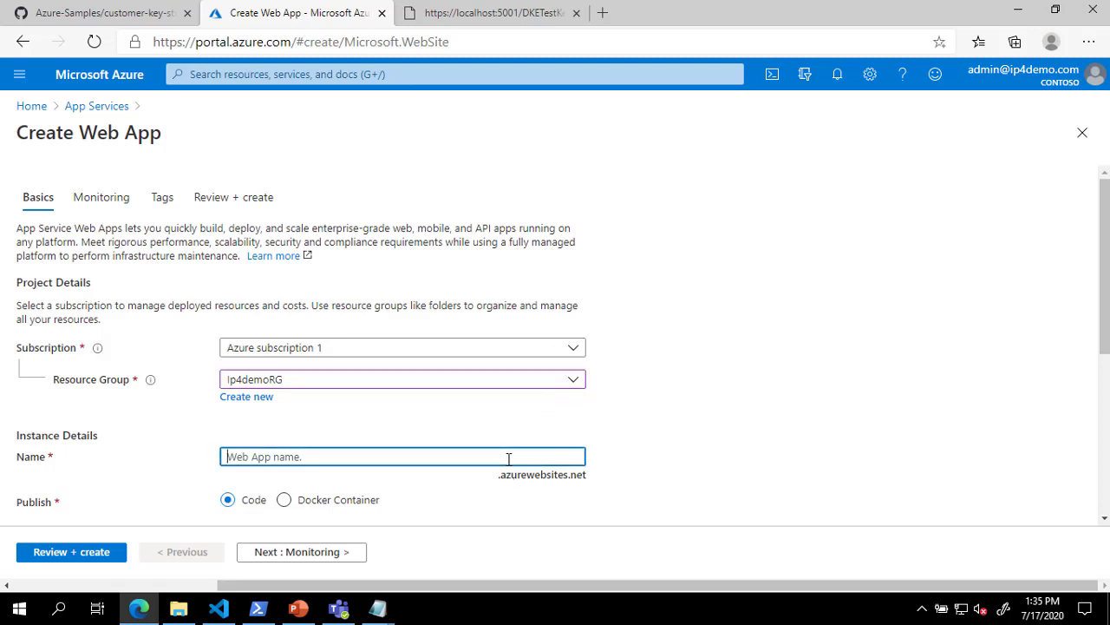
{"action": "type", "text": "dketest"}
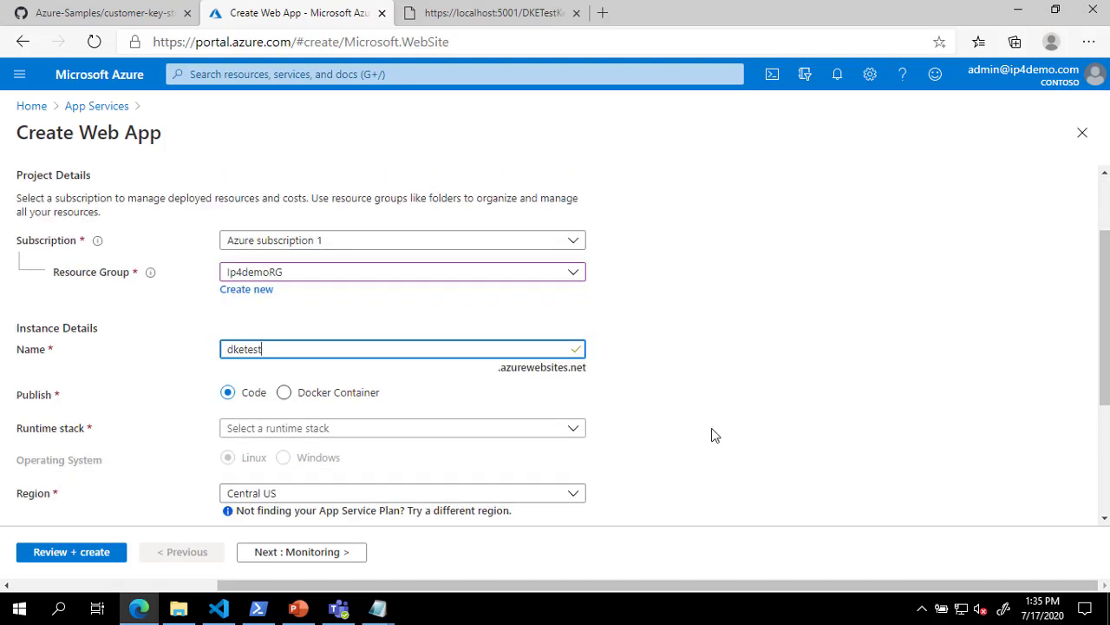
{"action": "mouse_move", "coordinate": [631, 440]}
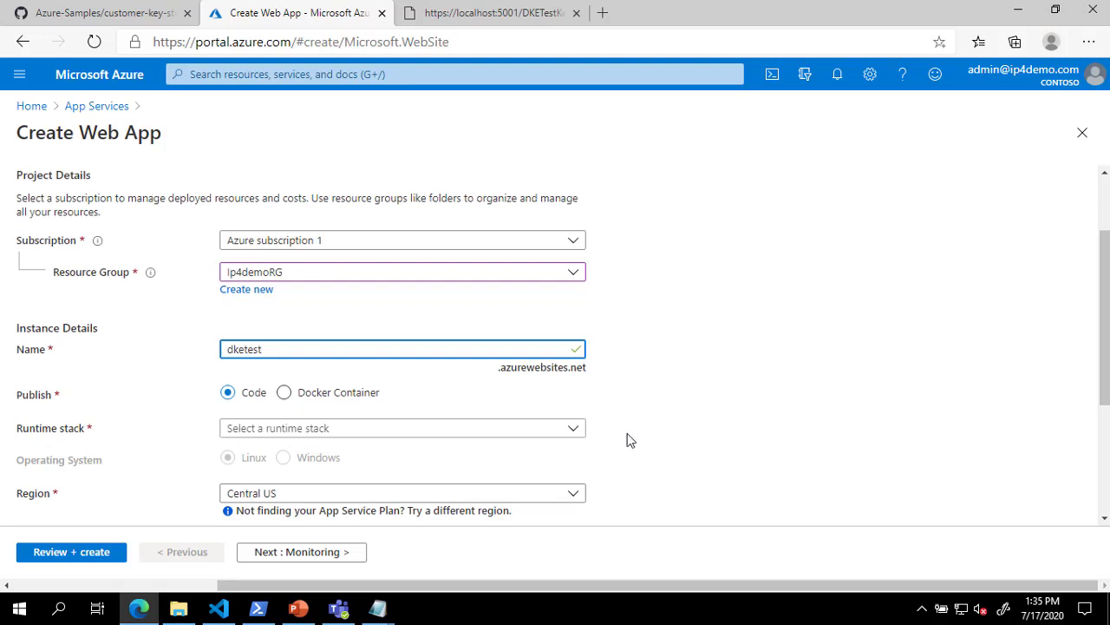
{"action": "mouse_move", "coordinate": [567, 430]}
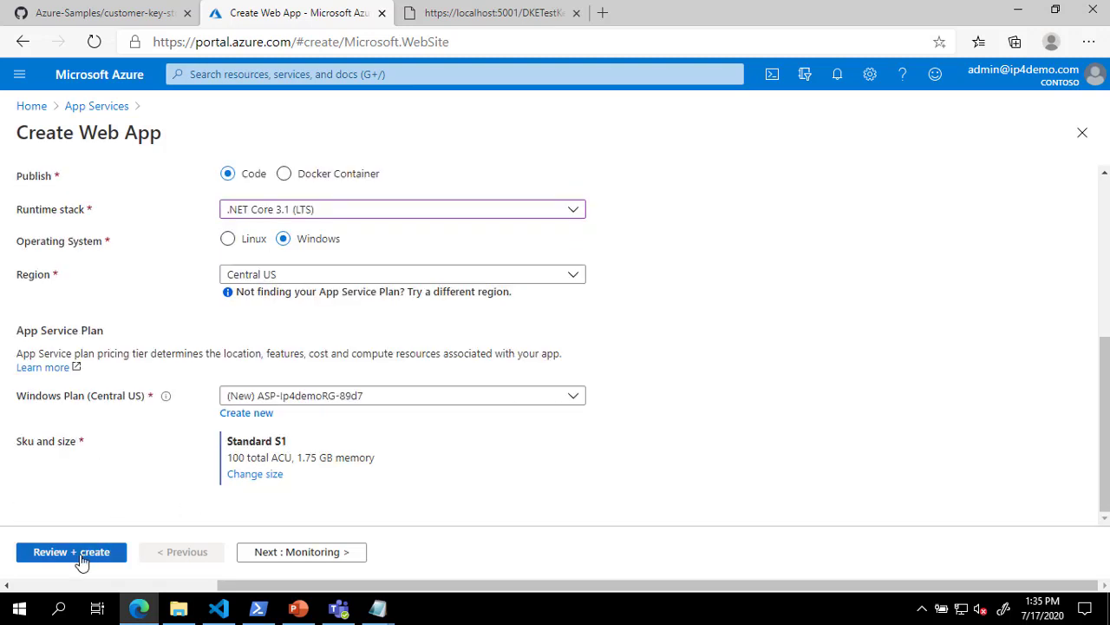
{"action": "left_click", "coordinate": [72, 553]}
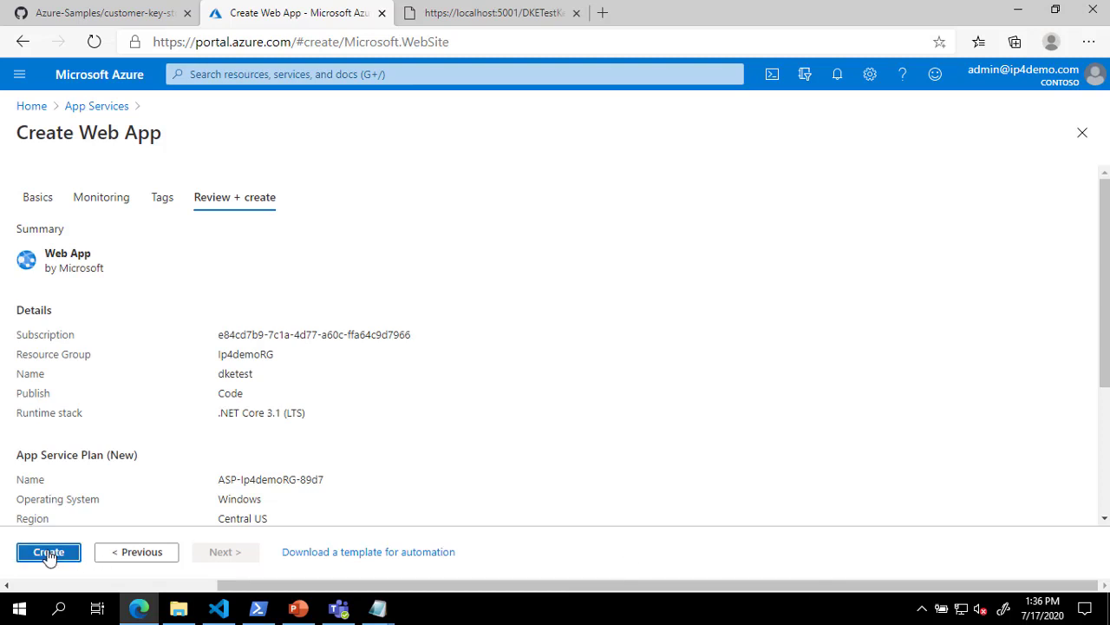
{"action": "left_click", "coordinate": [48, 552]}
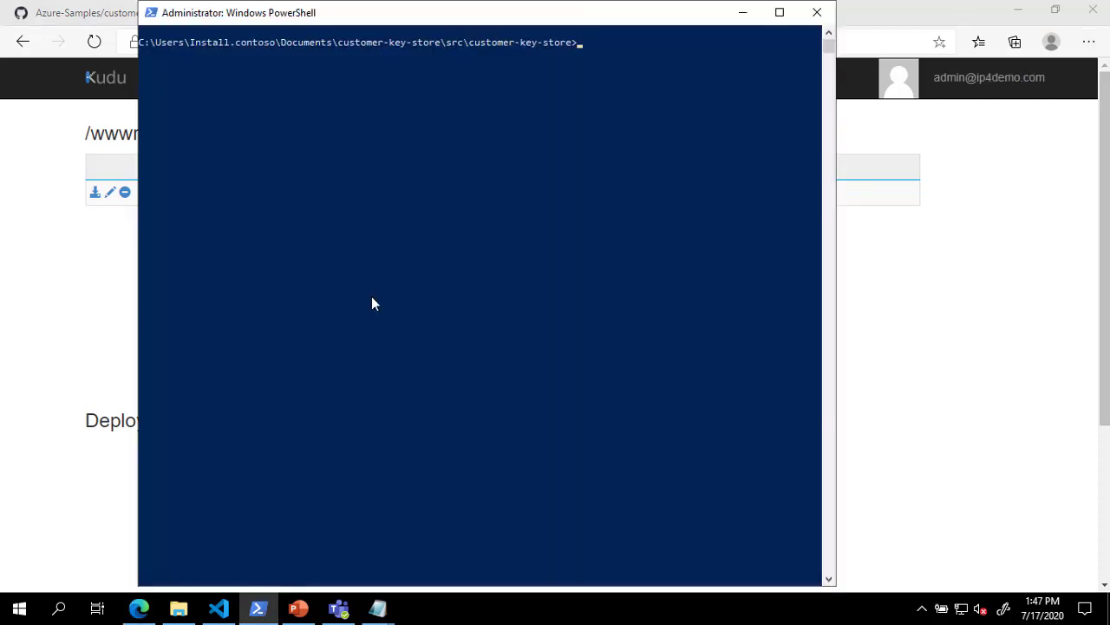
Step: Zip the publish folder's files into publish.zip and drag it onto the Kudu Zip Deploy page
{"action": "type", "text": "dotne"}
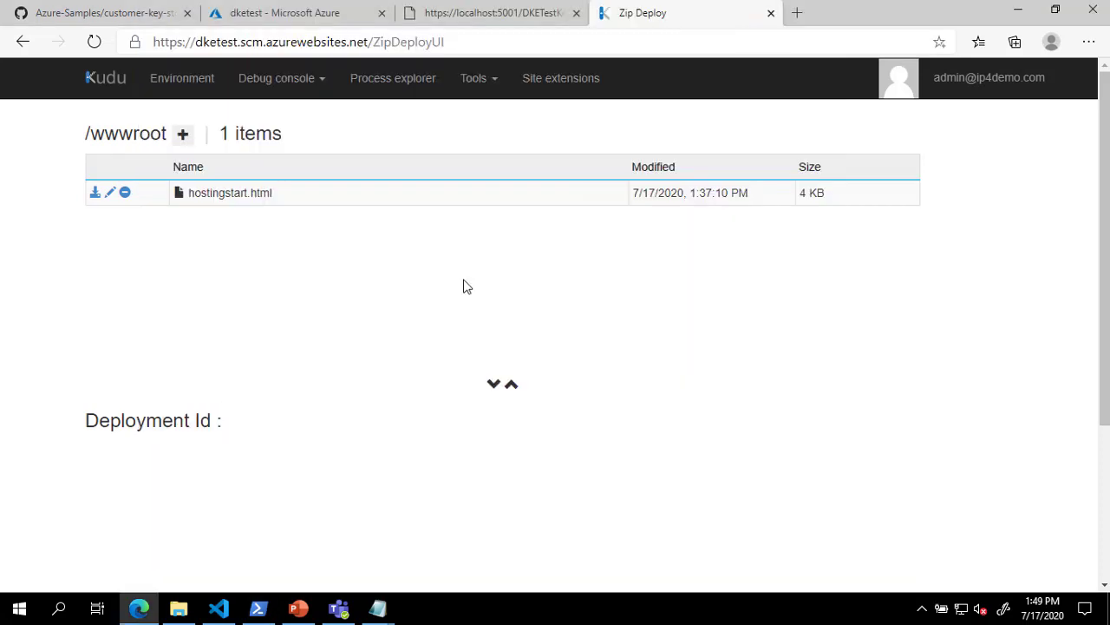
{"action": "left_click", "coordinate": [178, 608]}
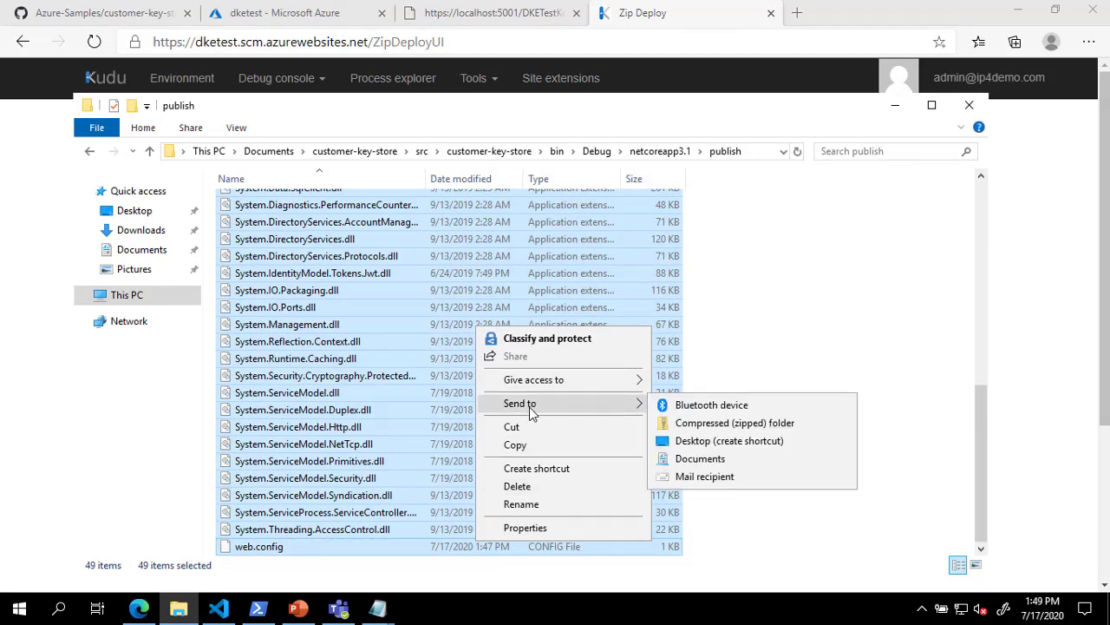
{"action": "left_click", "coordinate": [709, 429]}
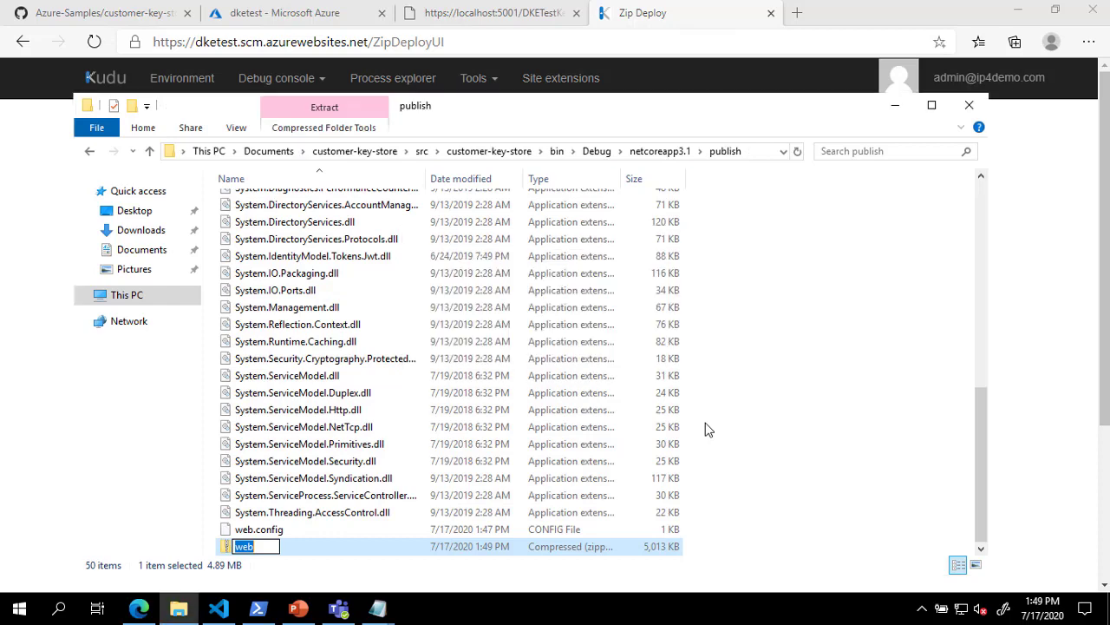
{"action": "type", "text": "publish"}
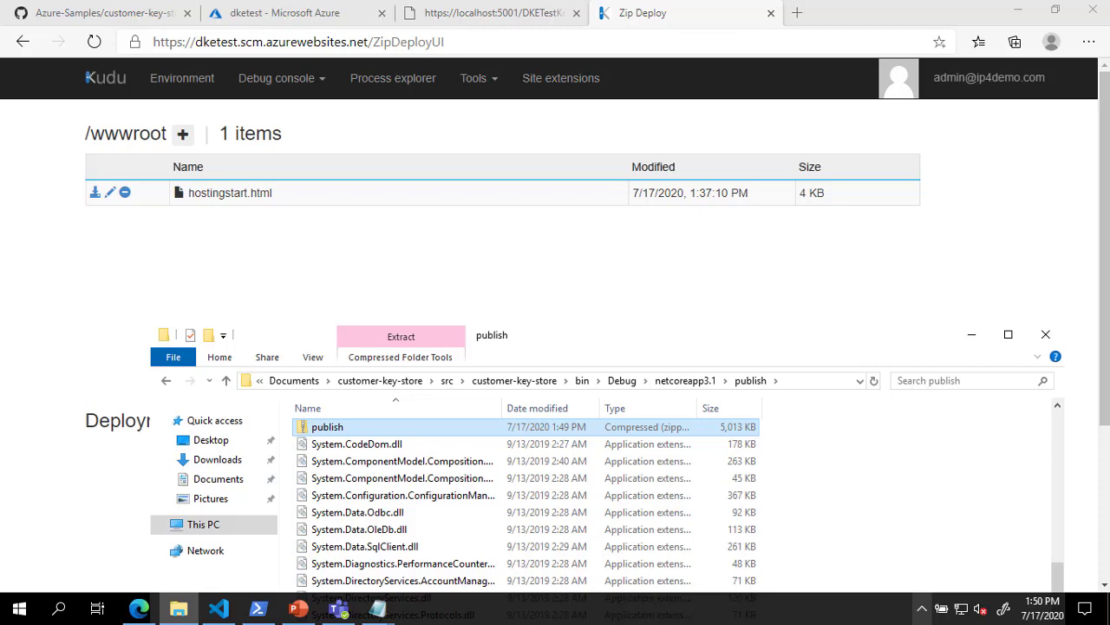
{"action": "mouse_move", "coordinate": [337, 271]}
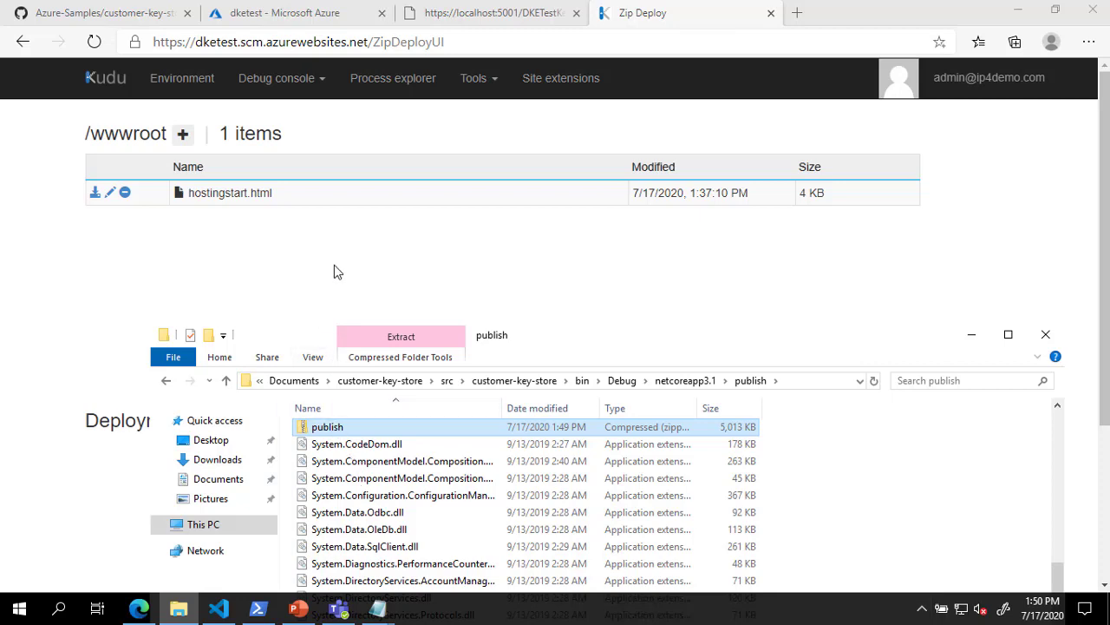
{"action": "left_click_drag", "start_coordinate": [327, 426], "coordinate": [309, 252]}
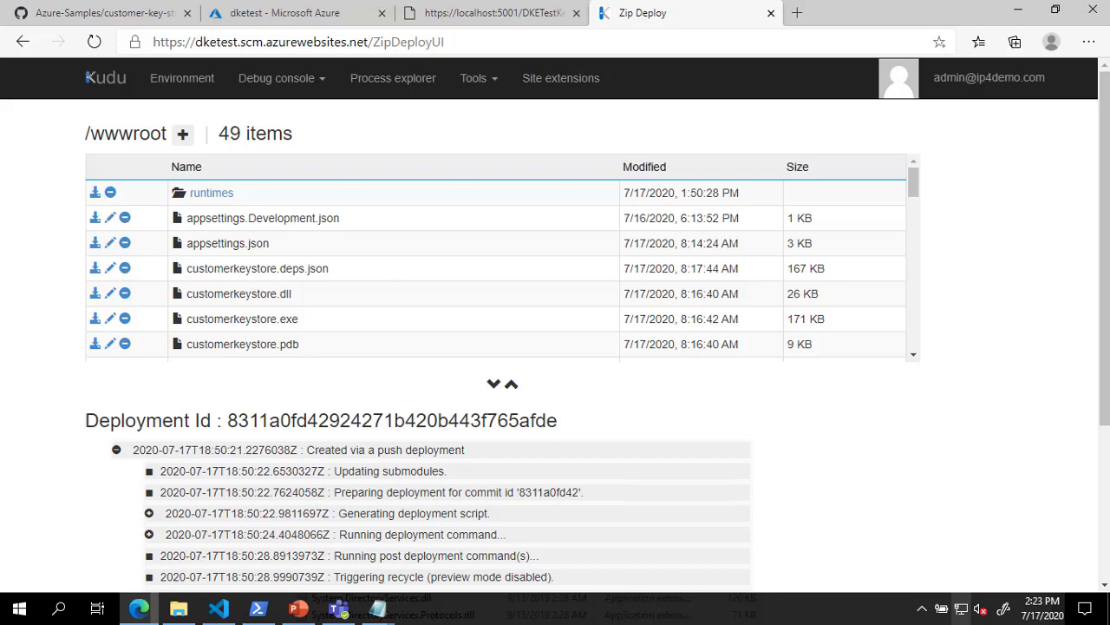
{"action": "mouse_move", "coordinate": [224, 602]}
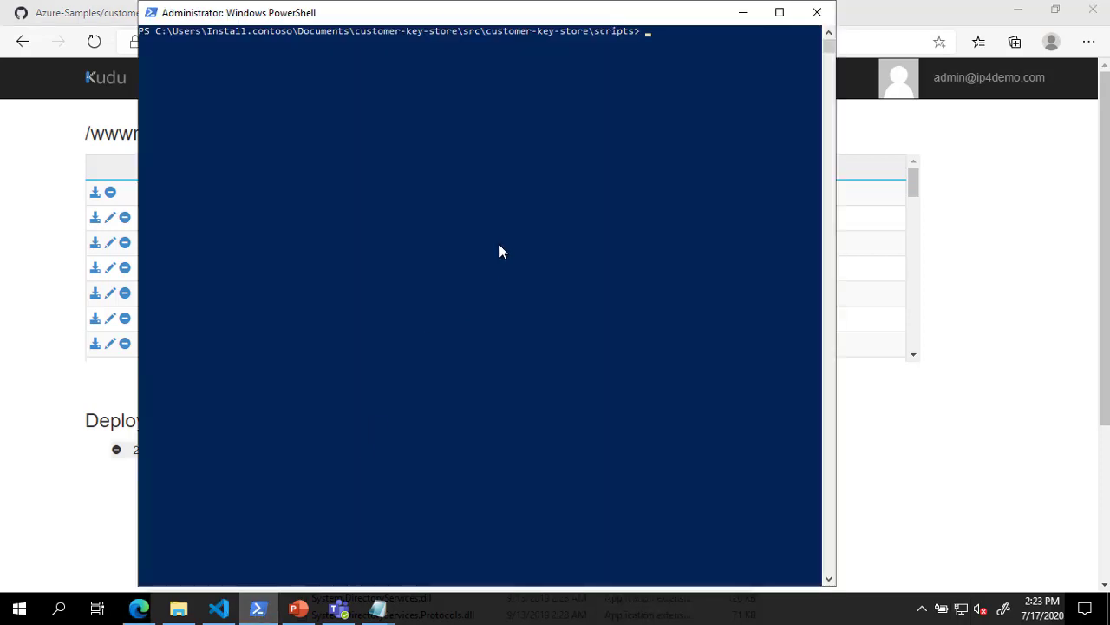
{"action": "type", "text": ".\\key_store_tester.ps1 https://dketest.azurewebsites.net/DKETestKey"}
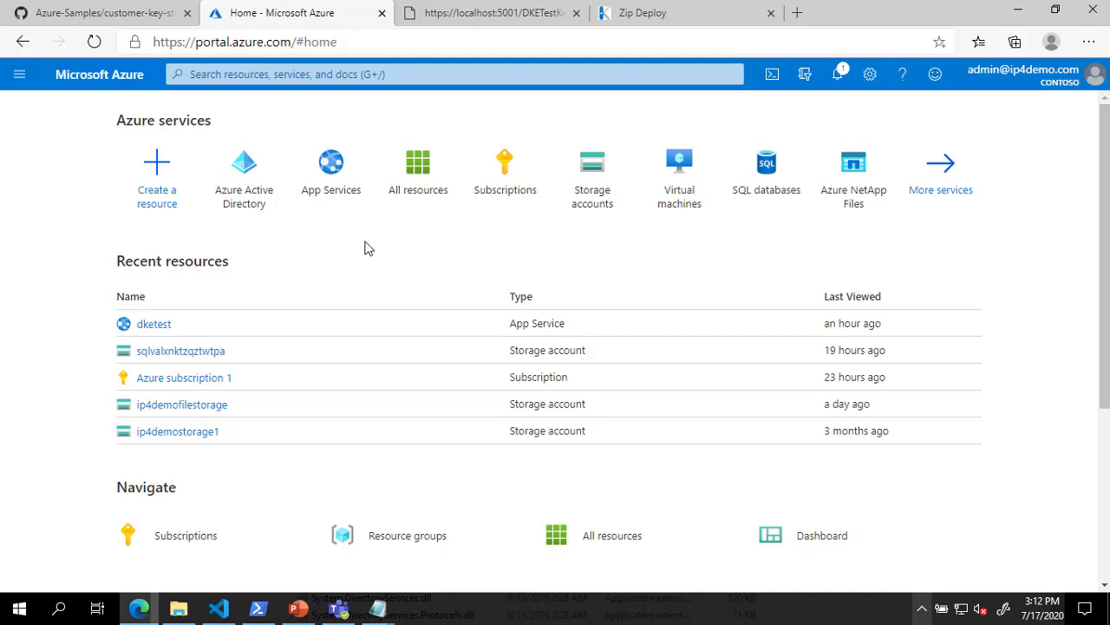
Step: Go to Azure Active Directory App registrations and start a new registration
{"action": "left_click", "coordinate": [243, 163]}
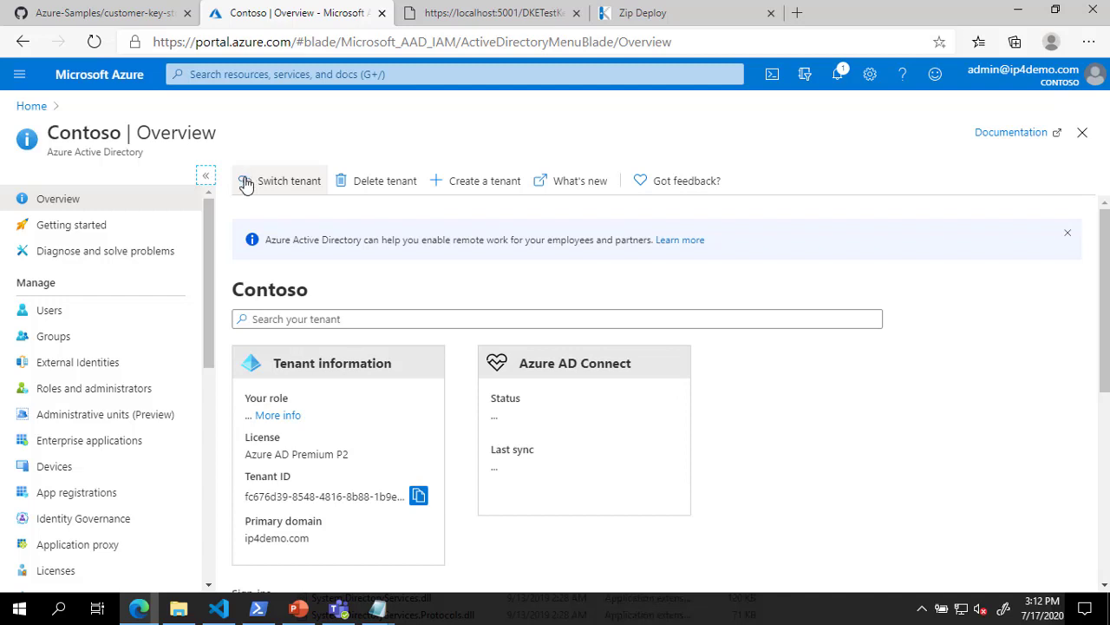
{"action": "left_click", "coordinate": [76, 492]}
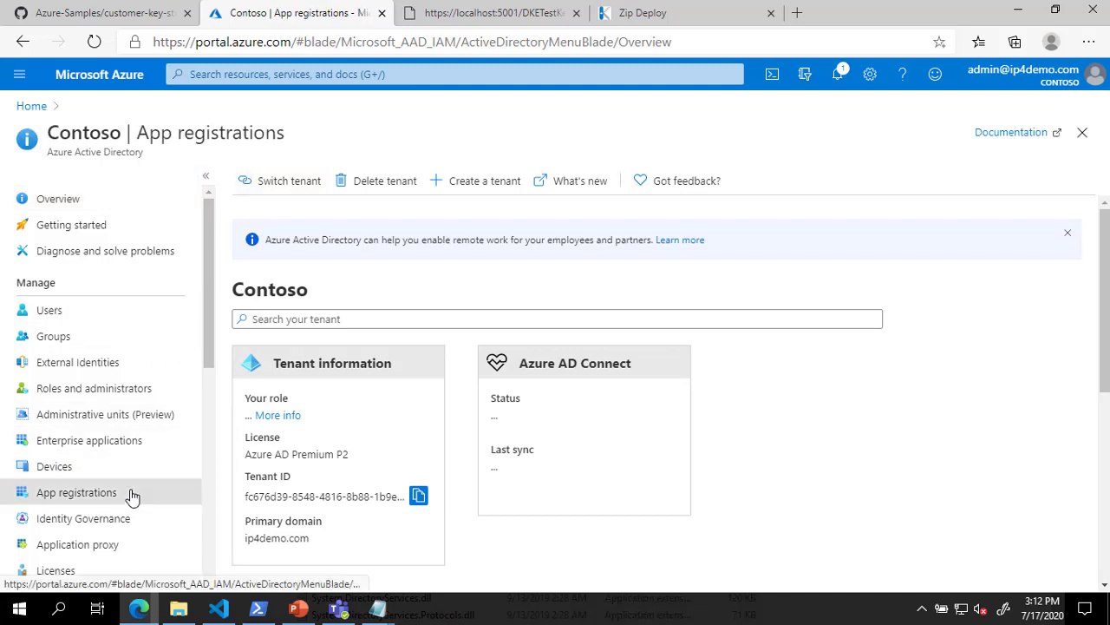
{"action": "left_click", "coordinate": [76, 491]}
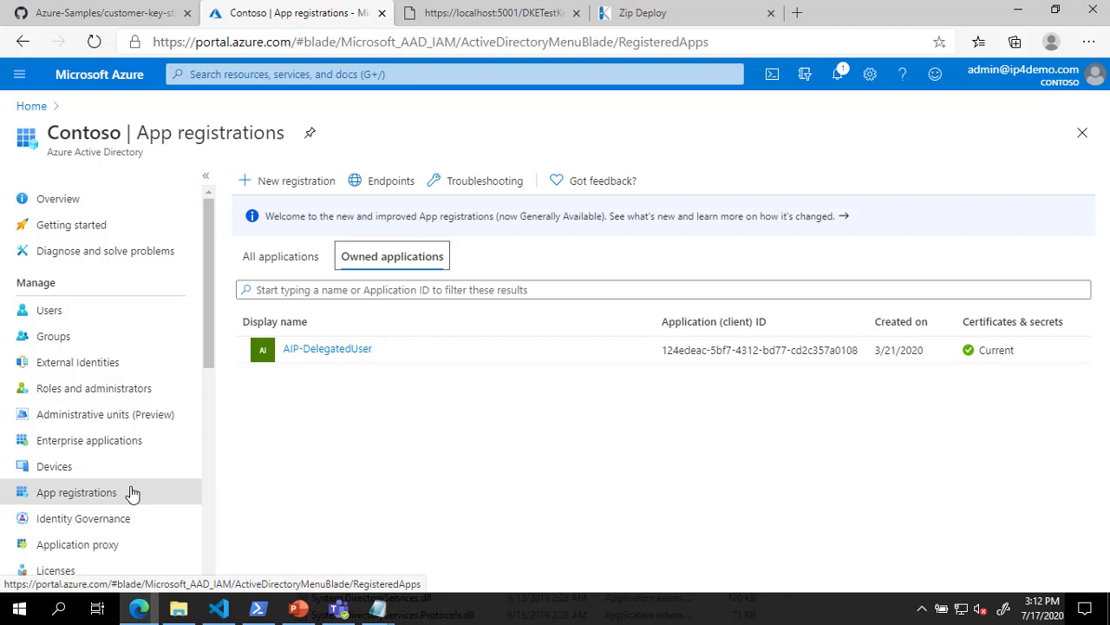
{"action": "mouse_move", "coordinate": [298, 183]}
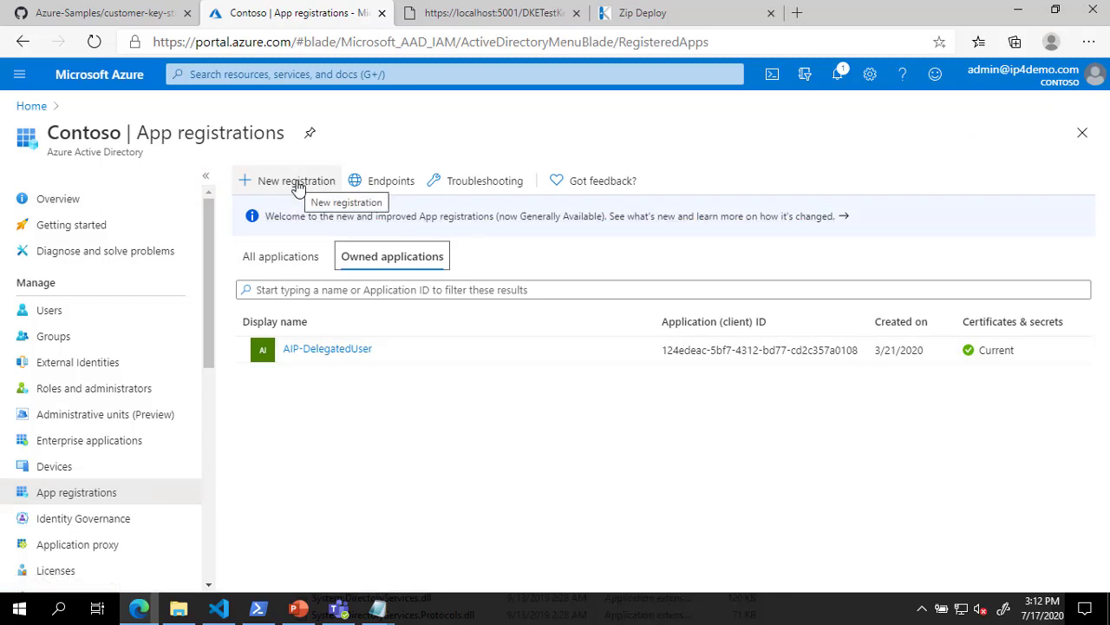
{"action": "left_click", "coordinate": [295, 179]}
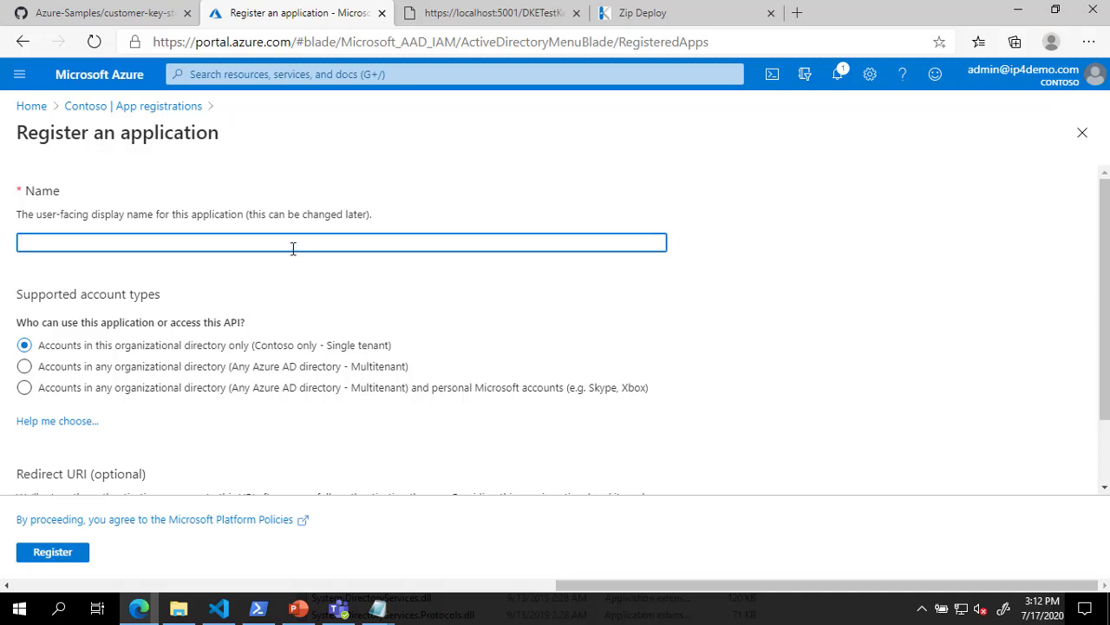
{"action": "type", "text": "DKETes"}
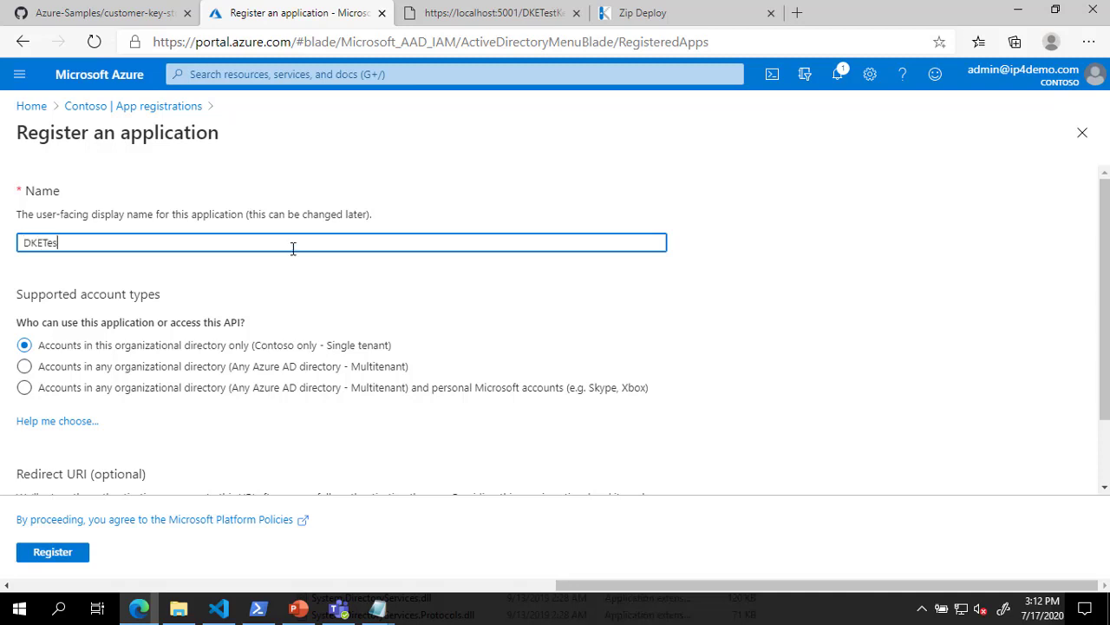
{"action": "scroll", "scroll_direction": "down", "scroll_amount": 3}
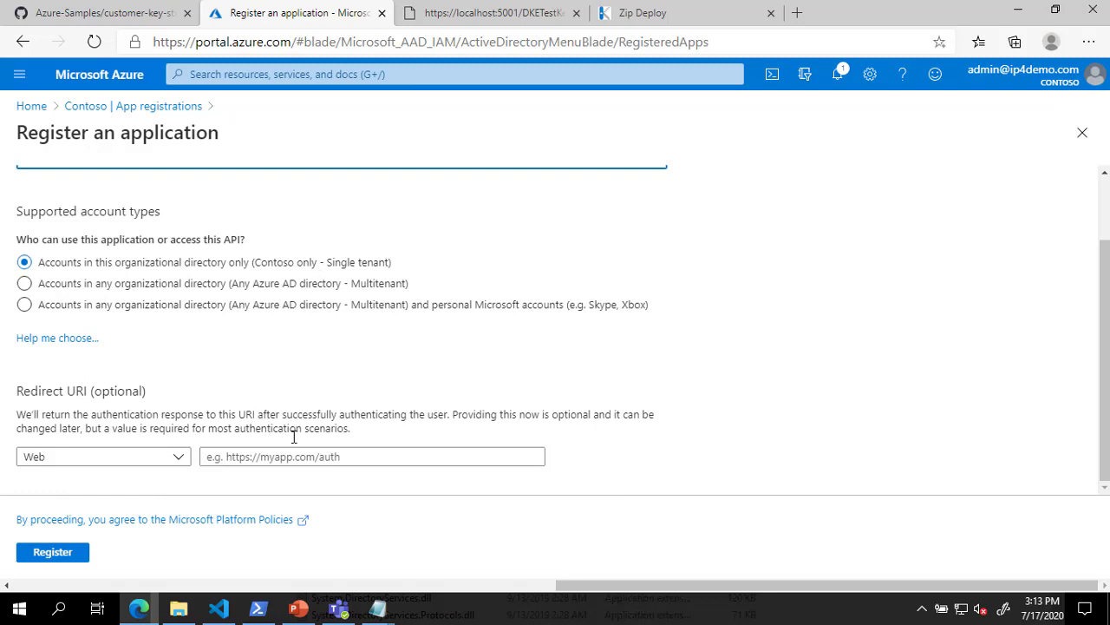
{"action": "type", "text": "https://dketest.azurewebsites.net"}
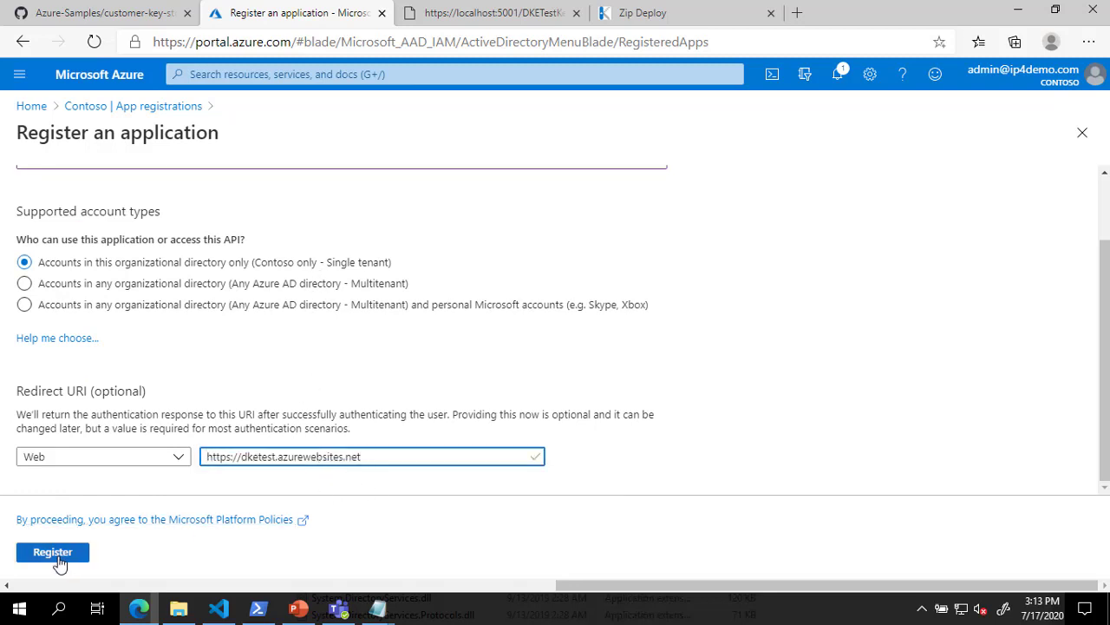
{"action": "left_click", "coordinate": [51, 551]}
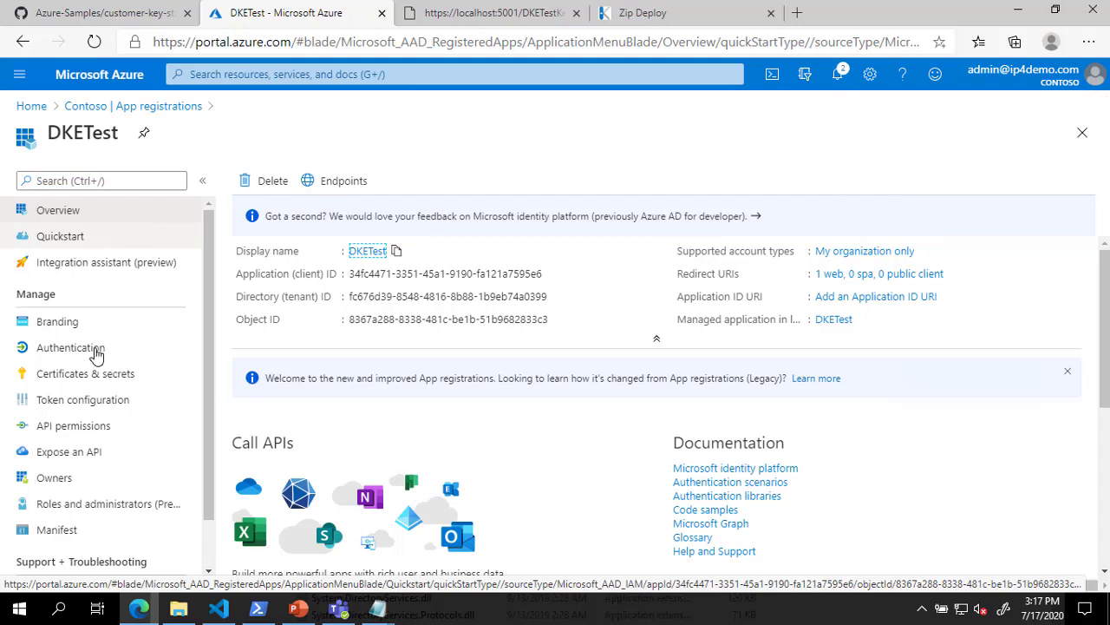
Step: Enable ID tokens for implicit grant in DKETest's Authentication settings and save
{"action": "left_click", "coordinate": [69, 347]}
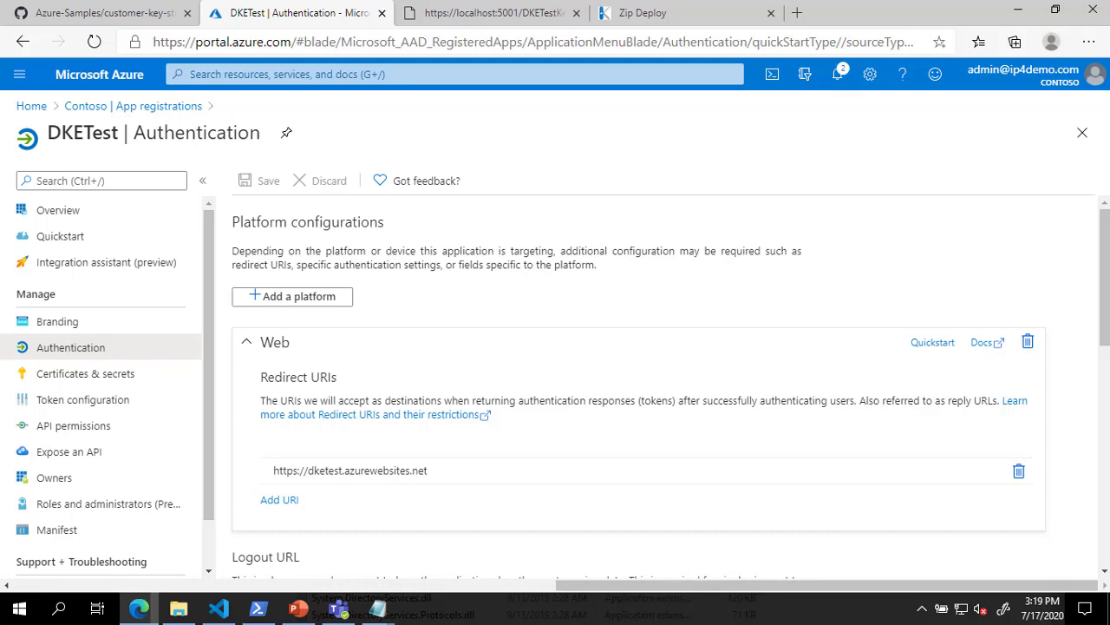
{"action": "scroll", "scroll_direction": "down", "scroll_amount": 3}
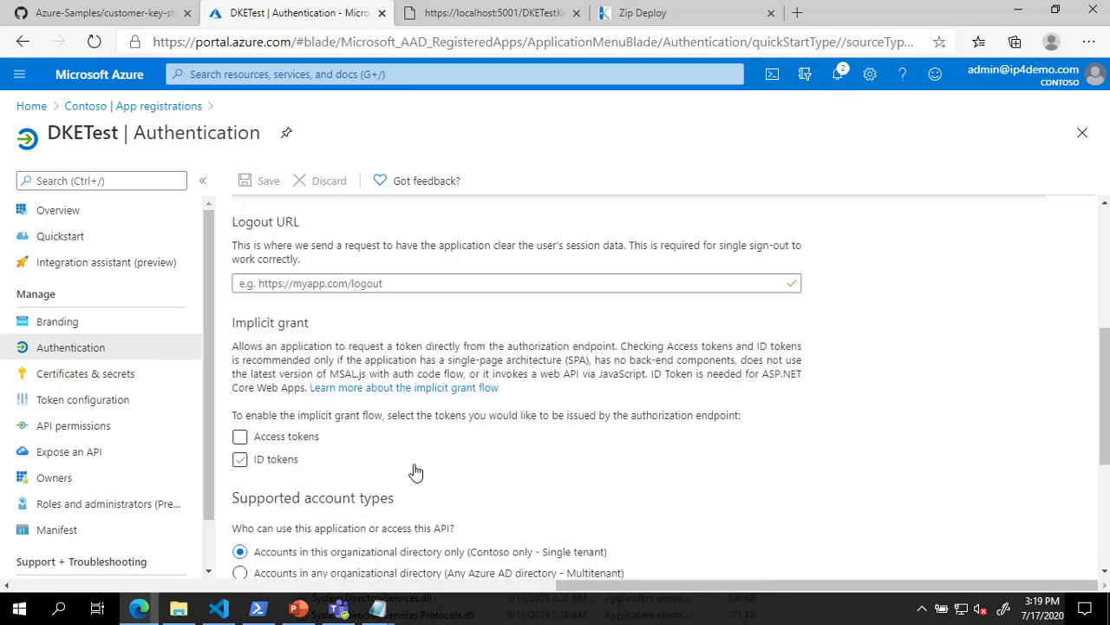
{"action": "left_click", "coordinate": [240, 458]}
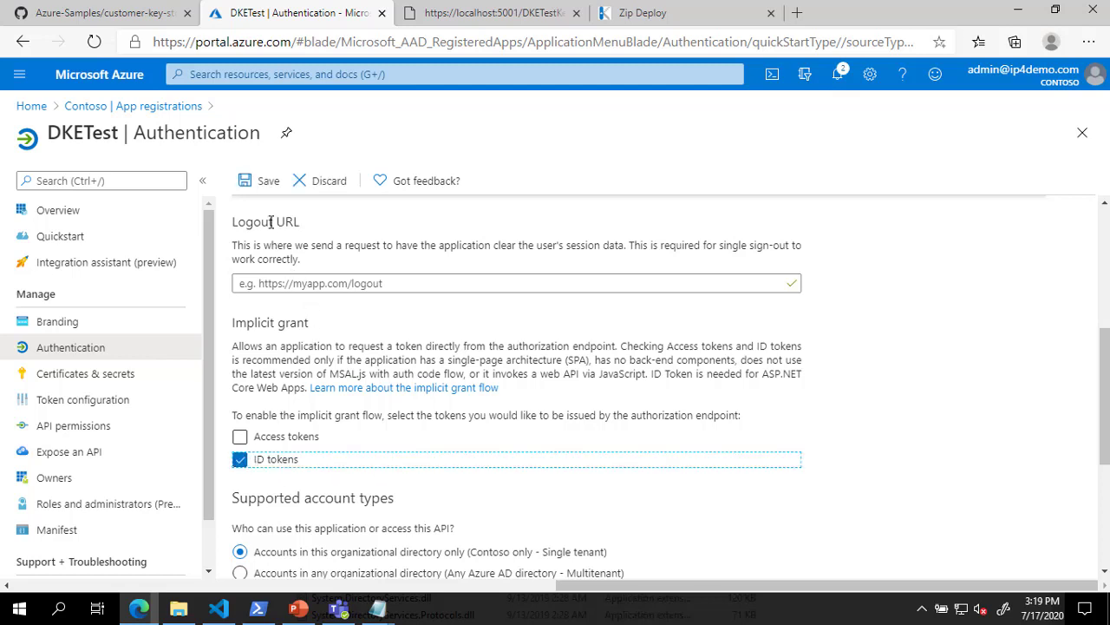
{"action": "left_click", "coordinate": [260, 180]}
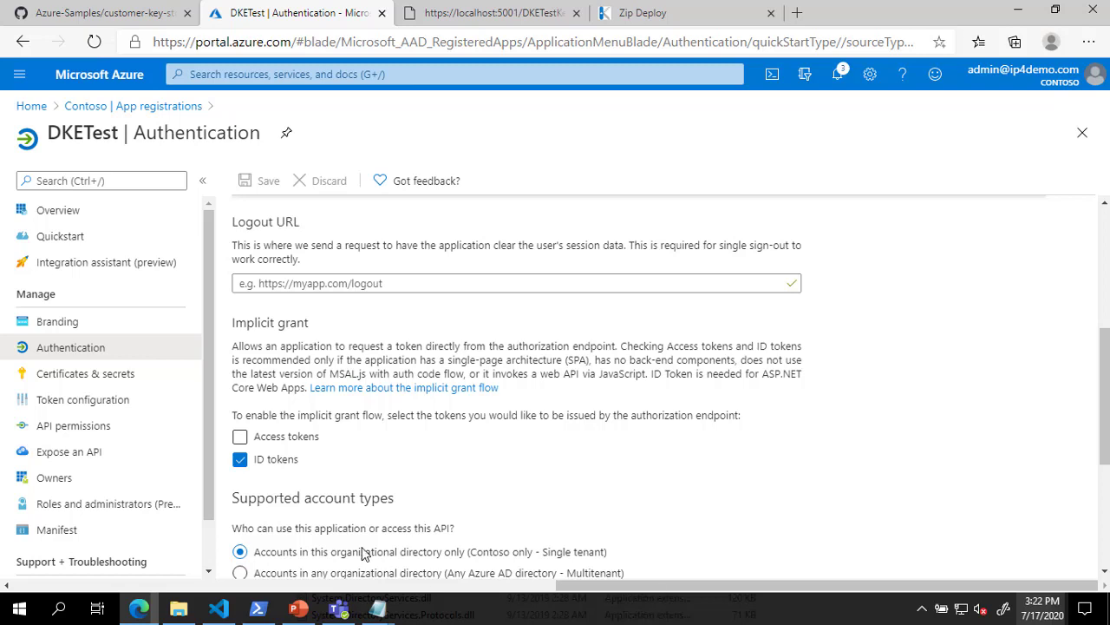
{"action": "left_click", "coordinate": [68, 452]}
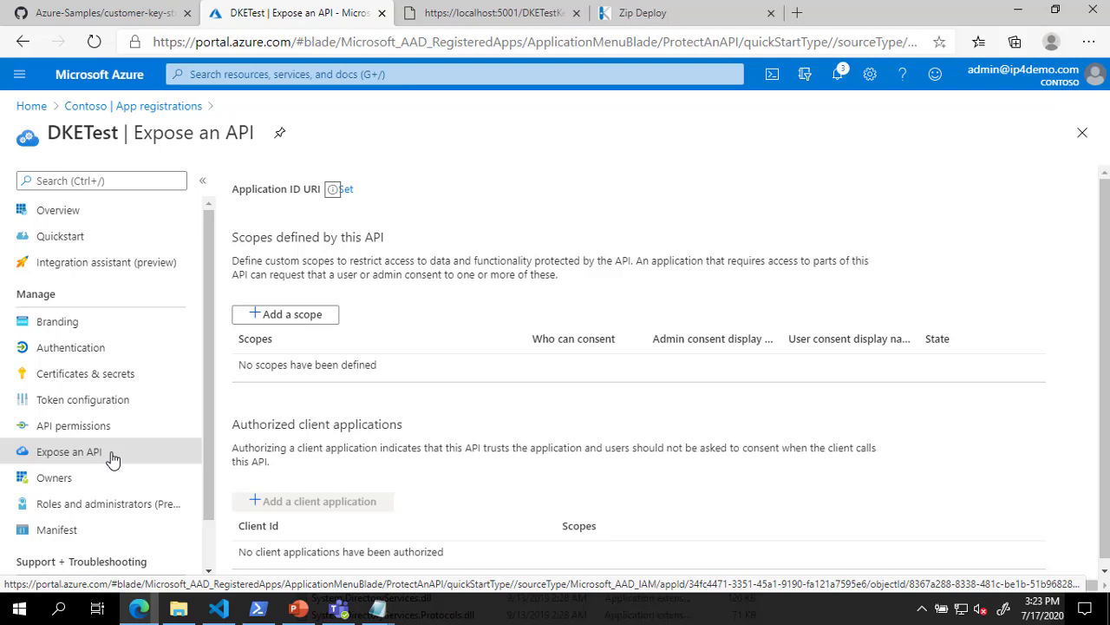
{"action": "mouse_move", "coordinate": [381, 183]}
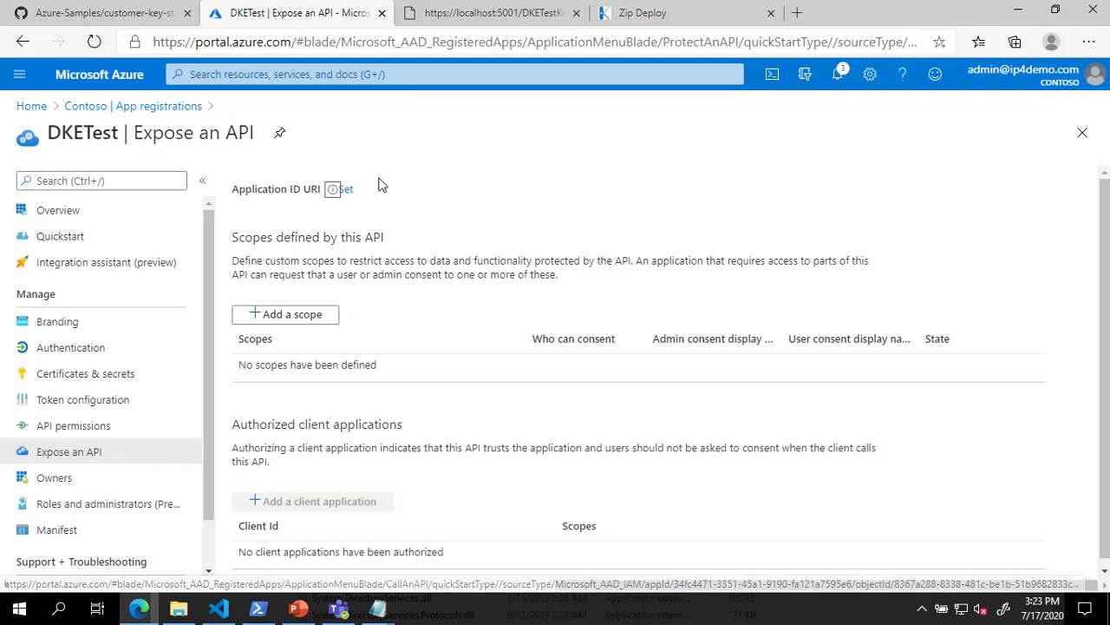
{"action": "left_click", "coordinate": [348, 188]}
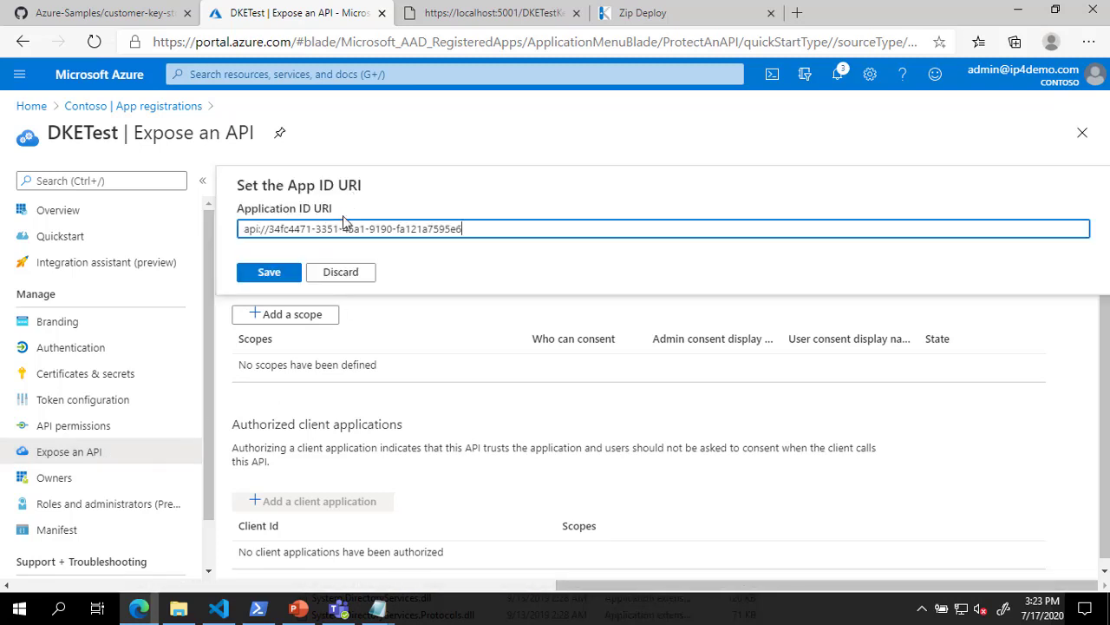
{"action": "type", "text": "https://dketest.azurewebsites.net"}
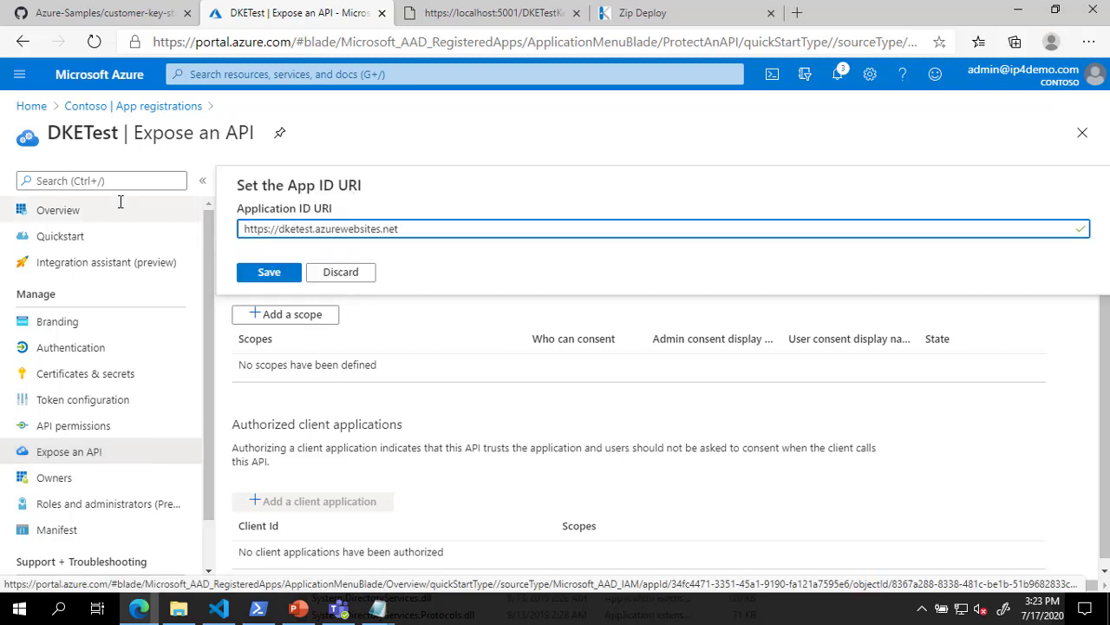
{"action": "left_click", "coordinate": [269, 271]}
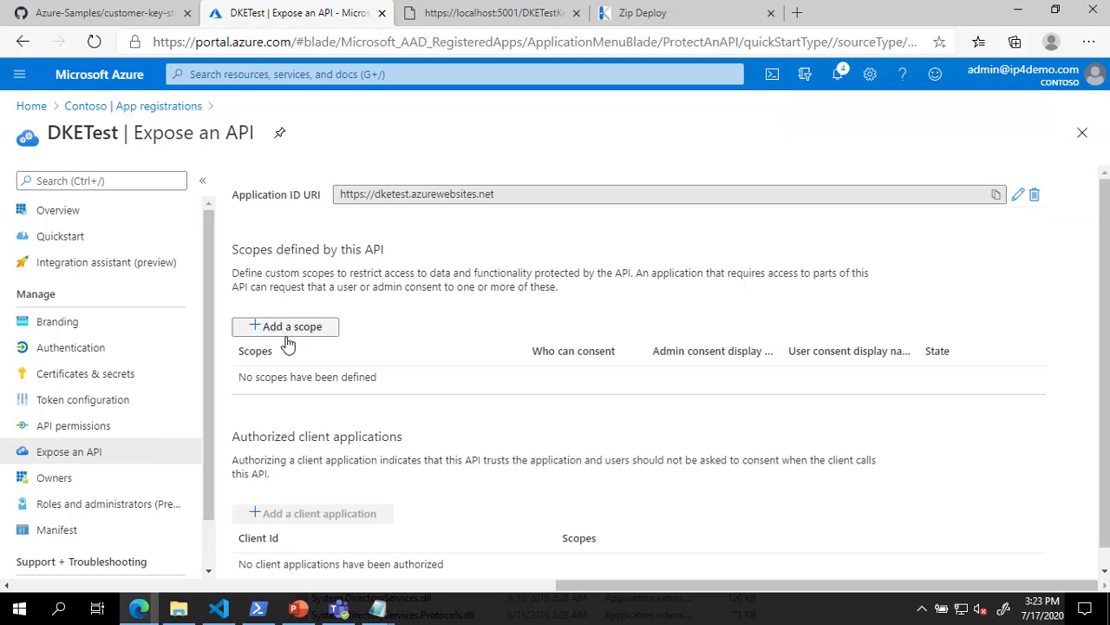
Step: Add an enabled user_impersonation scope, consentable by admins and users, with DKE Test display names
{"action": "left_click", "coordinate": [285, 326]}
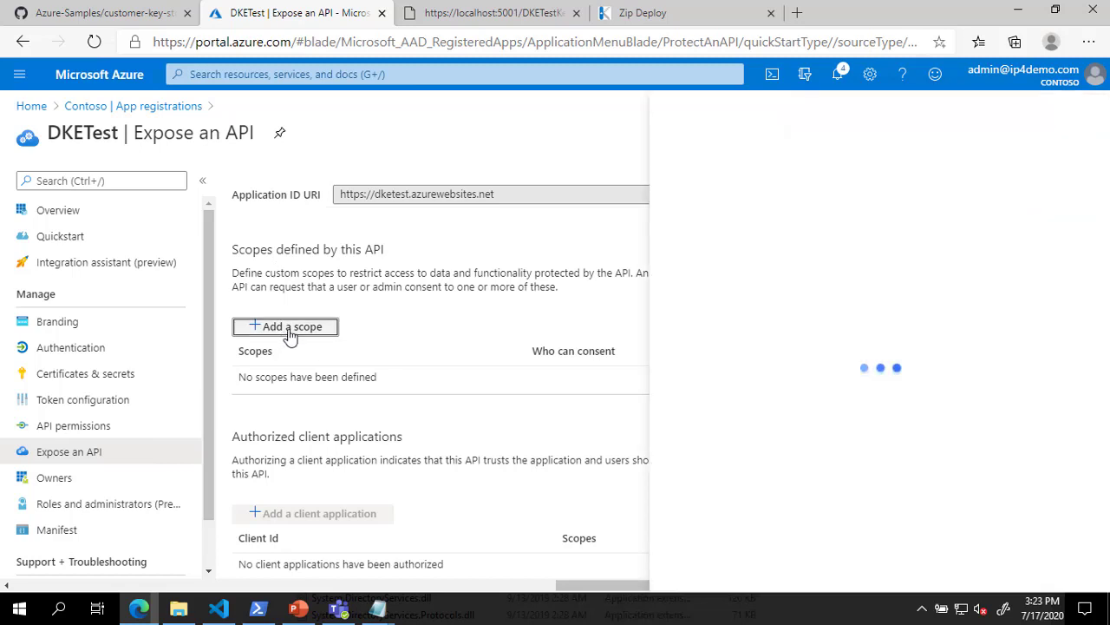
{"action": "left_click", "coordinate": [286, 326]}
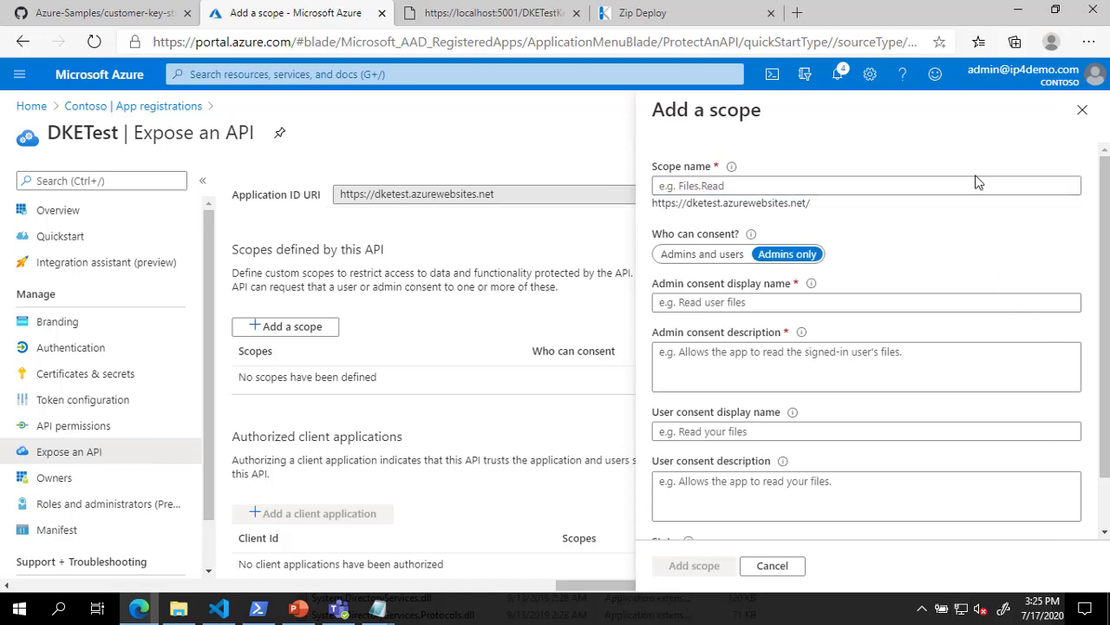
{"action": "type", "text": "user_imperson"}
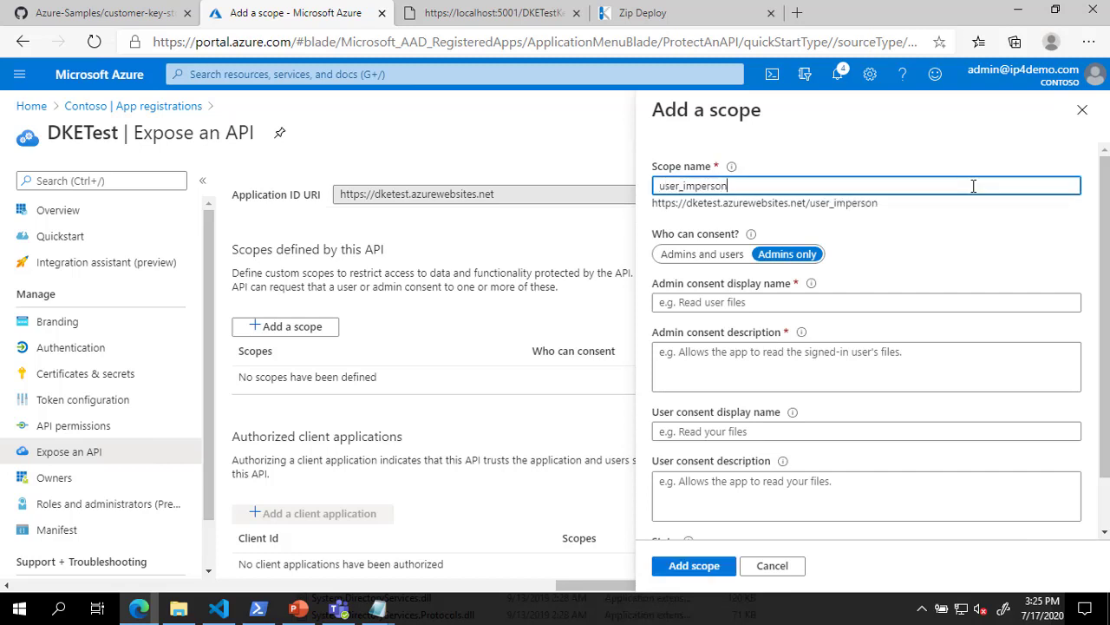
{"action": "type", "text": "ation"}
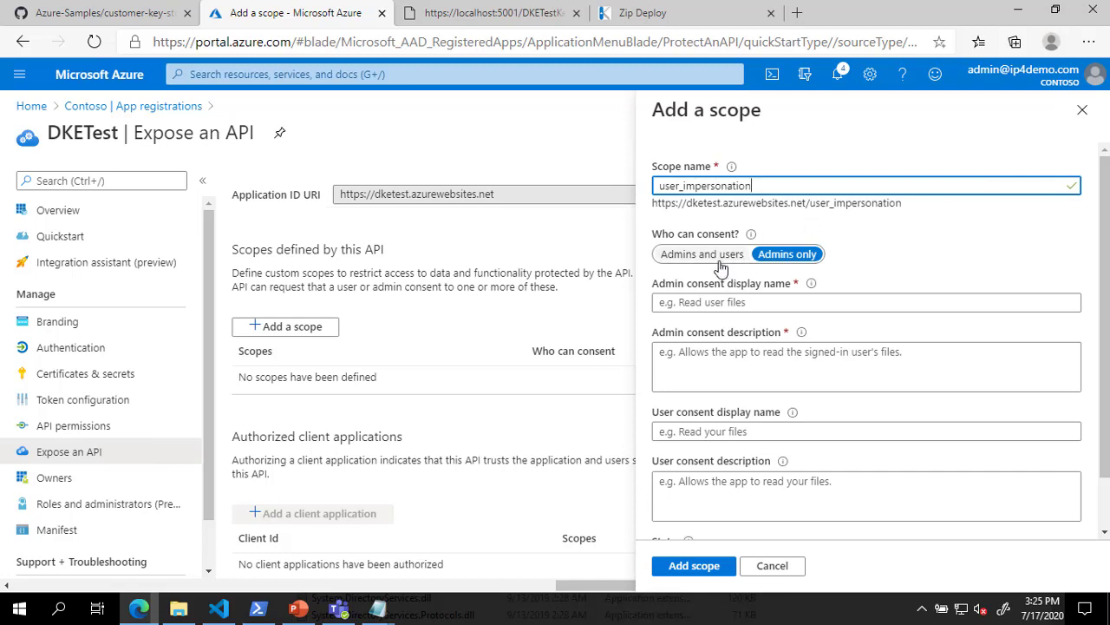
{"action": "left_click", "coordinate": [700, 253]}
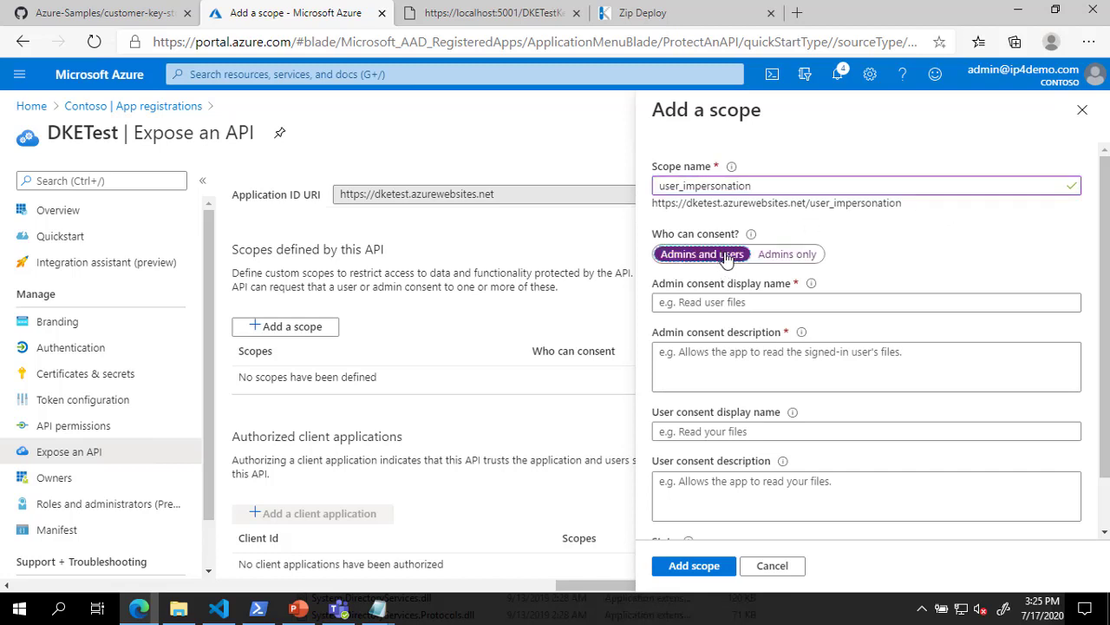
{"action": "mouse_move", "coordinate": [893, 526]}
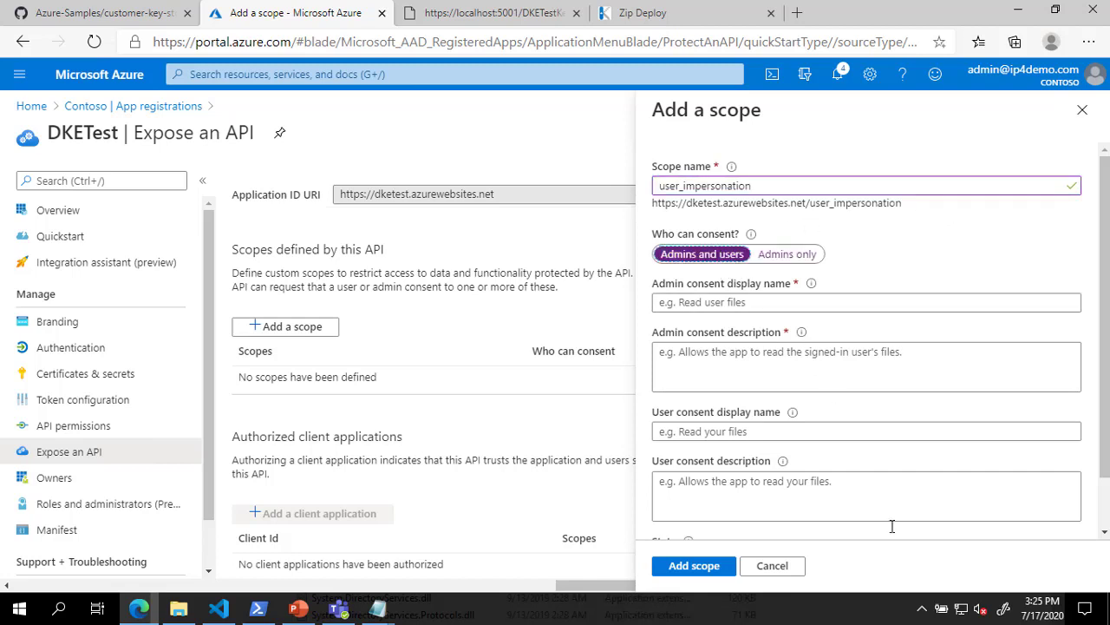
{"action": "type", "text": "DKE Test"}
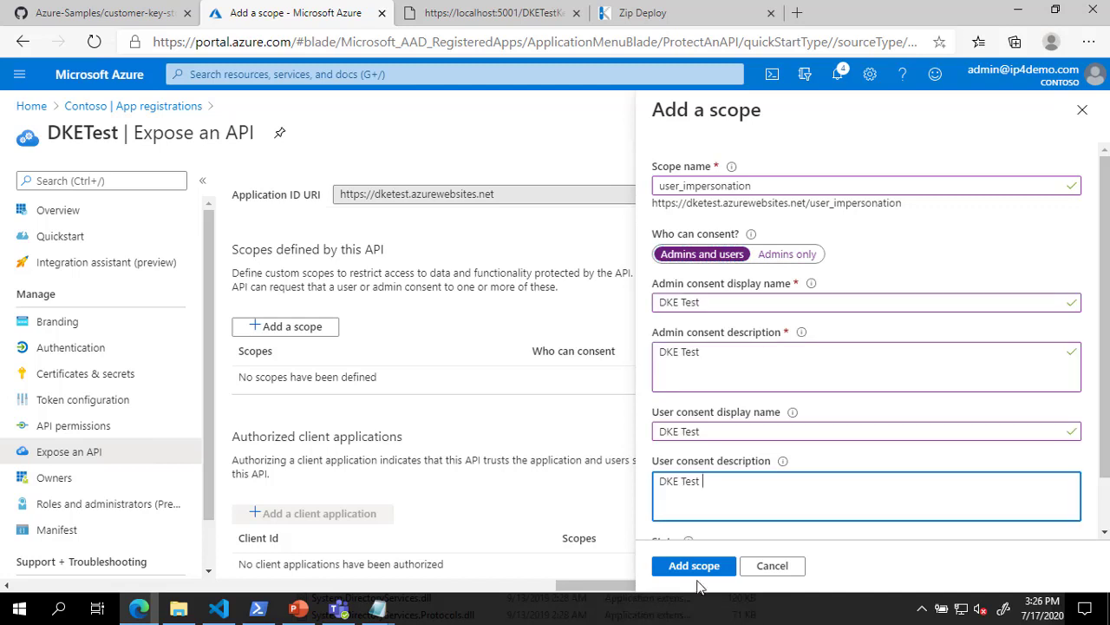
{"action": "left_click", "coordinate": [693, 566]}
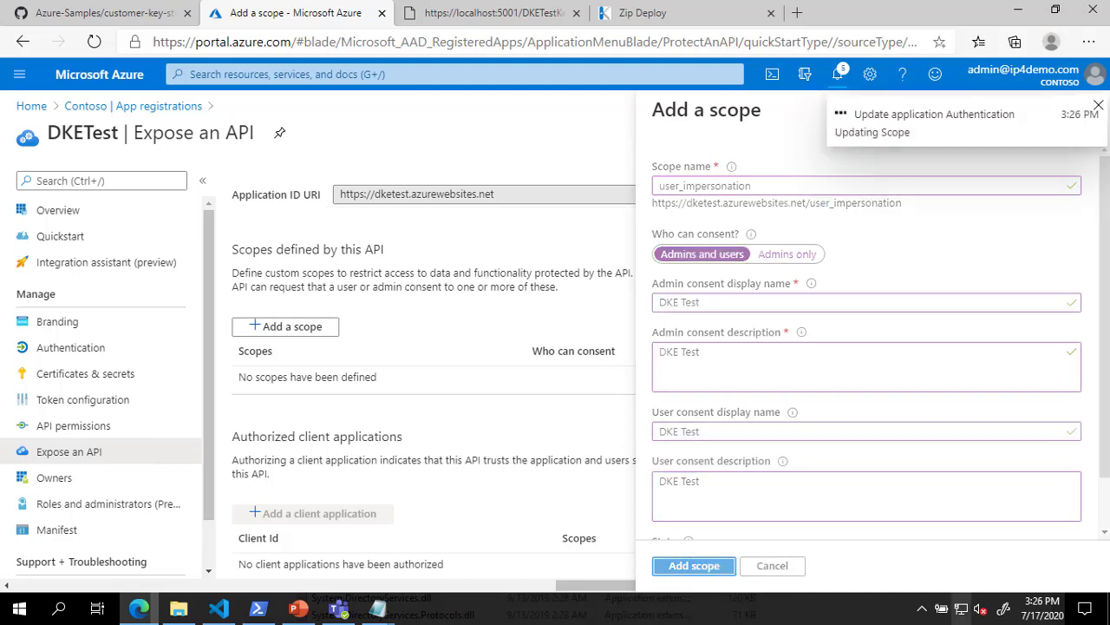
{"action": "left_click", "coordinate": [693, 566]}
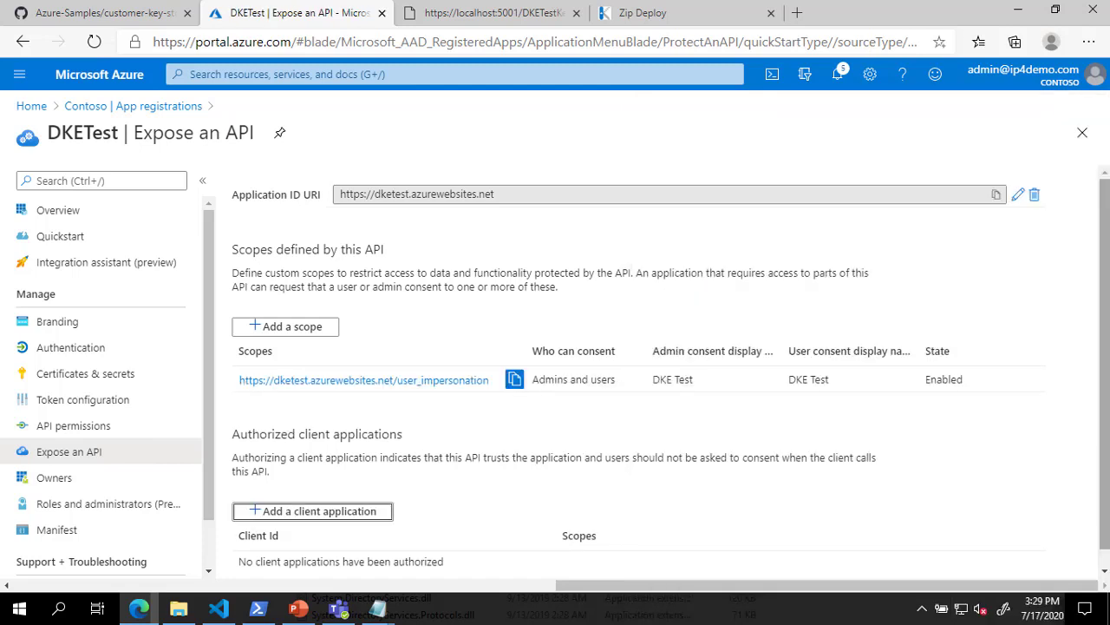
{"action": "mouse_move", "coordinate": [337, 577]}
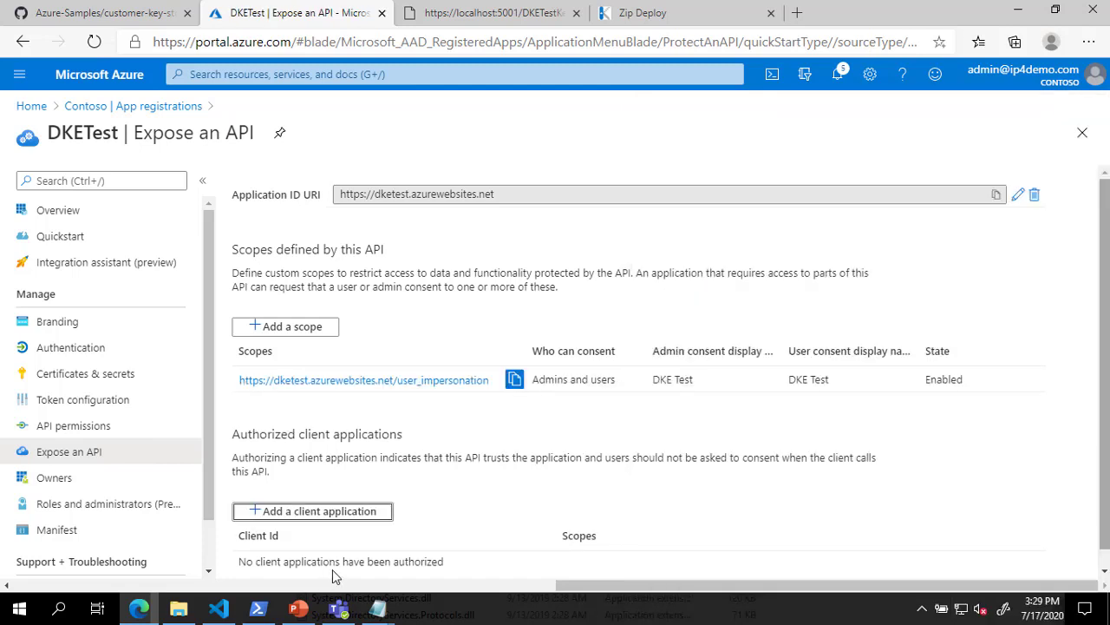
Step: Authorize client app d3590ed6-52b3-4102-aeff-aad2292ab01c for the user_impersonation scope
{"action": "left_click", "coordinate": [312, 511]}
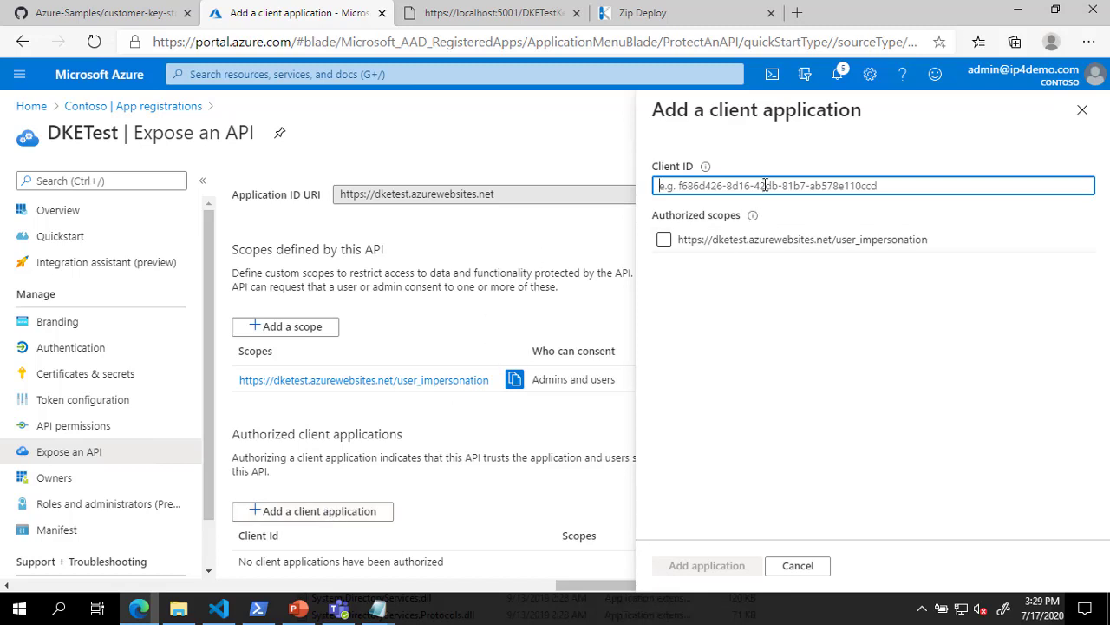
{"action": "type", "text": "d3590ed6-52b3-4102-aeff-aad2292ab01c"}
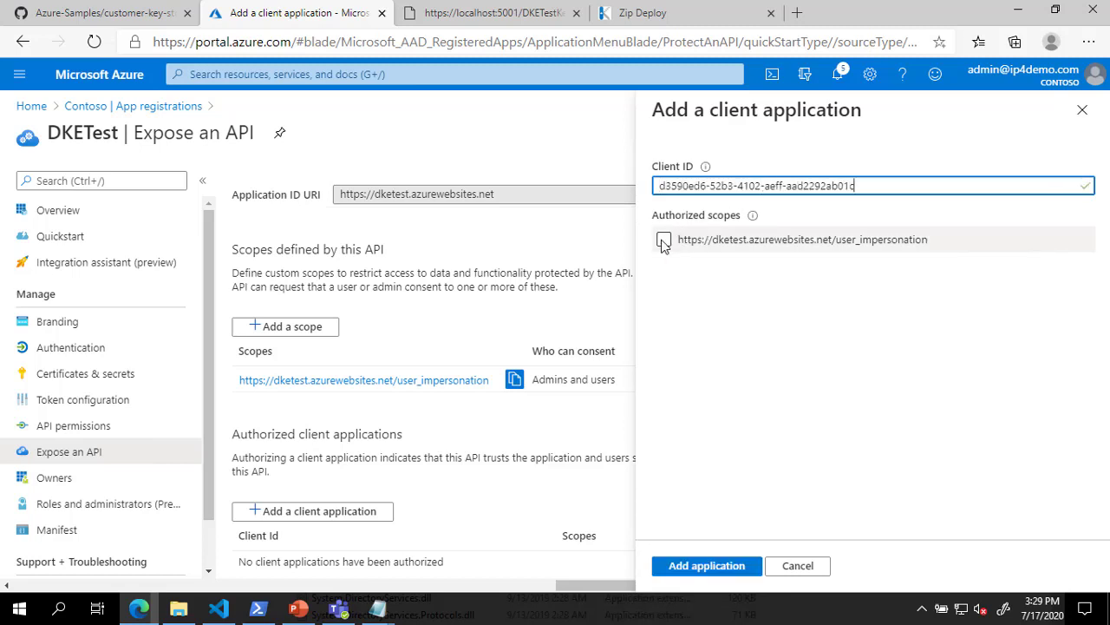
{"action": "left_click", "coordinate": [666, 239]}
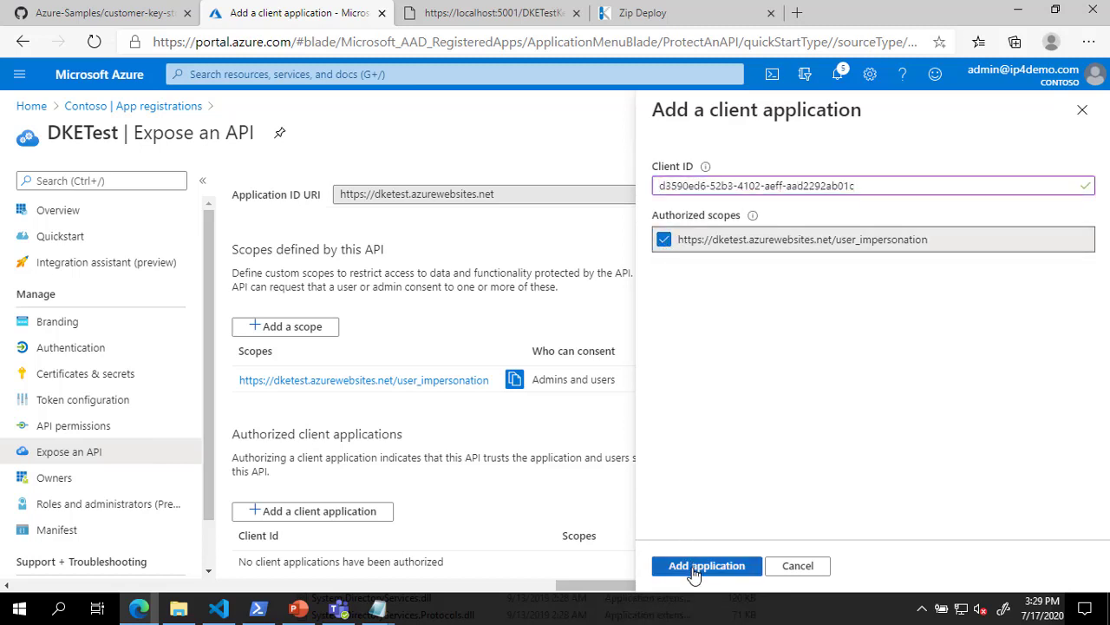
{"action": "left_click", "coordinate": [708, 565]}
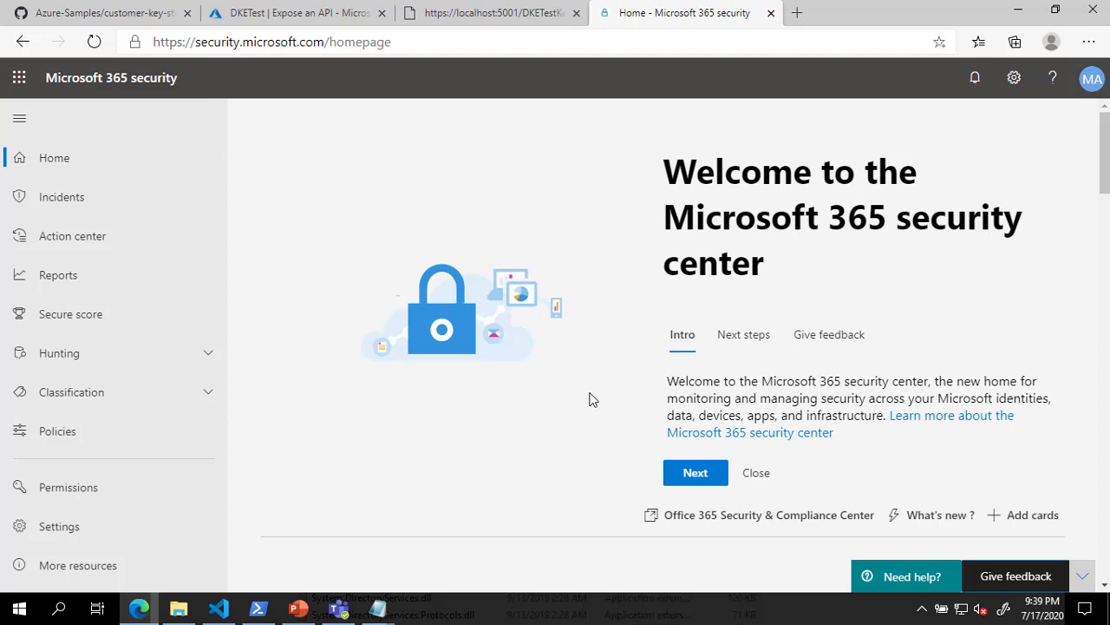
Step: Show the Sensitivity labels list under Classification in Microsoft 365 security center
{"action": "left_click", "coordinate": [71, 392]}
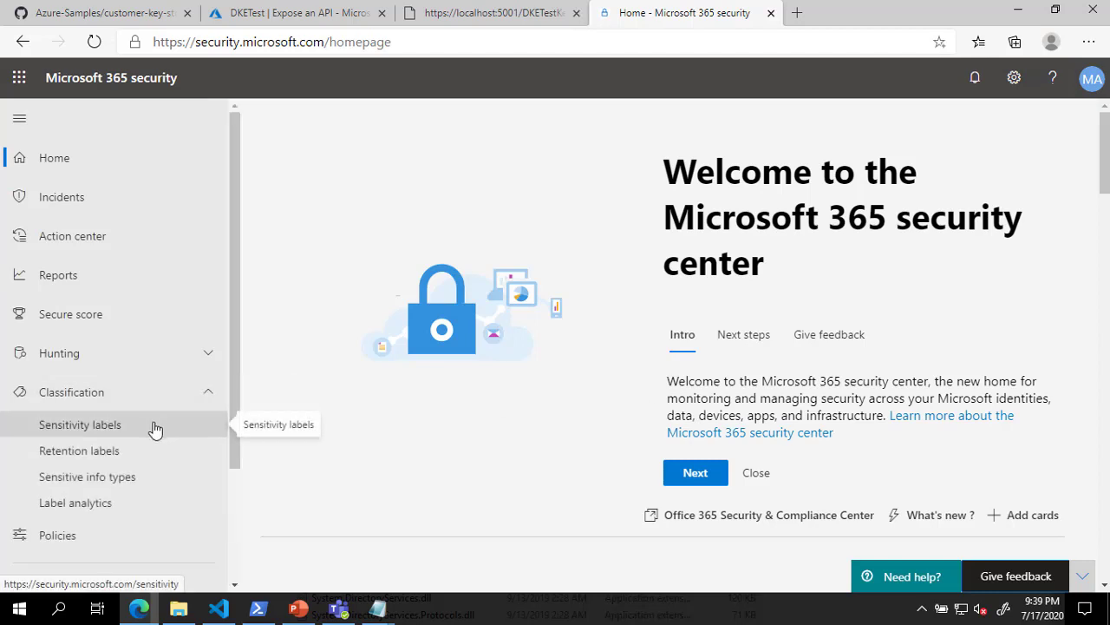
{"action": "left_click", "coordinate": [79, 424]}
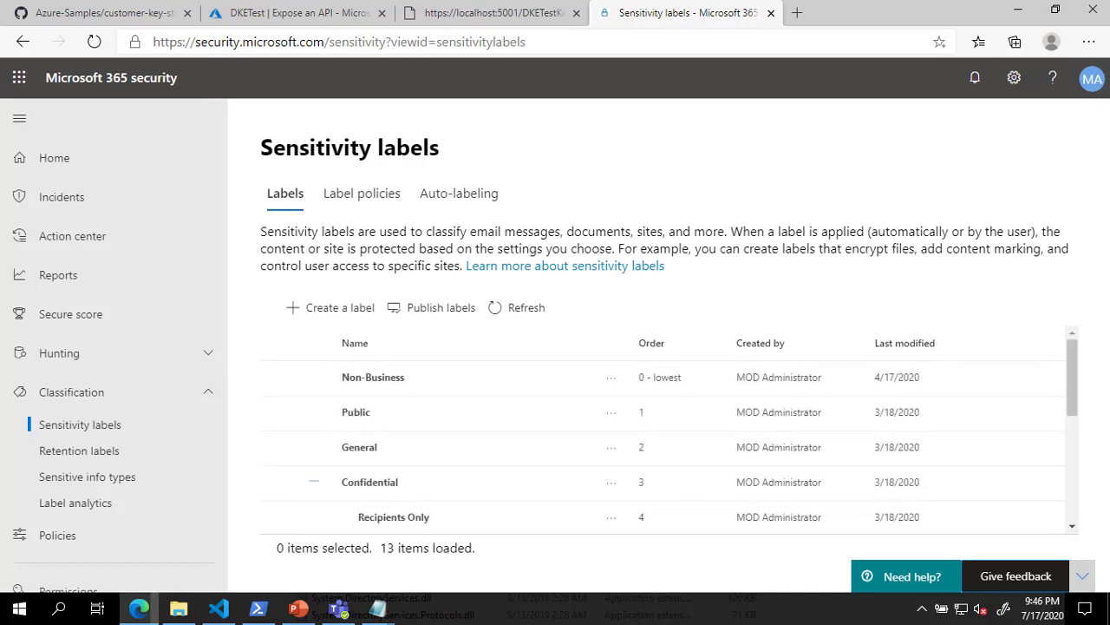
{"action": "mouse_move", "coordinate": [353, 313]}
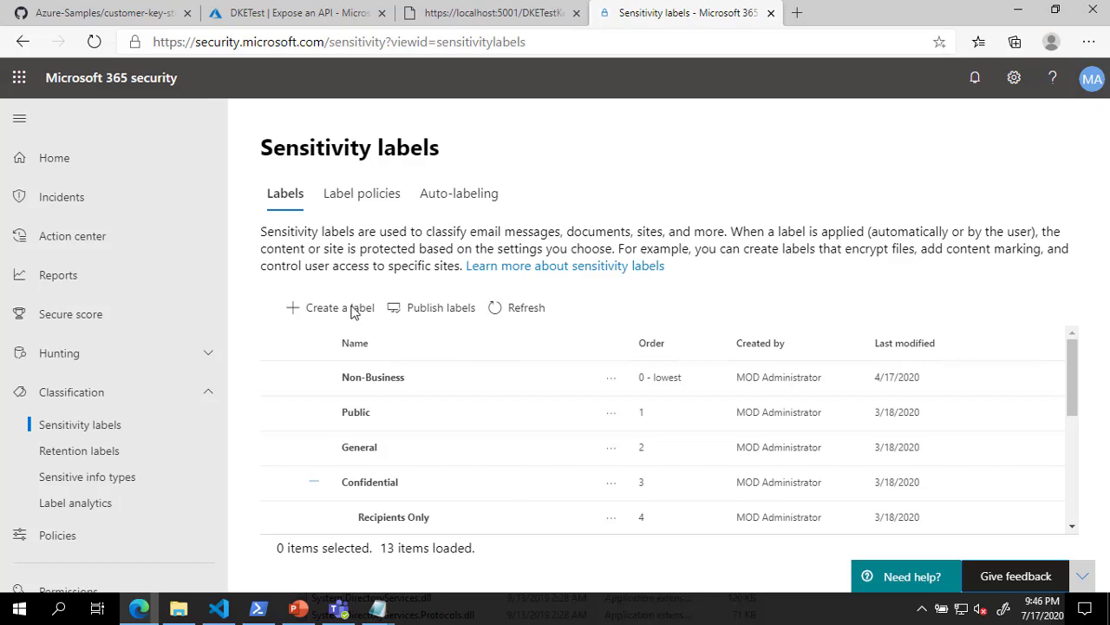
Step: Create a new label 'DKE Label' described as using Double Key Encryption and reach its Encryption page
{"action": "left_click", "coordinate": [329, 307]}
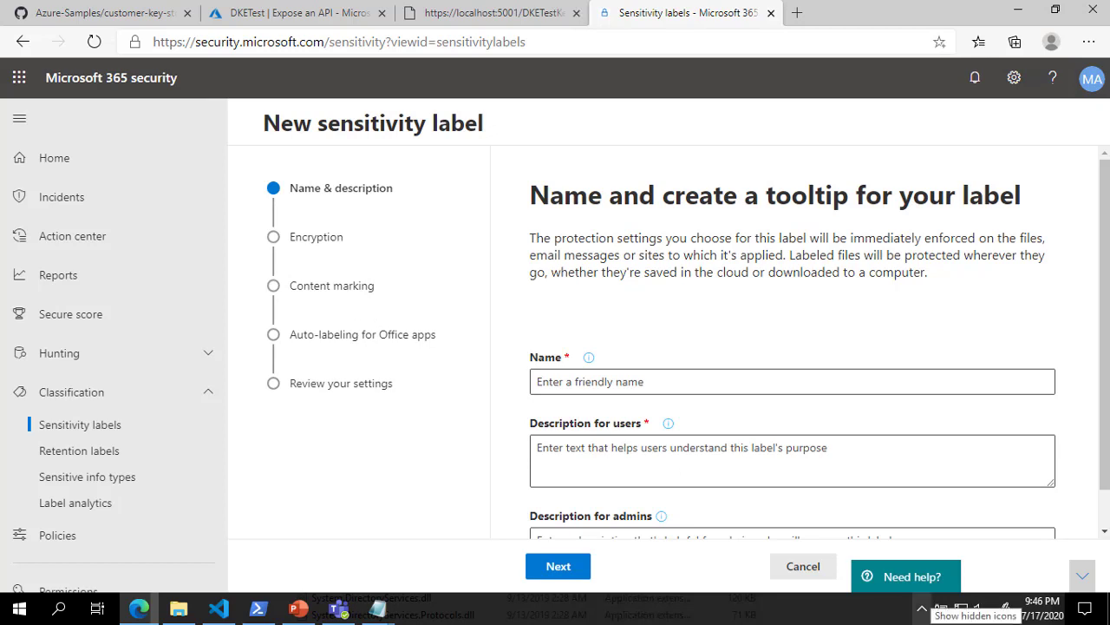
{"action": "type", "text": "Documents protected with this label use Double Key Encryption"}
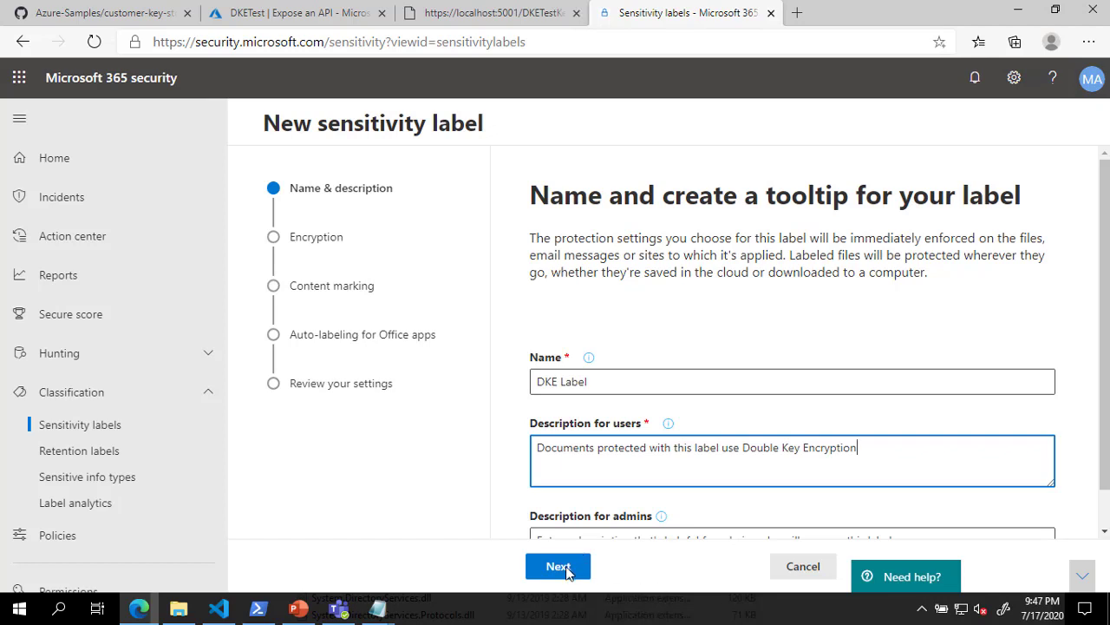
{"action": "left_click", "coordinate": [557, 566]}
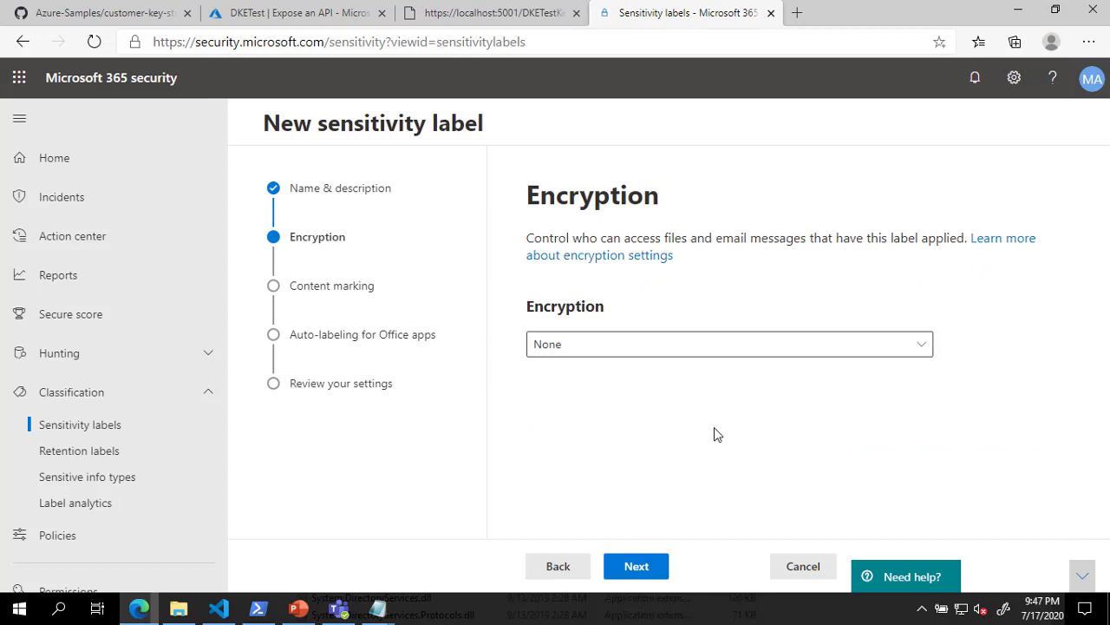
Step: Set the label's encryption to Apply with Co-Author permissions for the organisation
{"action": "left_click", "coordinate": [728, 344]}
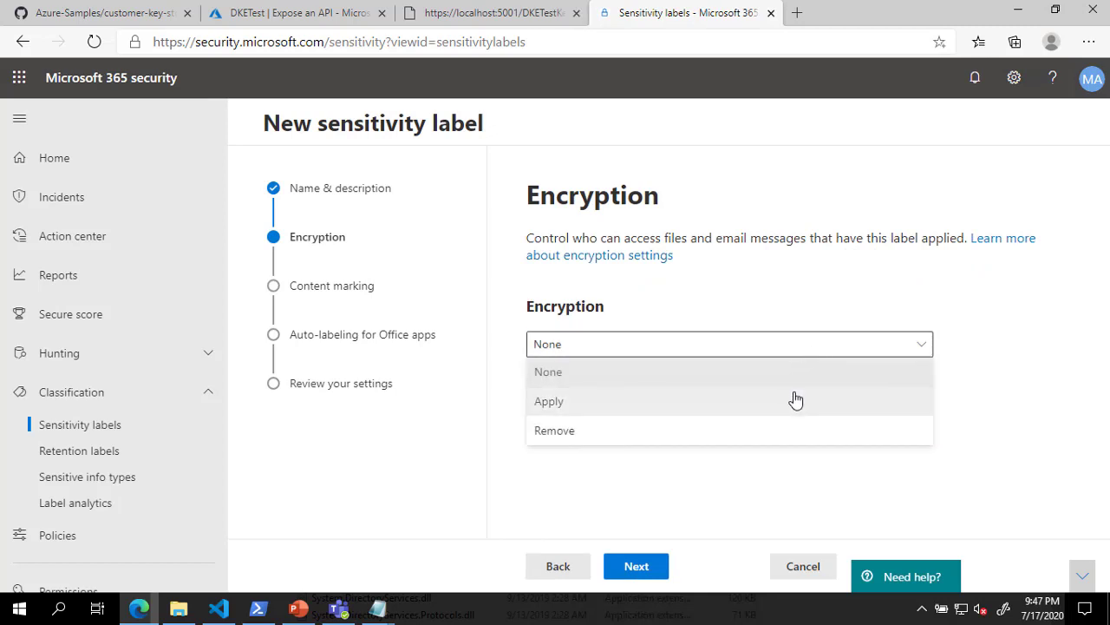
{"action": "left_click", "coordinate": [549, 401]}
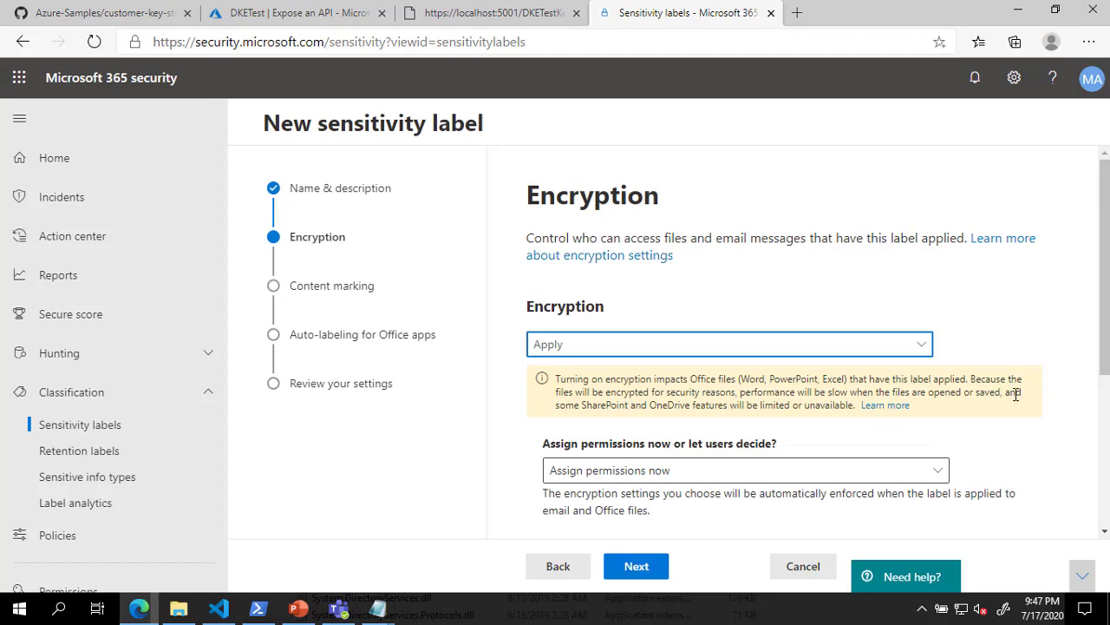
{"action": "scroll", "scroll_direction": "down", "scroll_amount": 3}
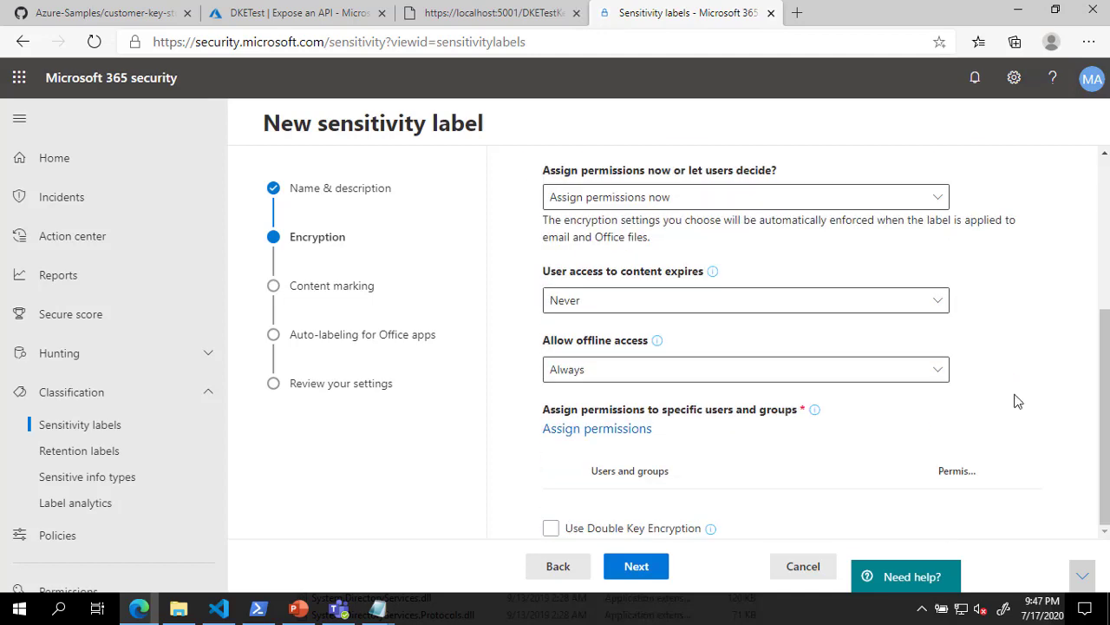
{"action": "mouse_move", "coordinate": [621, 434]}
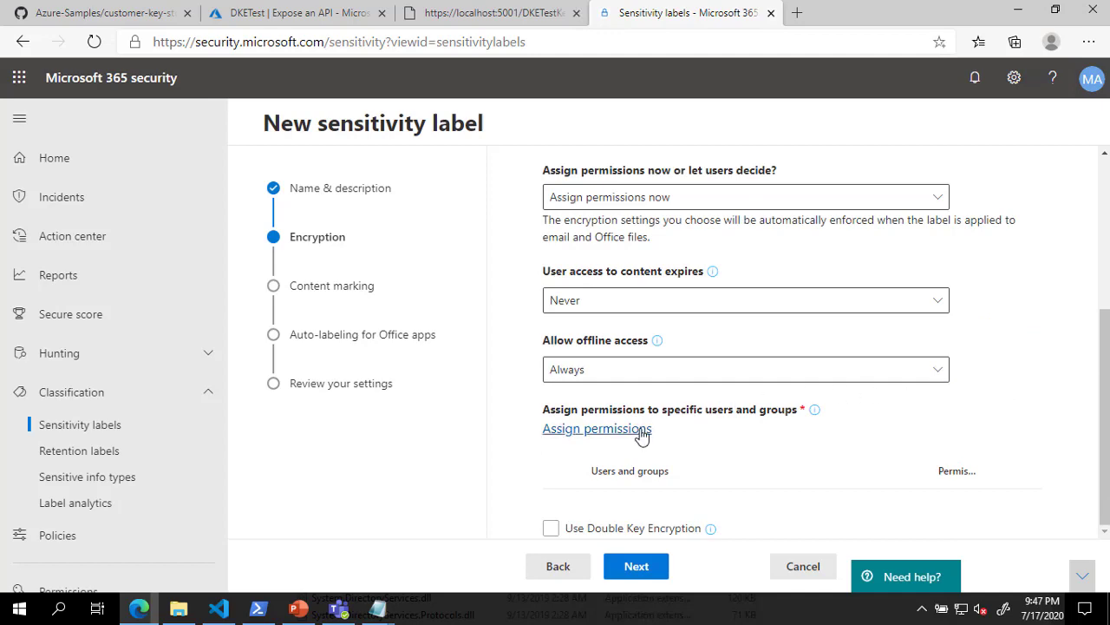
{"action": "left_click", "coordinate": [597, 428]}
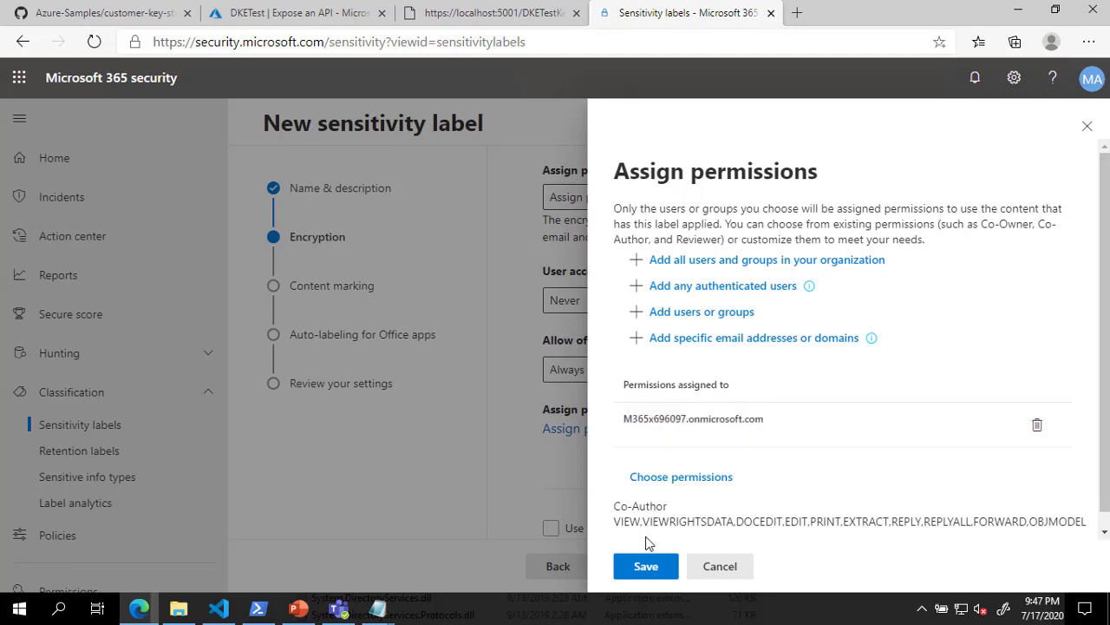
{"action": "left_click", "coordinate": [646, 565]}
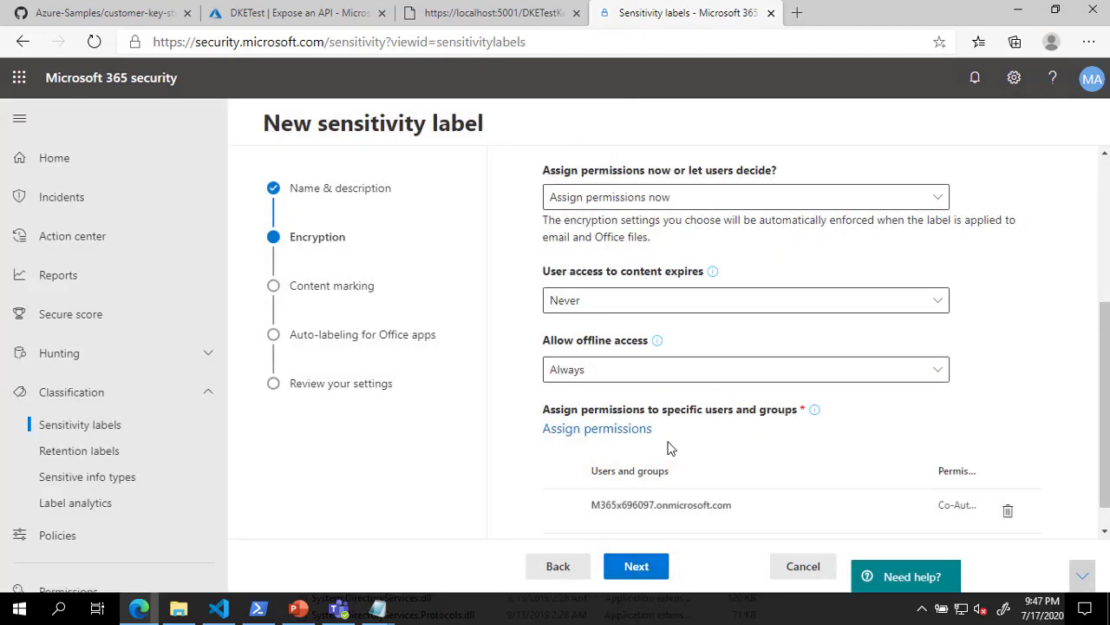
Step: Enable Double Key Encryption pointing at the dketest.azurewebsites.net DKETestKey URL
{"action": "scroll", "scroll_direction": "down", "scroll_amount": 3}
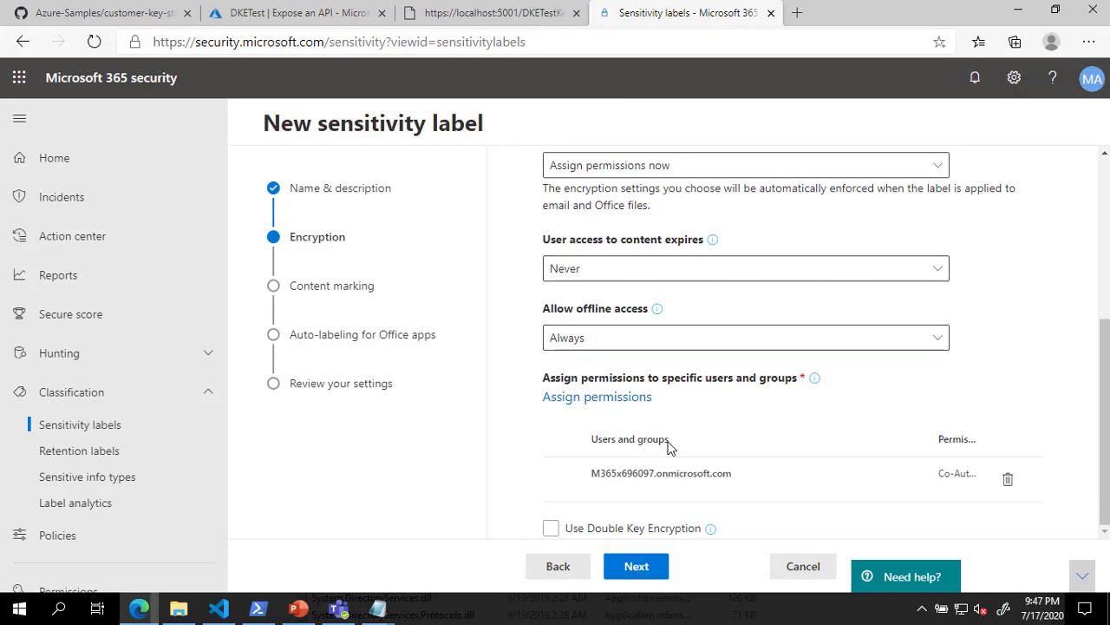
{"action": "left_click", "coordinate": [548, 528]}
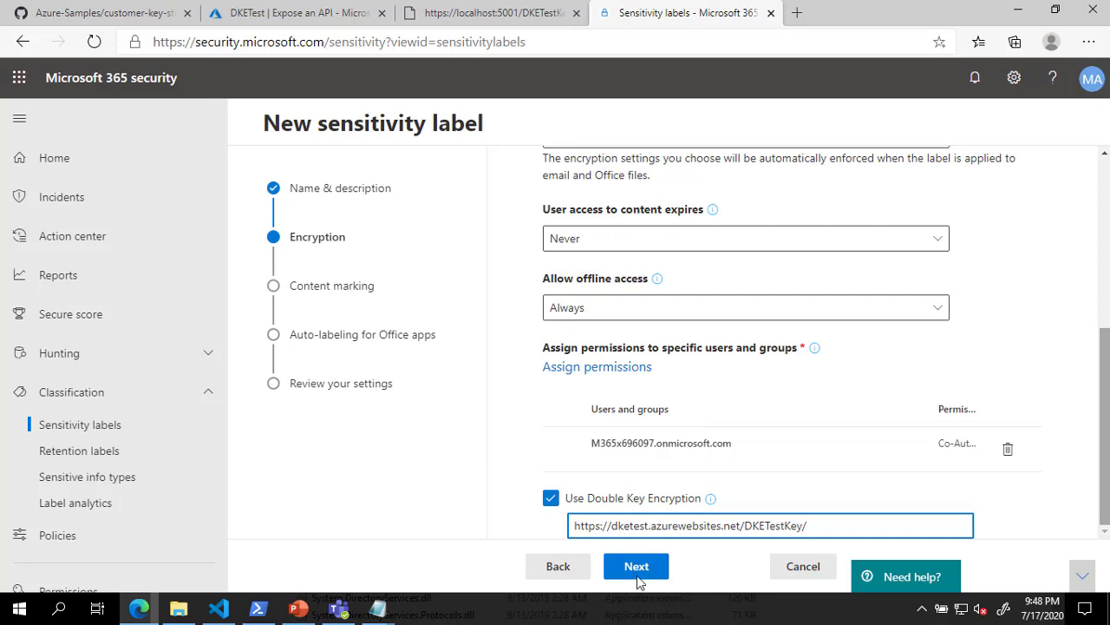
Step: Skip content marking and auto-labeling, create the DKE Label and return to the labels list
{"action": "left_click", "coordinate": [636, 565]}
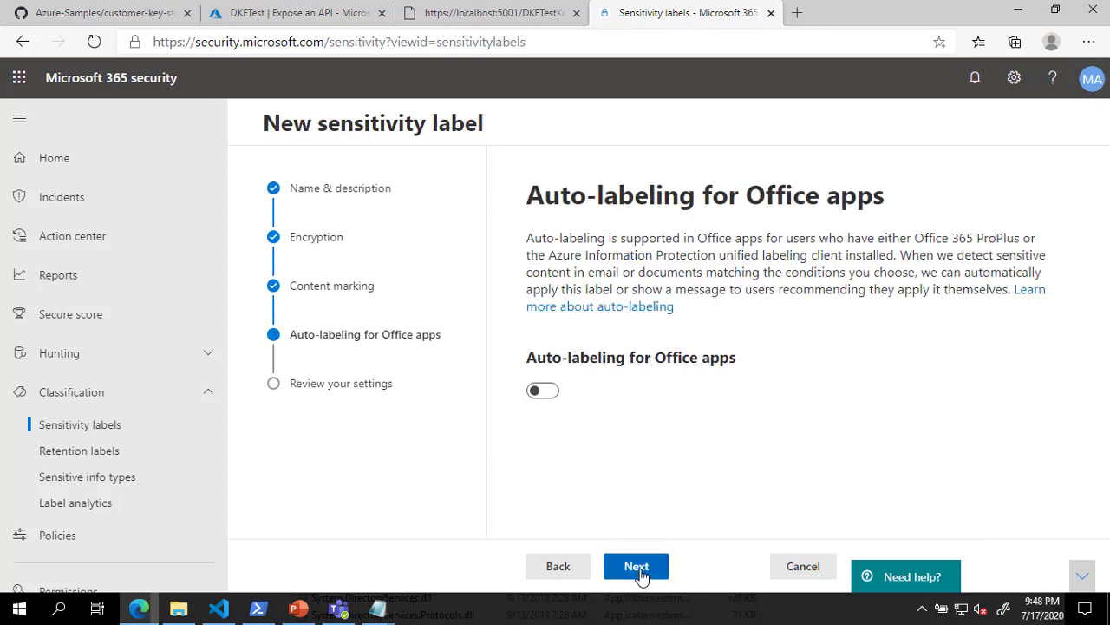
{"action": "left_click", "coordinate": [636, 566]}
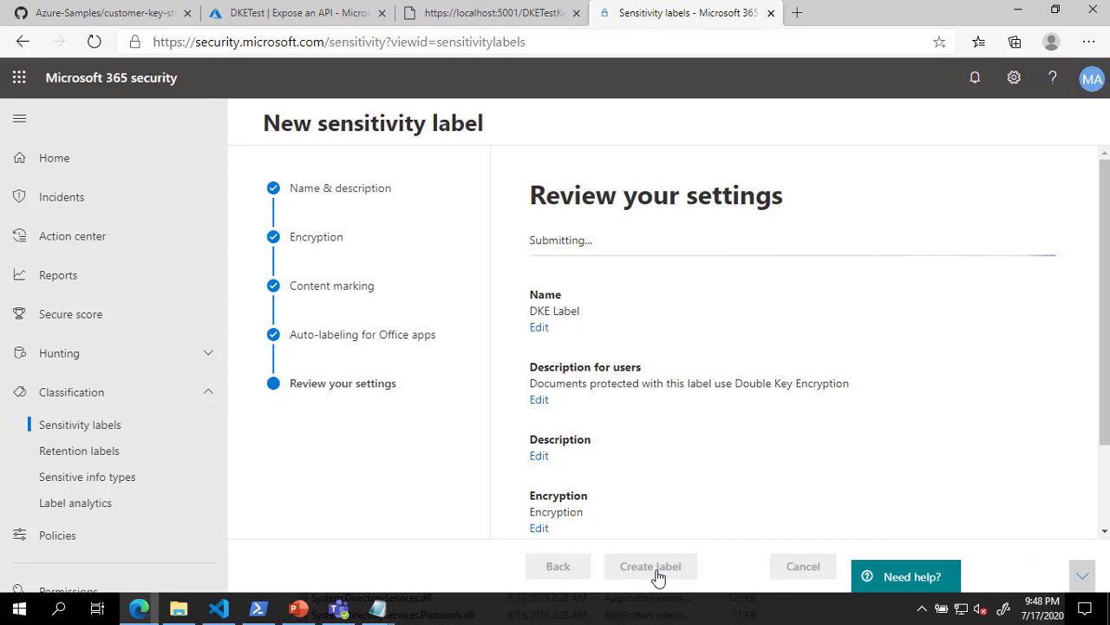
{"action": "left_click", "coordinate": [651, 566]}
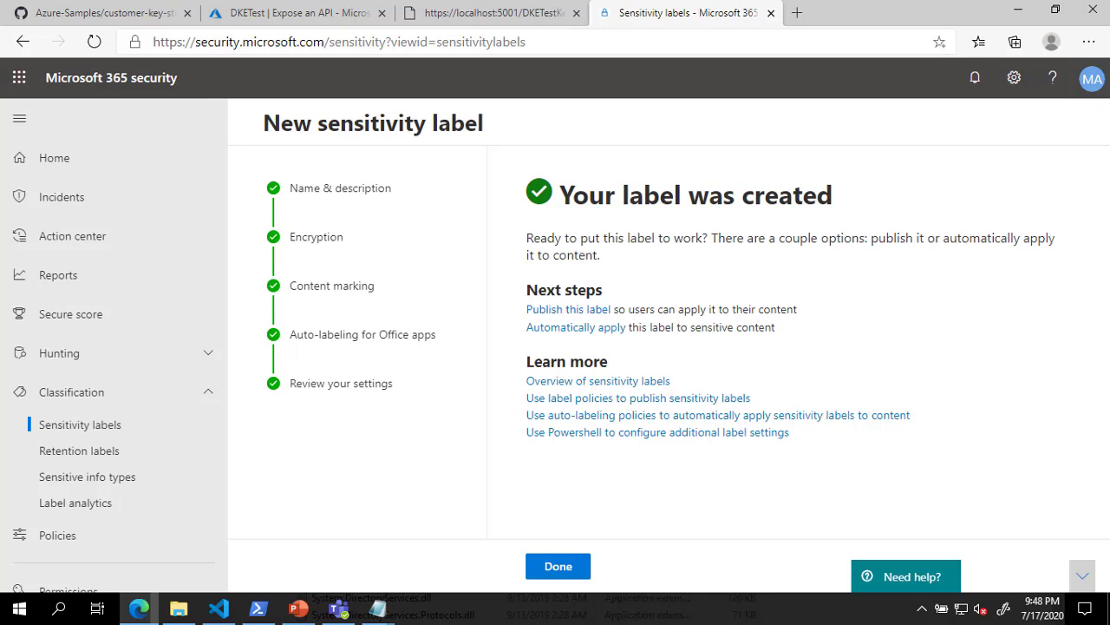
{"action": "left_click", "coordinate": [559, 565]}
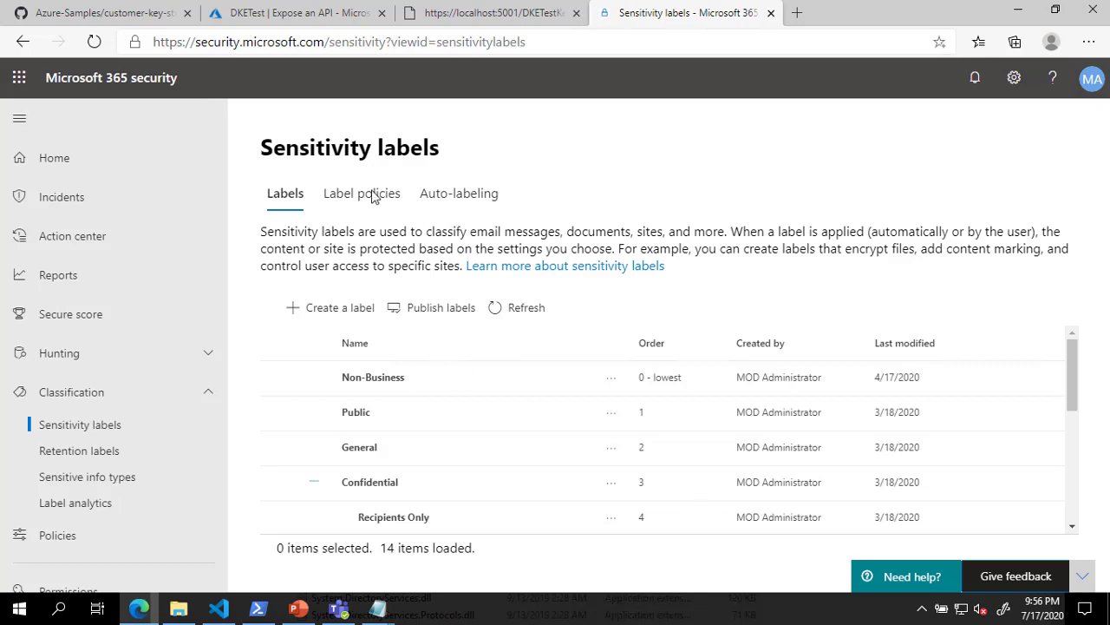
Step: Select Global Policy under Label policies and start editing it
{"action": "left_click", "coordinate": [362, 192]}
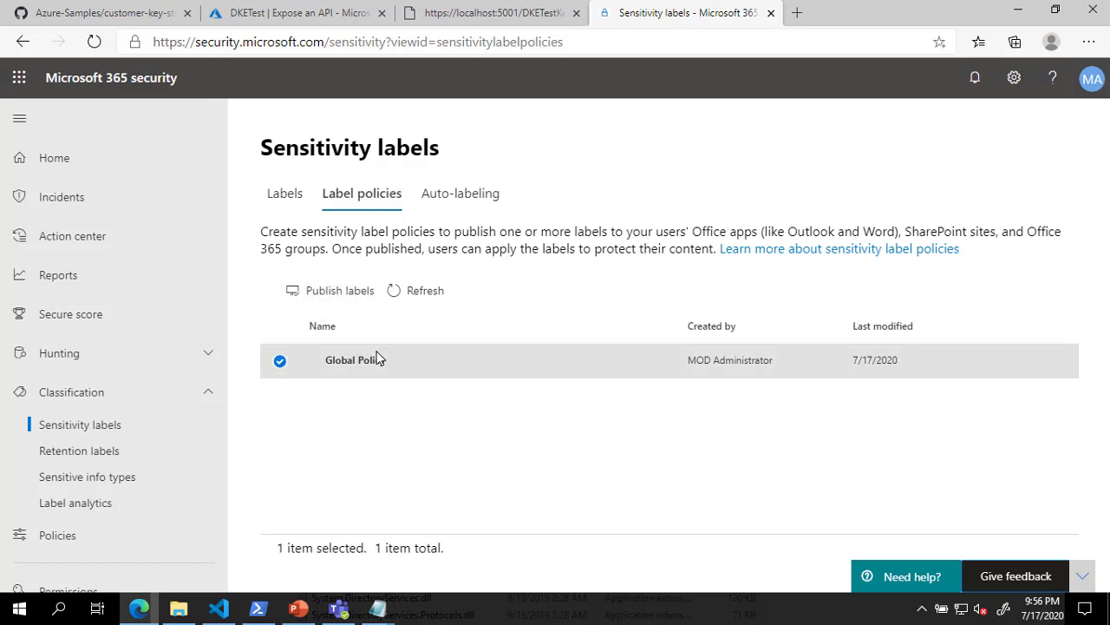
{"action": "left_click", "coordinate": [353, 359]}
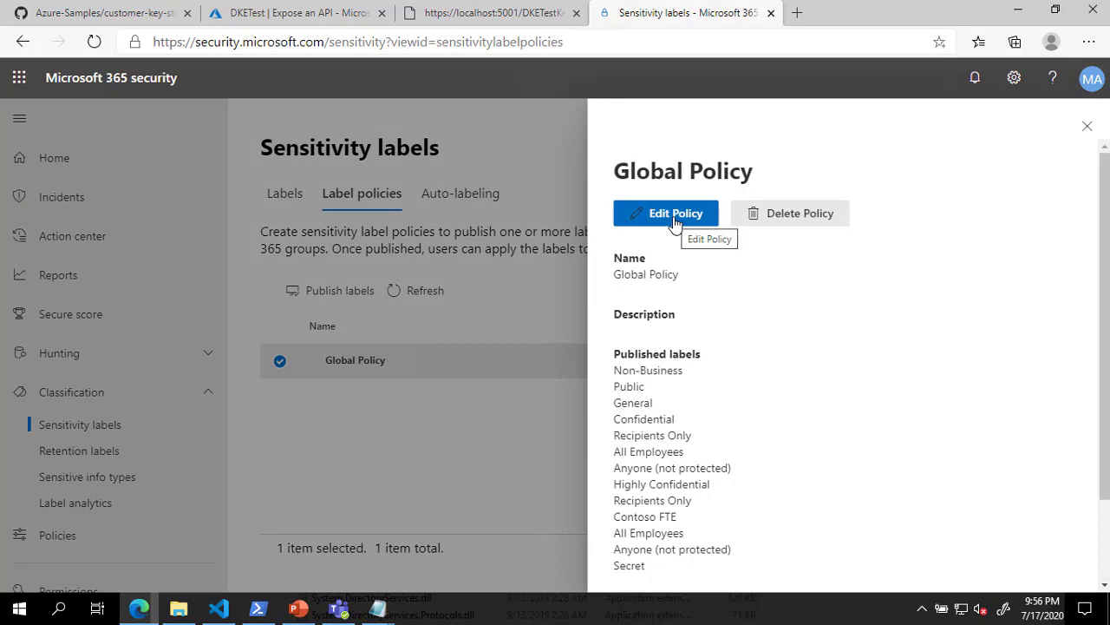
{"action": "mouse_move", "coordinate": [675, 223]}
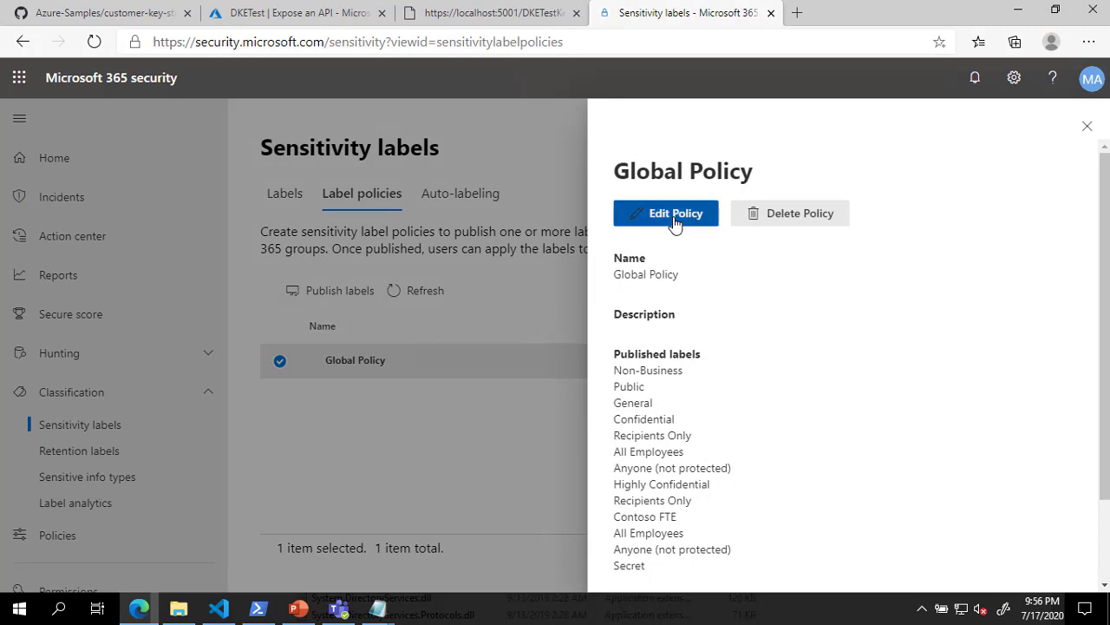
{"action": "left_click", "coordinate": [666, 212]}
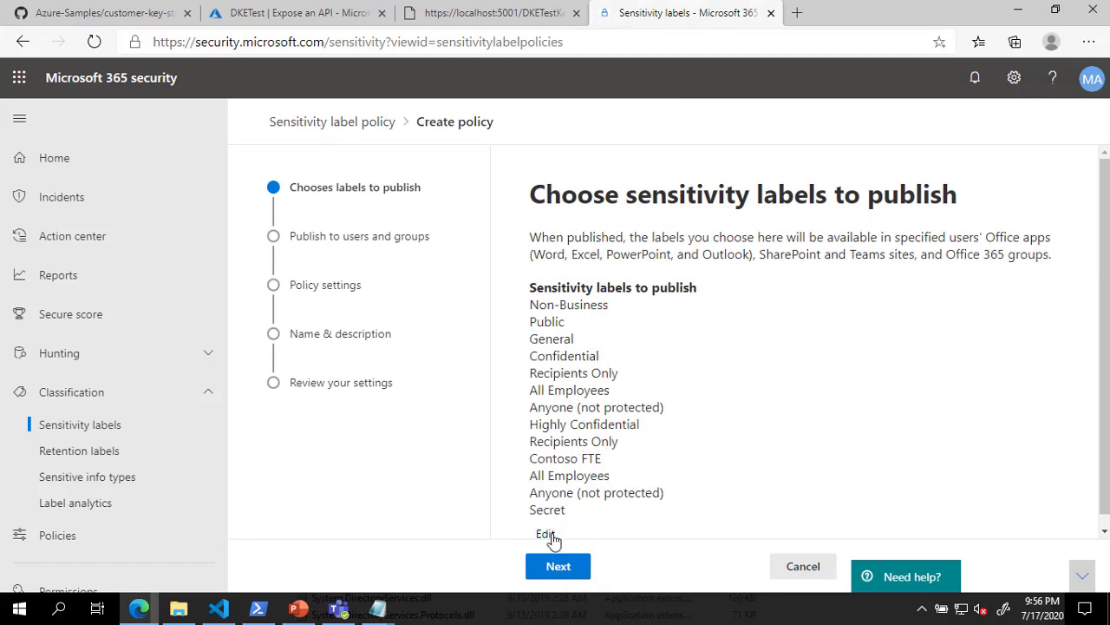
Step: Add DKE Label to Global Policy's published labels, keep default settings and submit the update
{"action": "left_click", "coordinate": [544, 533]}
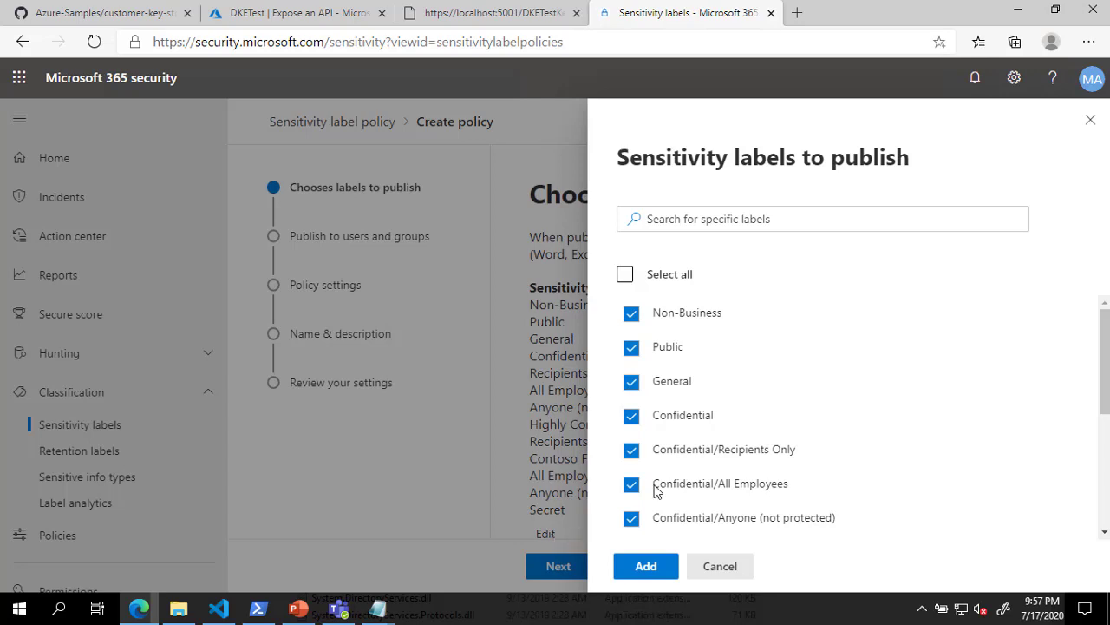
{"action": "scroll", "scroll_direction": "down", "scroll_amount": 3}
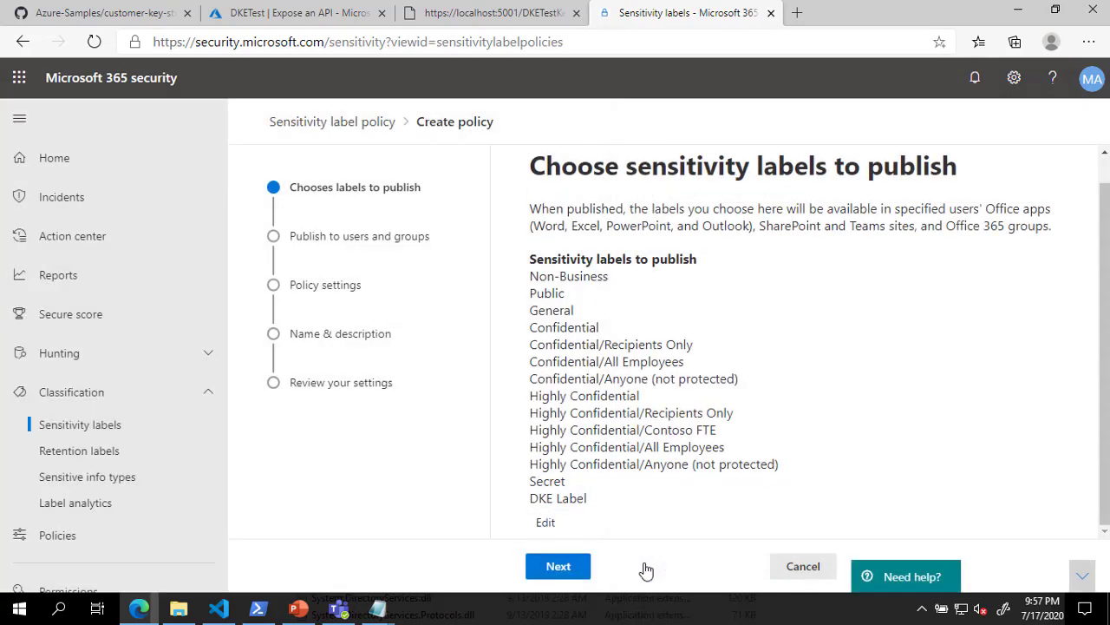
{"action": "mouse_move", "coordinate": [646, 568]}
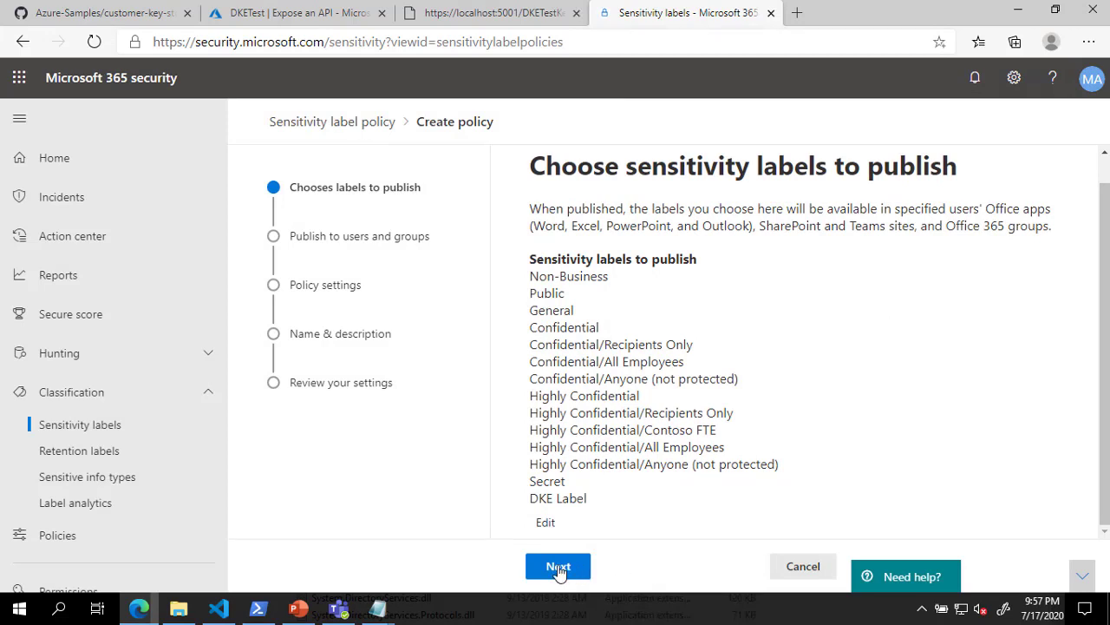
{"action": "left_click", "coordinate": [558, 566]}
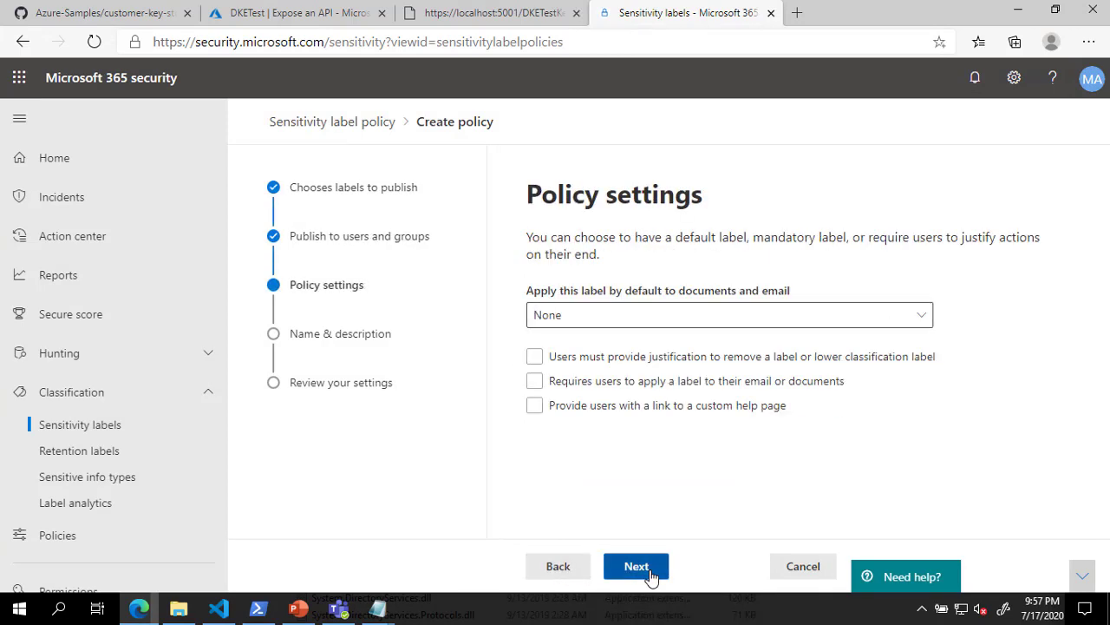
{"action": "left_click", "coordinate": [638, 565]}
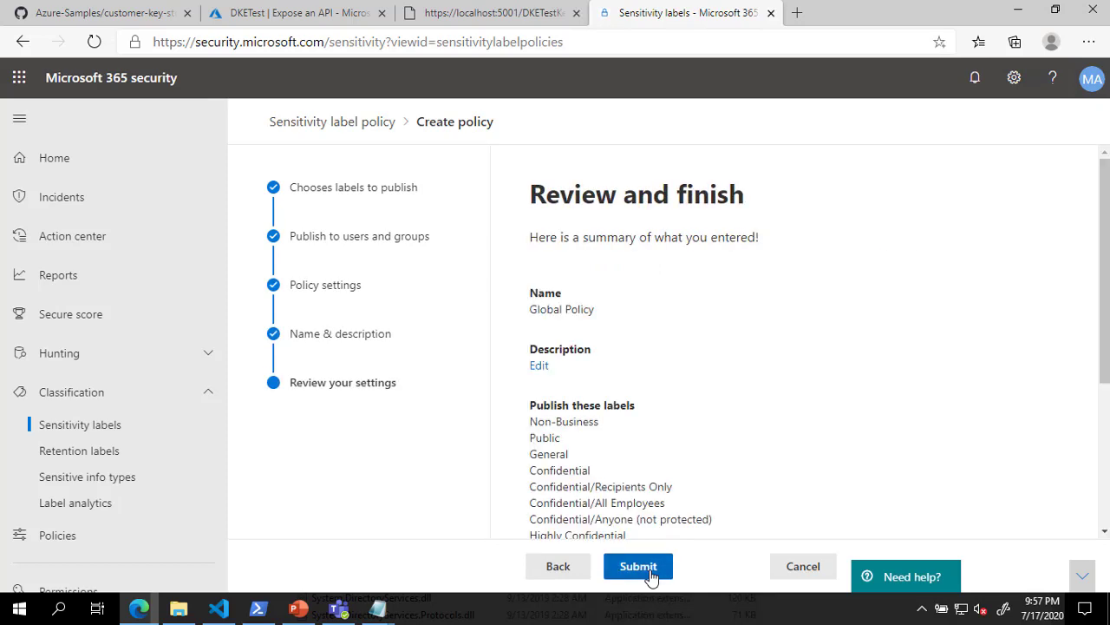
{"action": "left_click", "coordinate": [638, 565]}
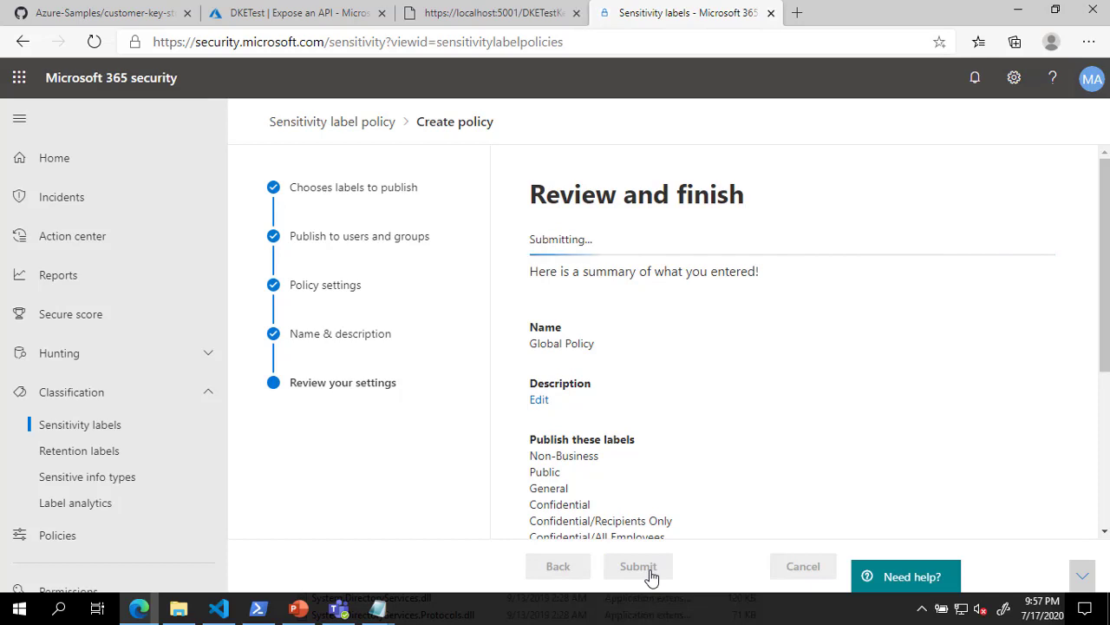
{"action": "left_click", "coordinate": [639, 565]}
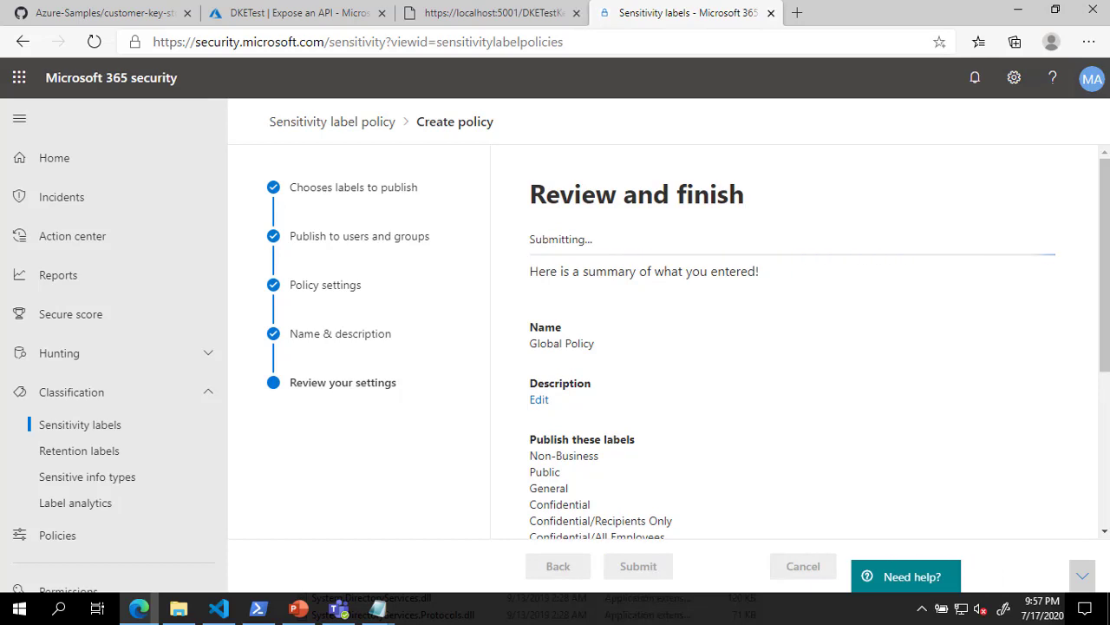
{"action": "left_click", "coordinate": [639, 565]}
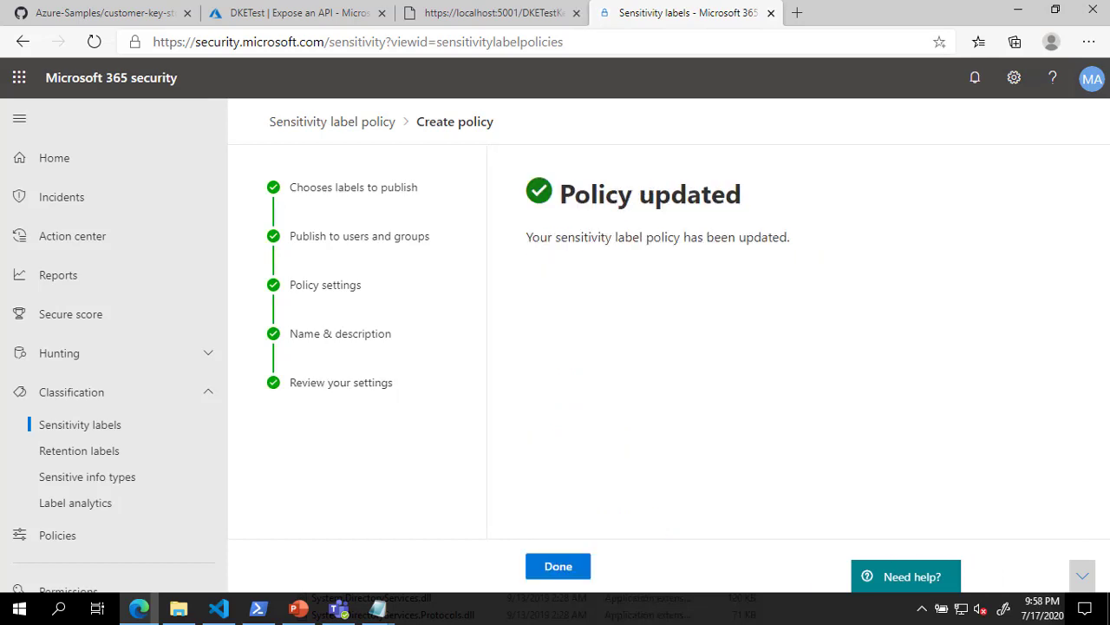